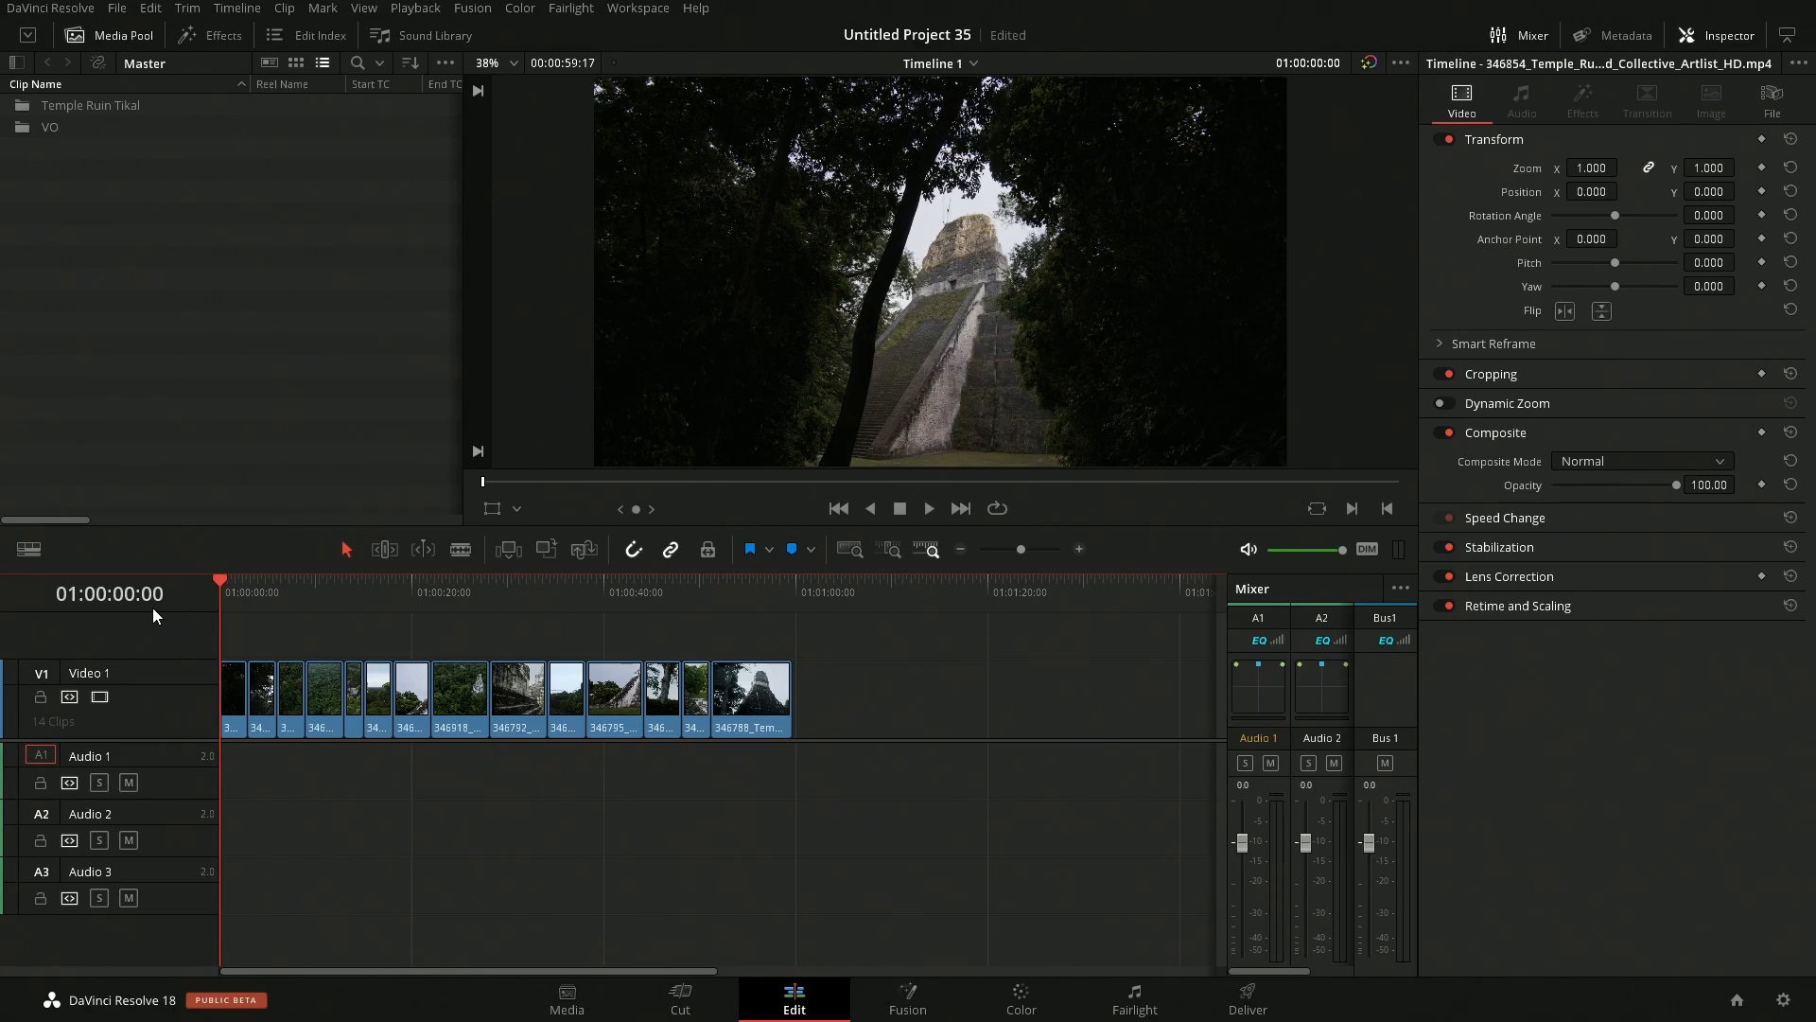
- Locate and preview the ES_Do More clip in the Smartface bin
click(927, 507)
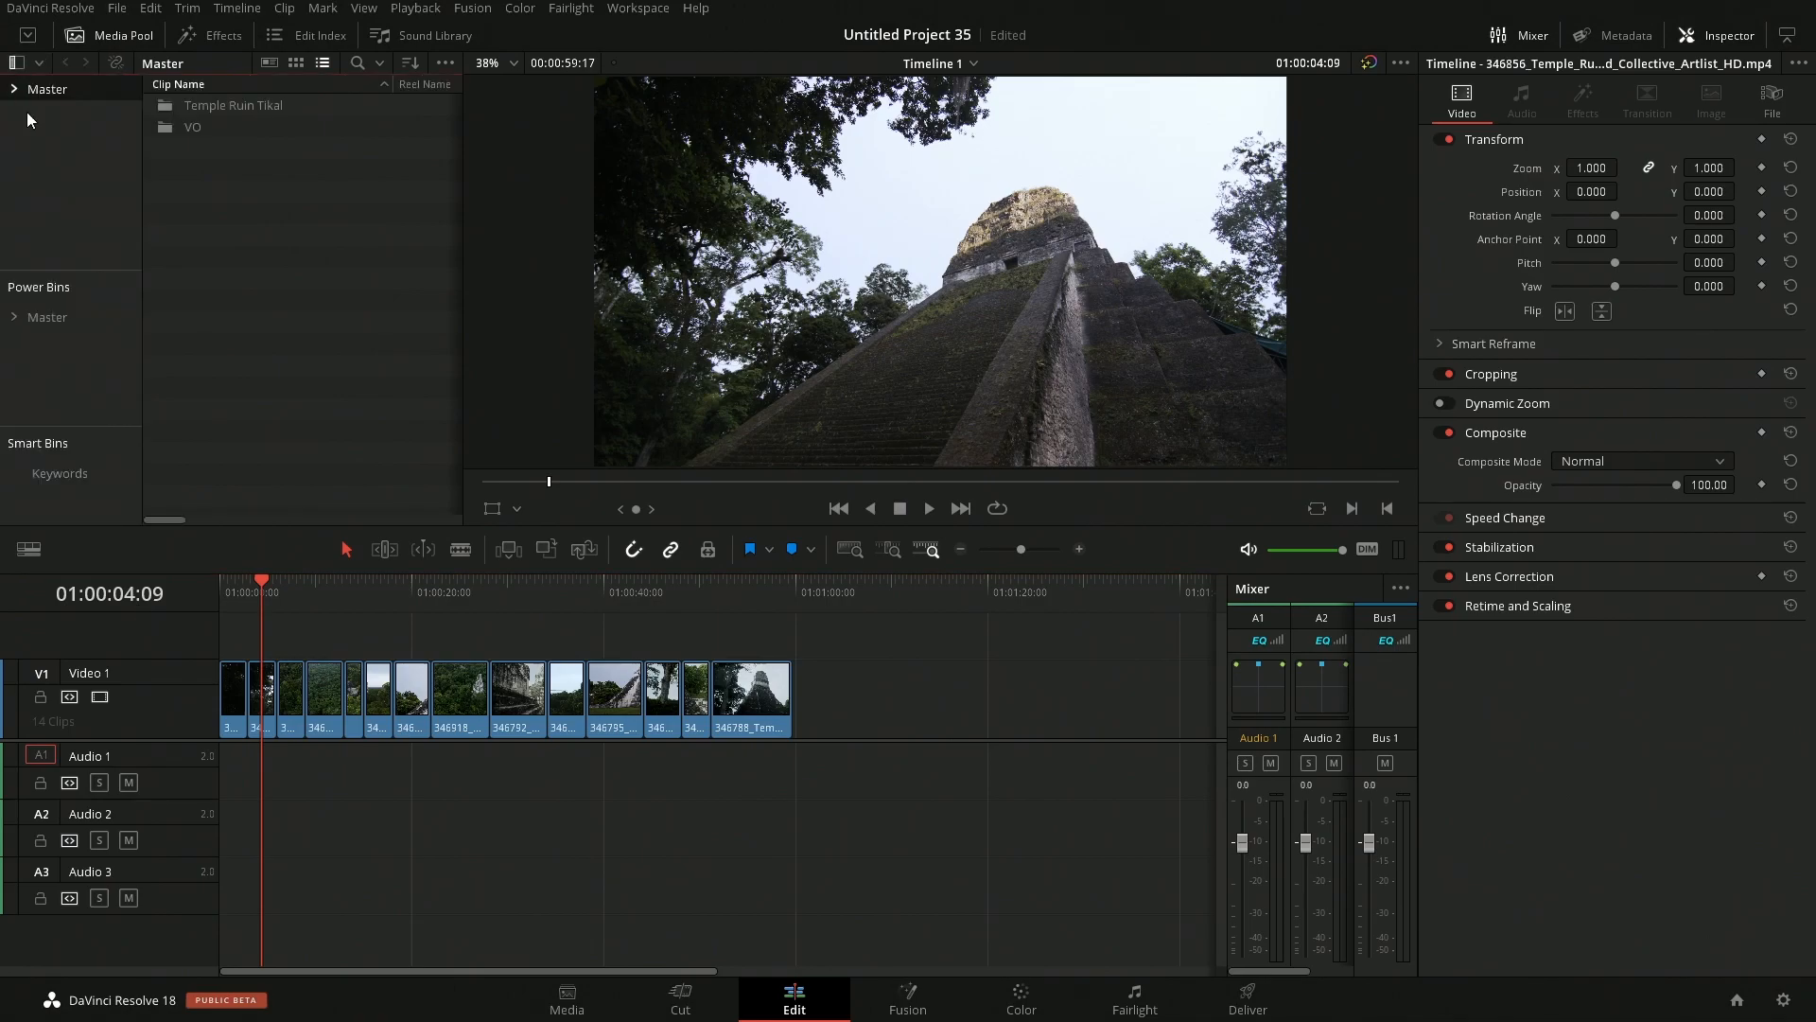
click(66, 393)
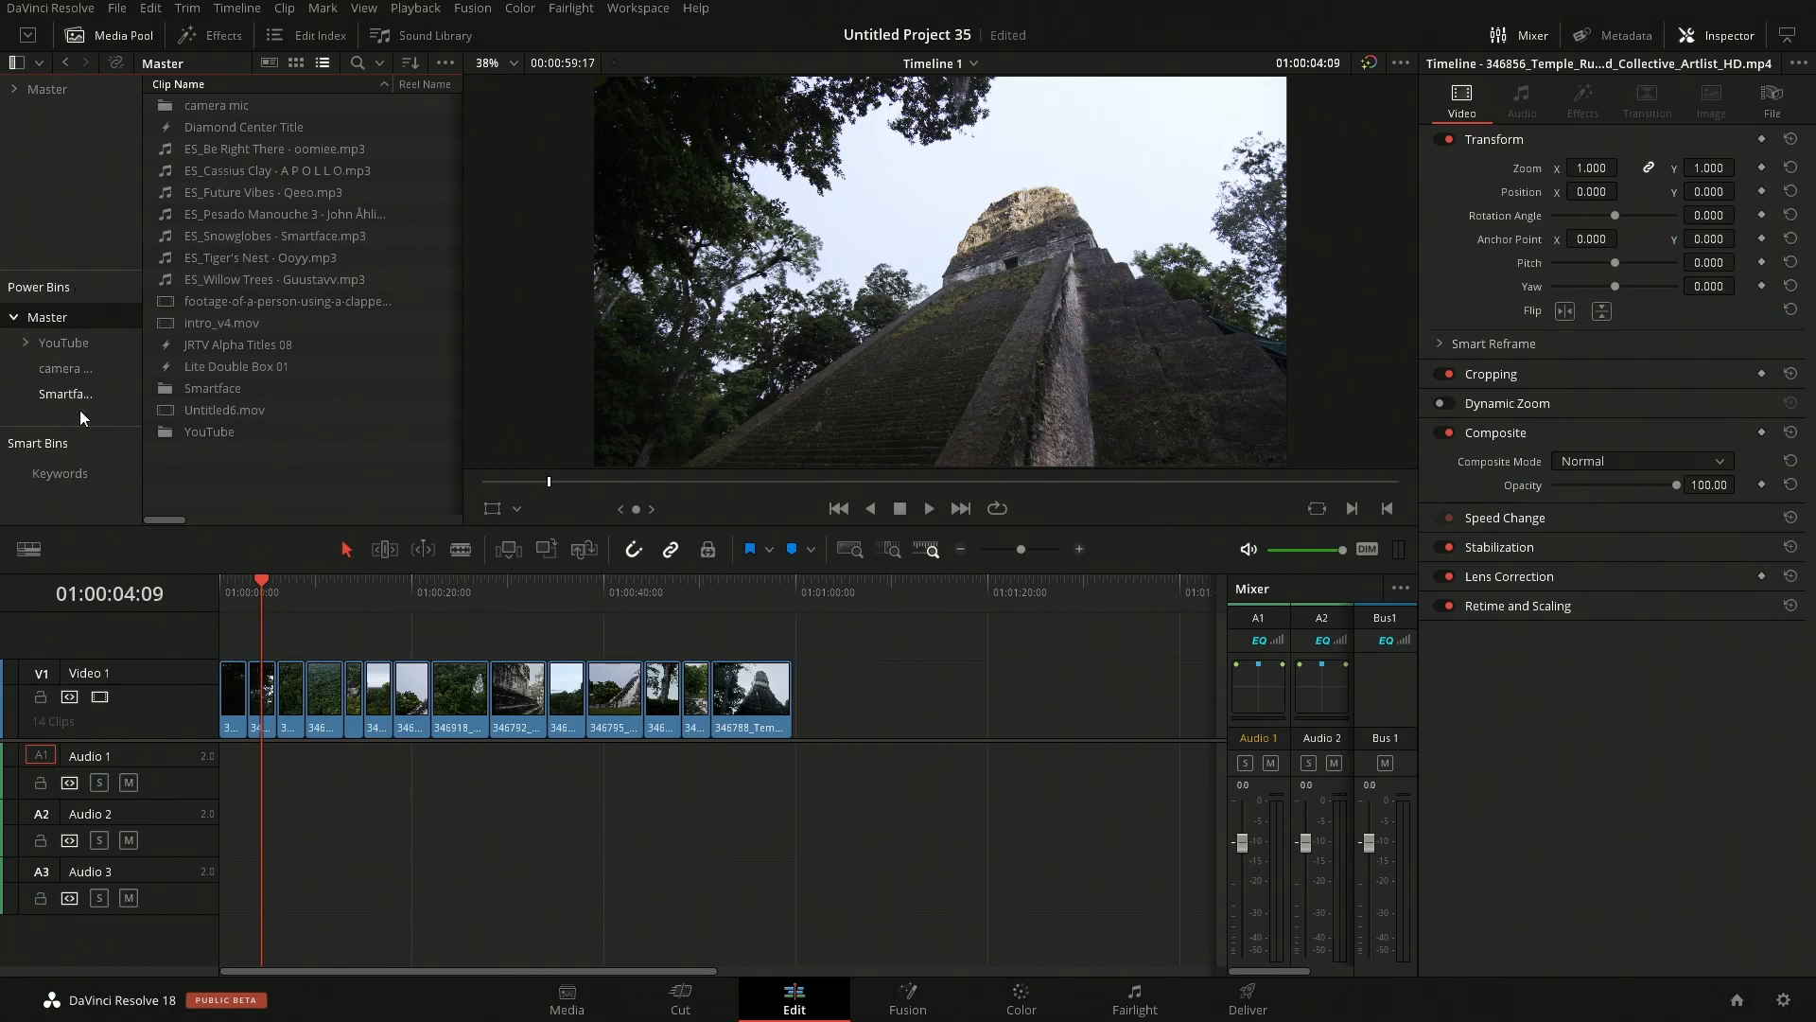
click(64, 393)
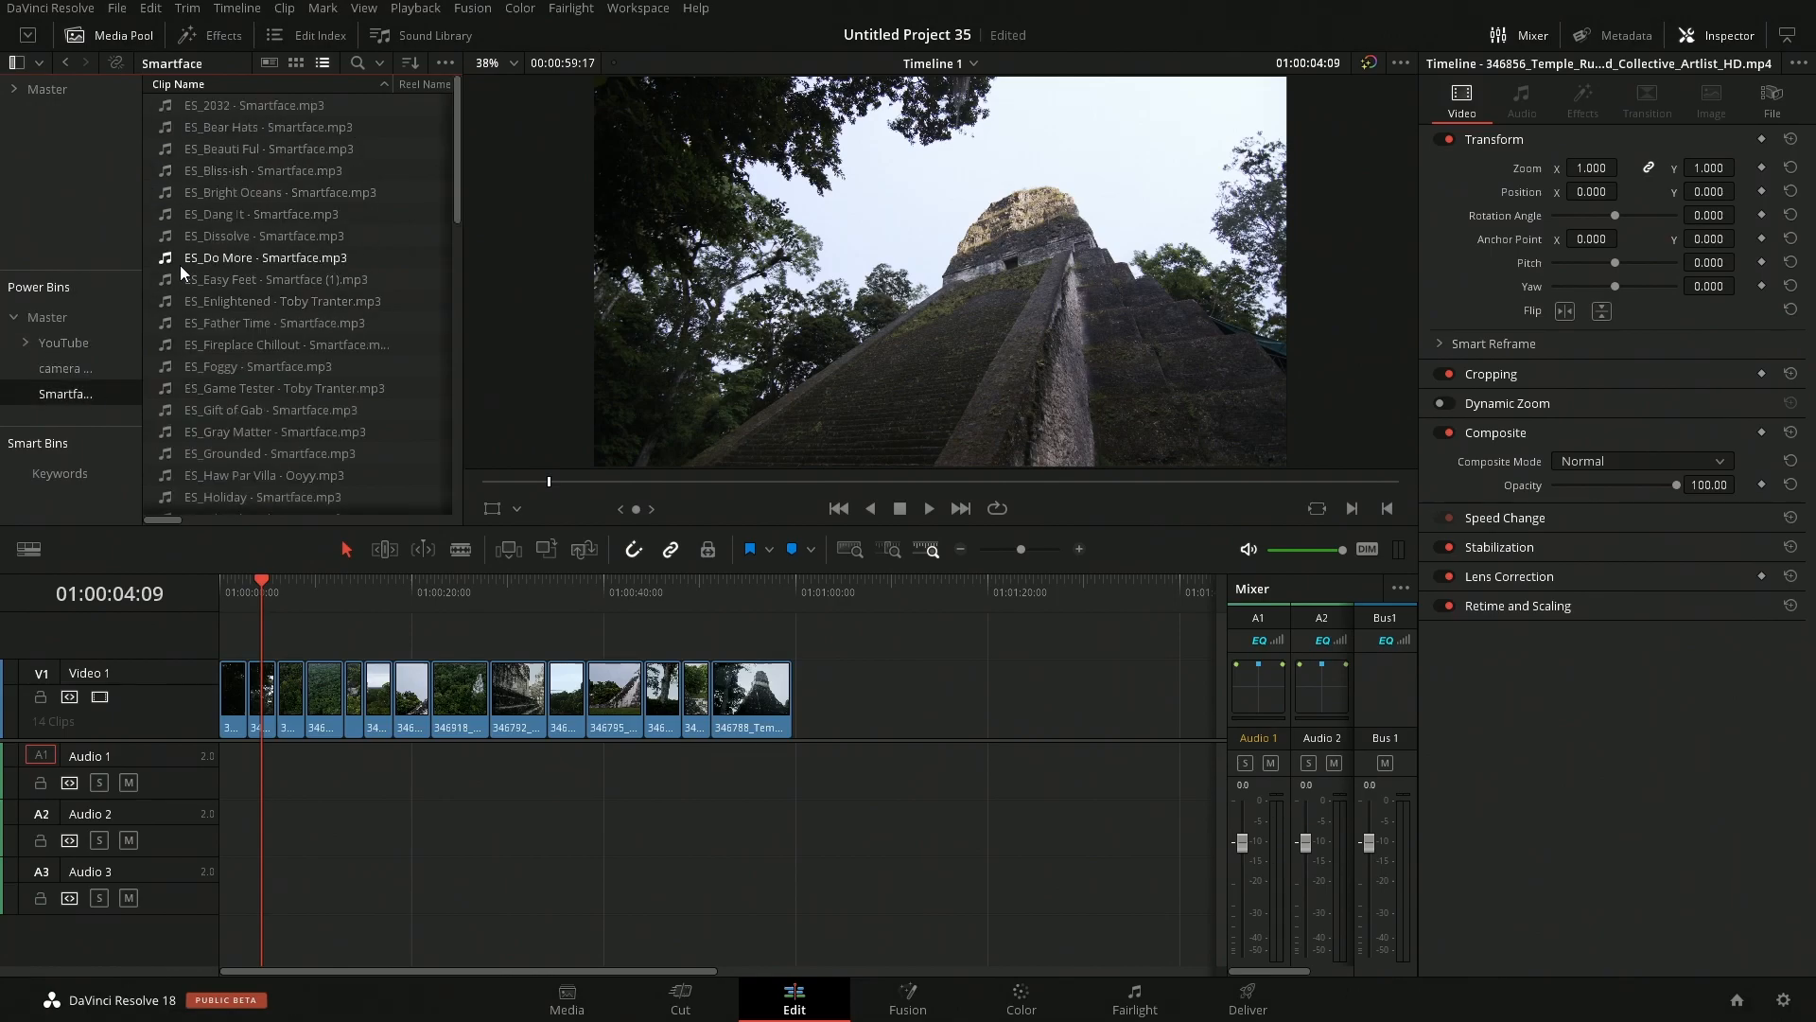
click(267, 257)
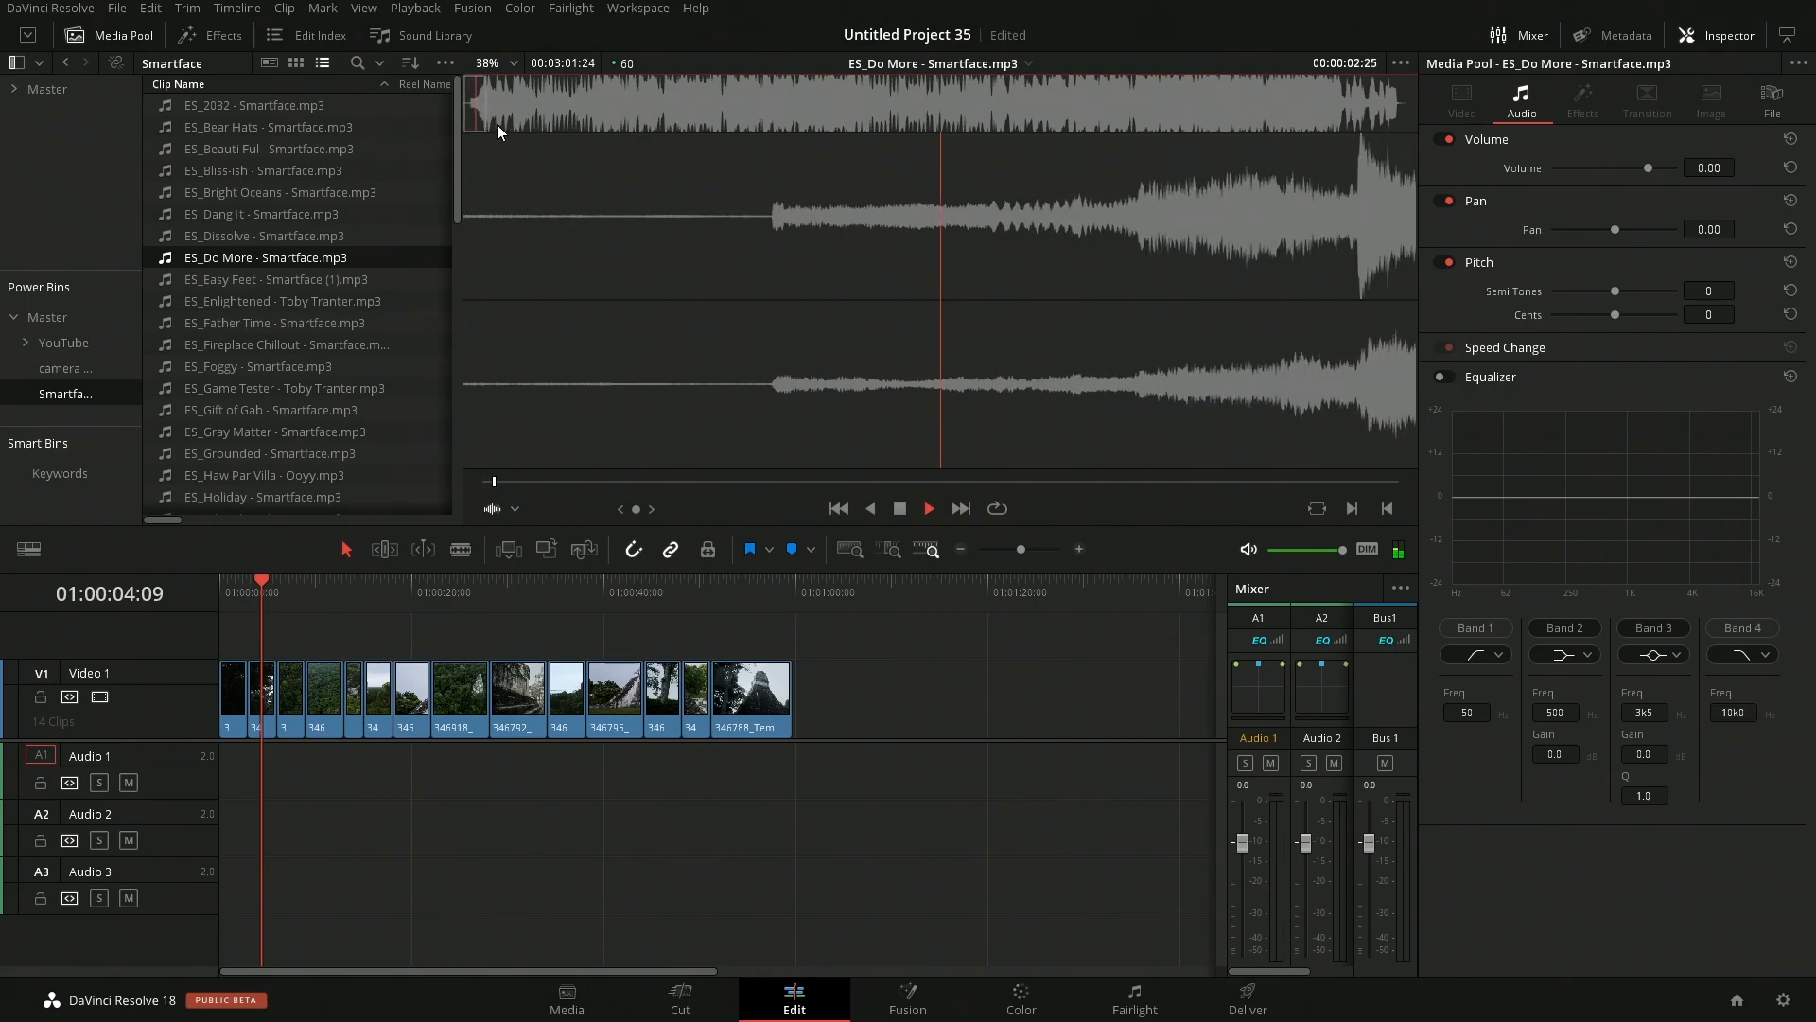
- Place ES_Do More on the first audio track and rename the track Music
click(927, 507)
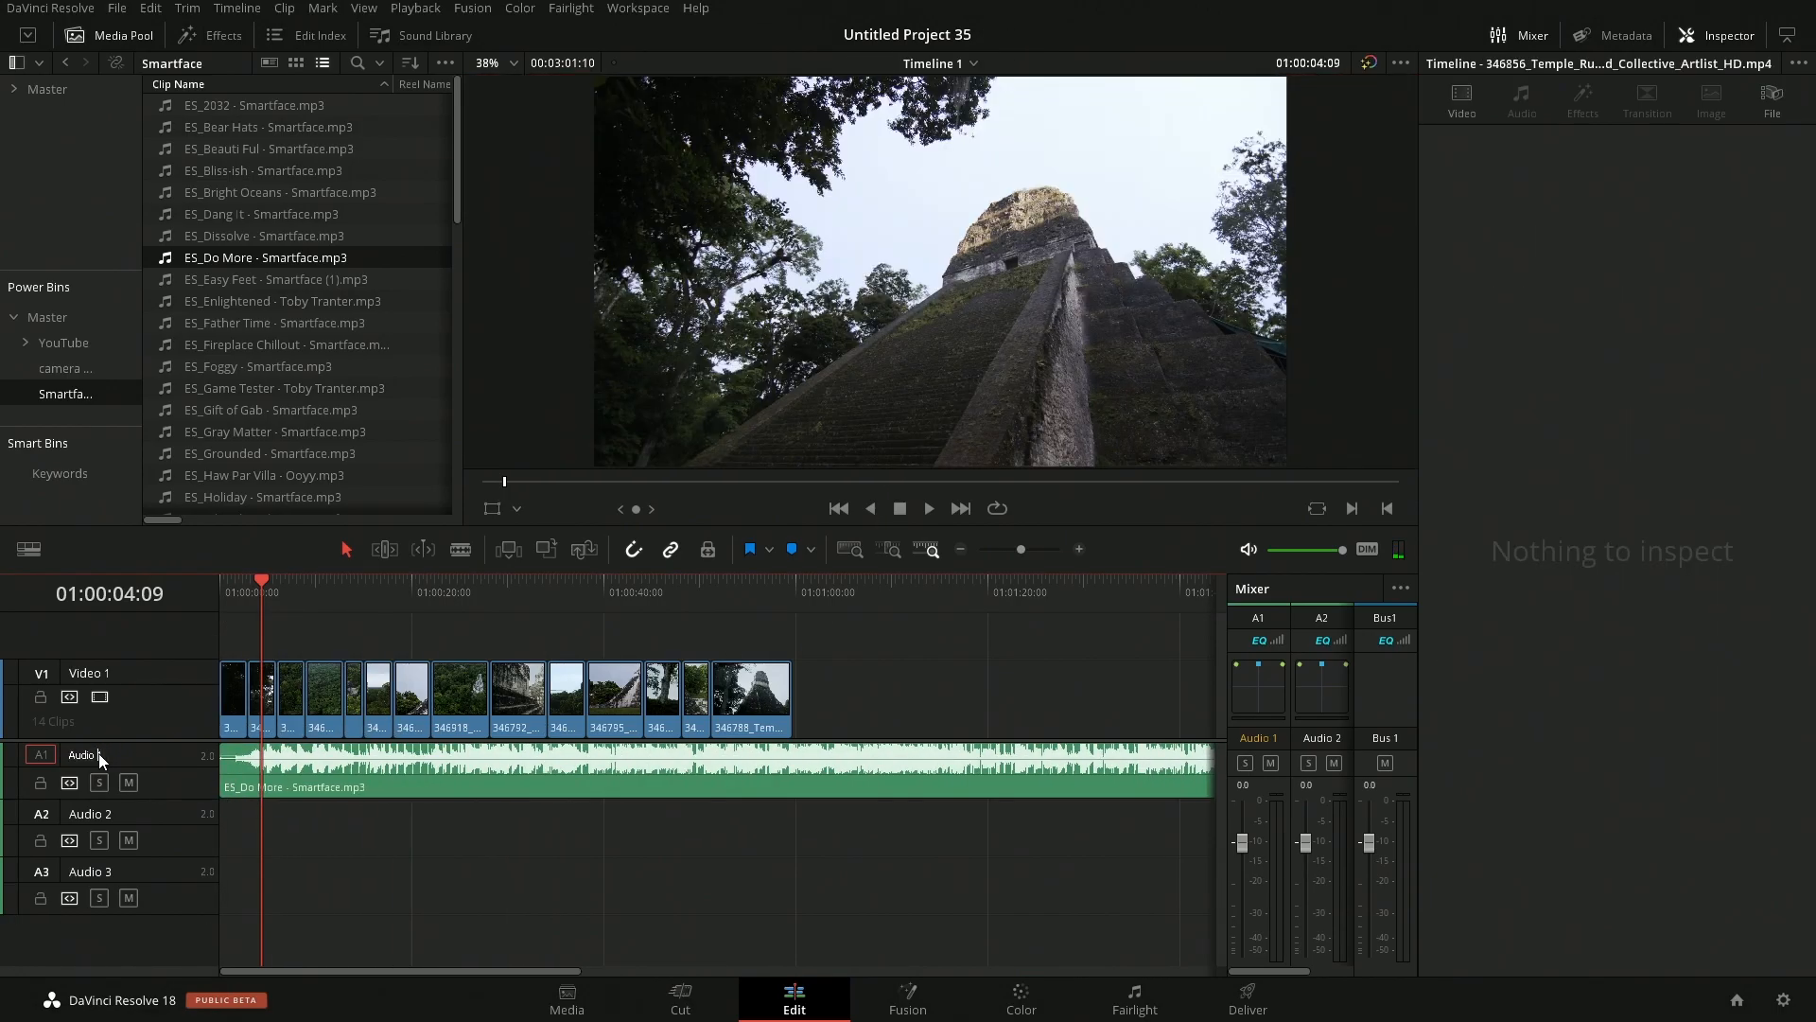
double_click(82, 754)
text(Music)
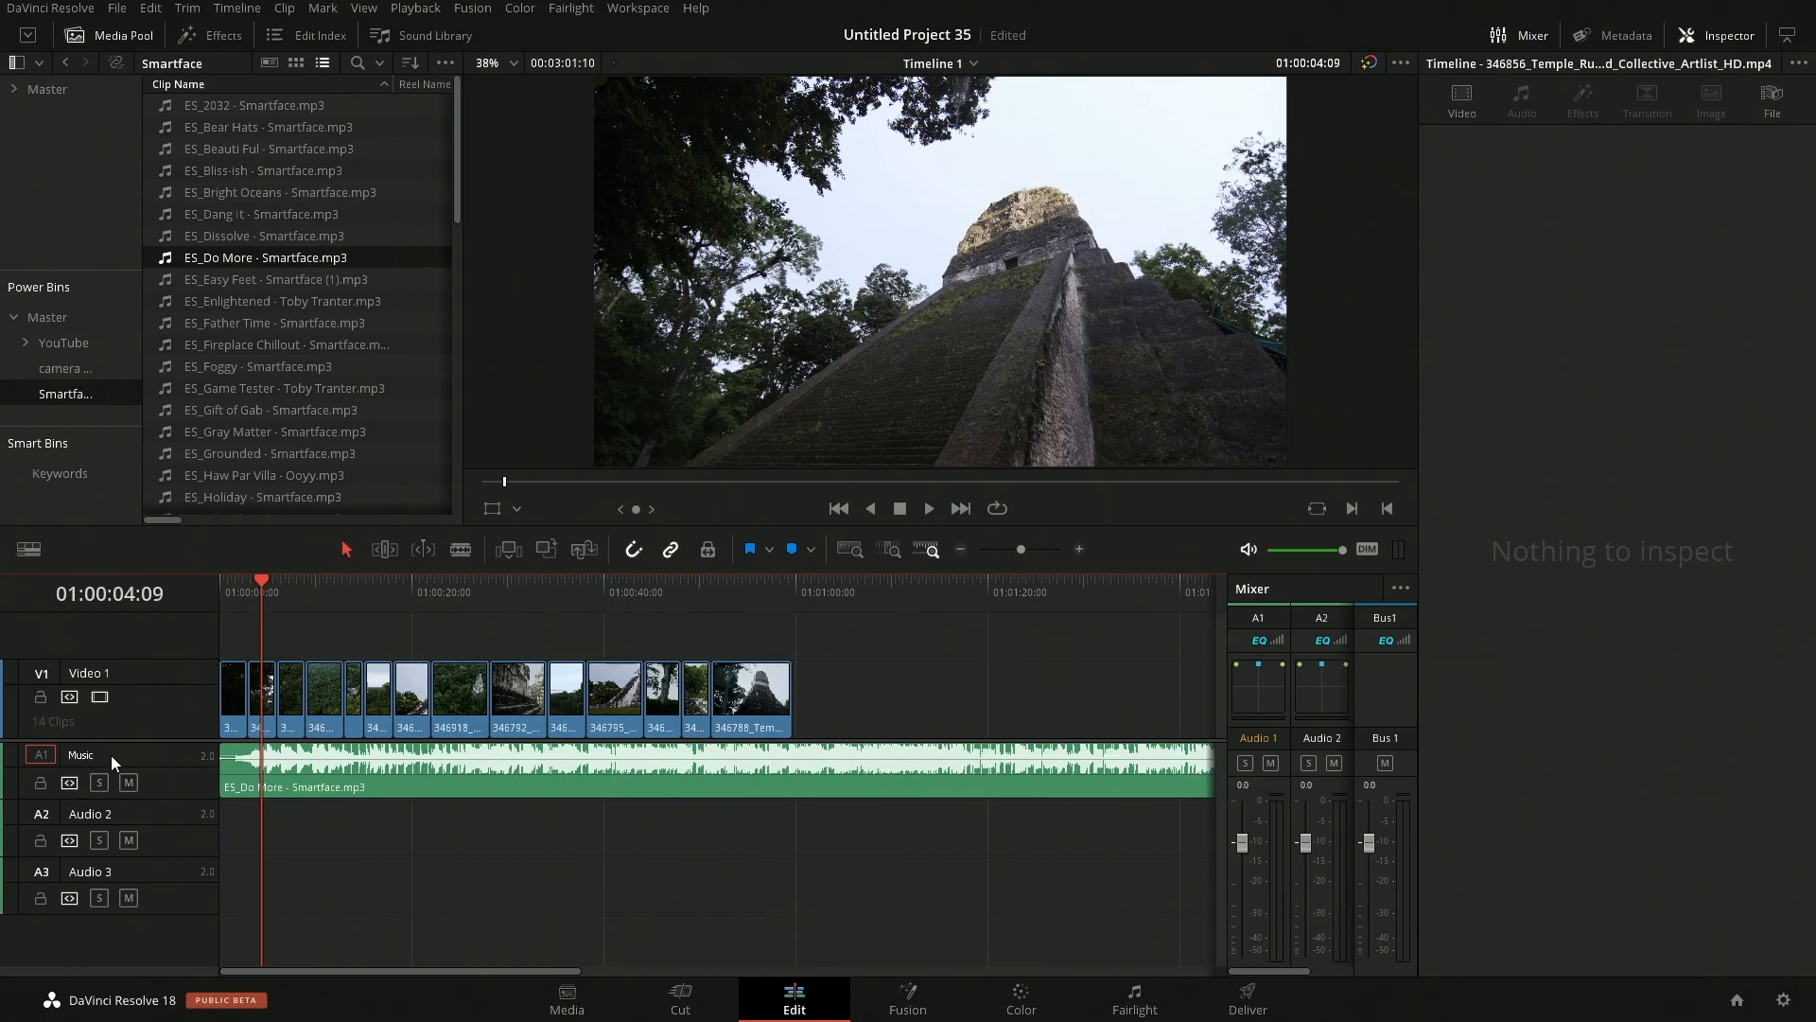
click(85, 754)
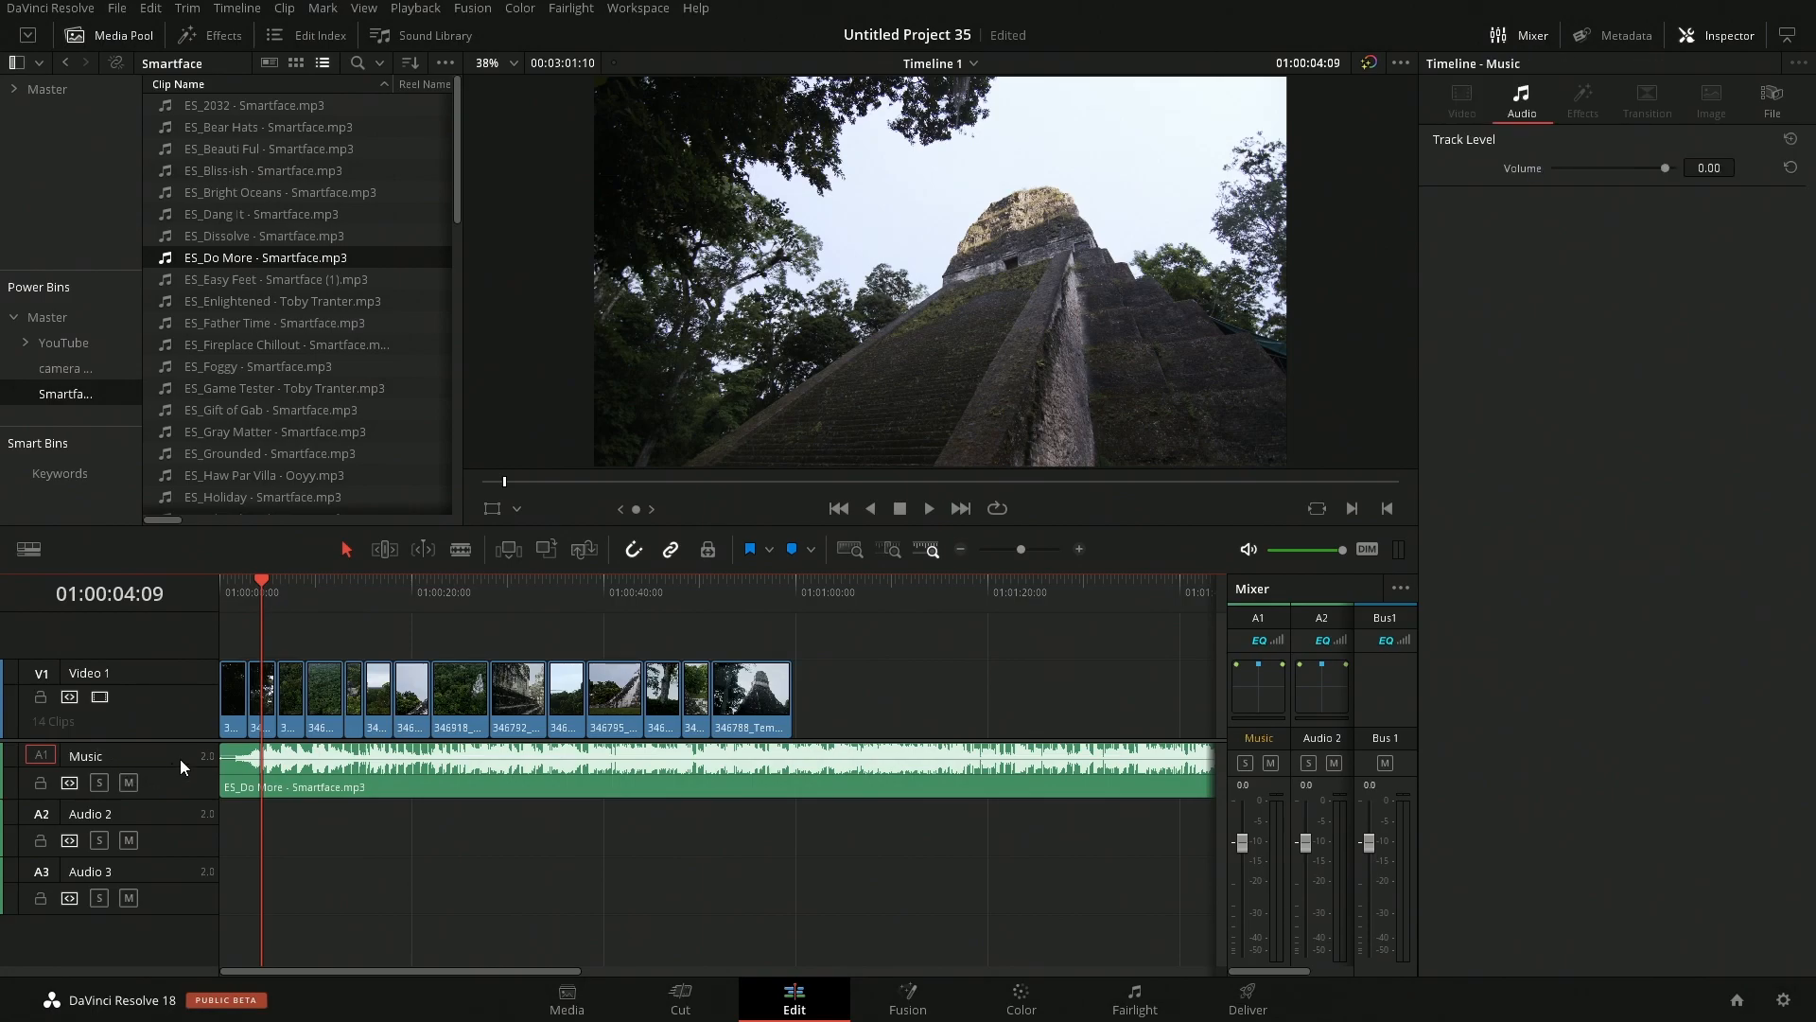
- Add Part1.wav from the VO bin to Audio 2 and audition it against the music
click(46, 88)
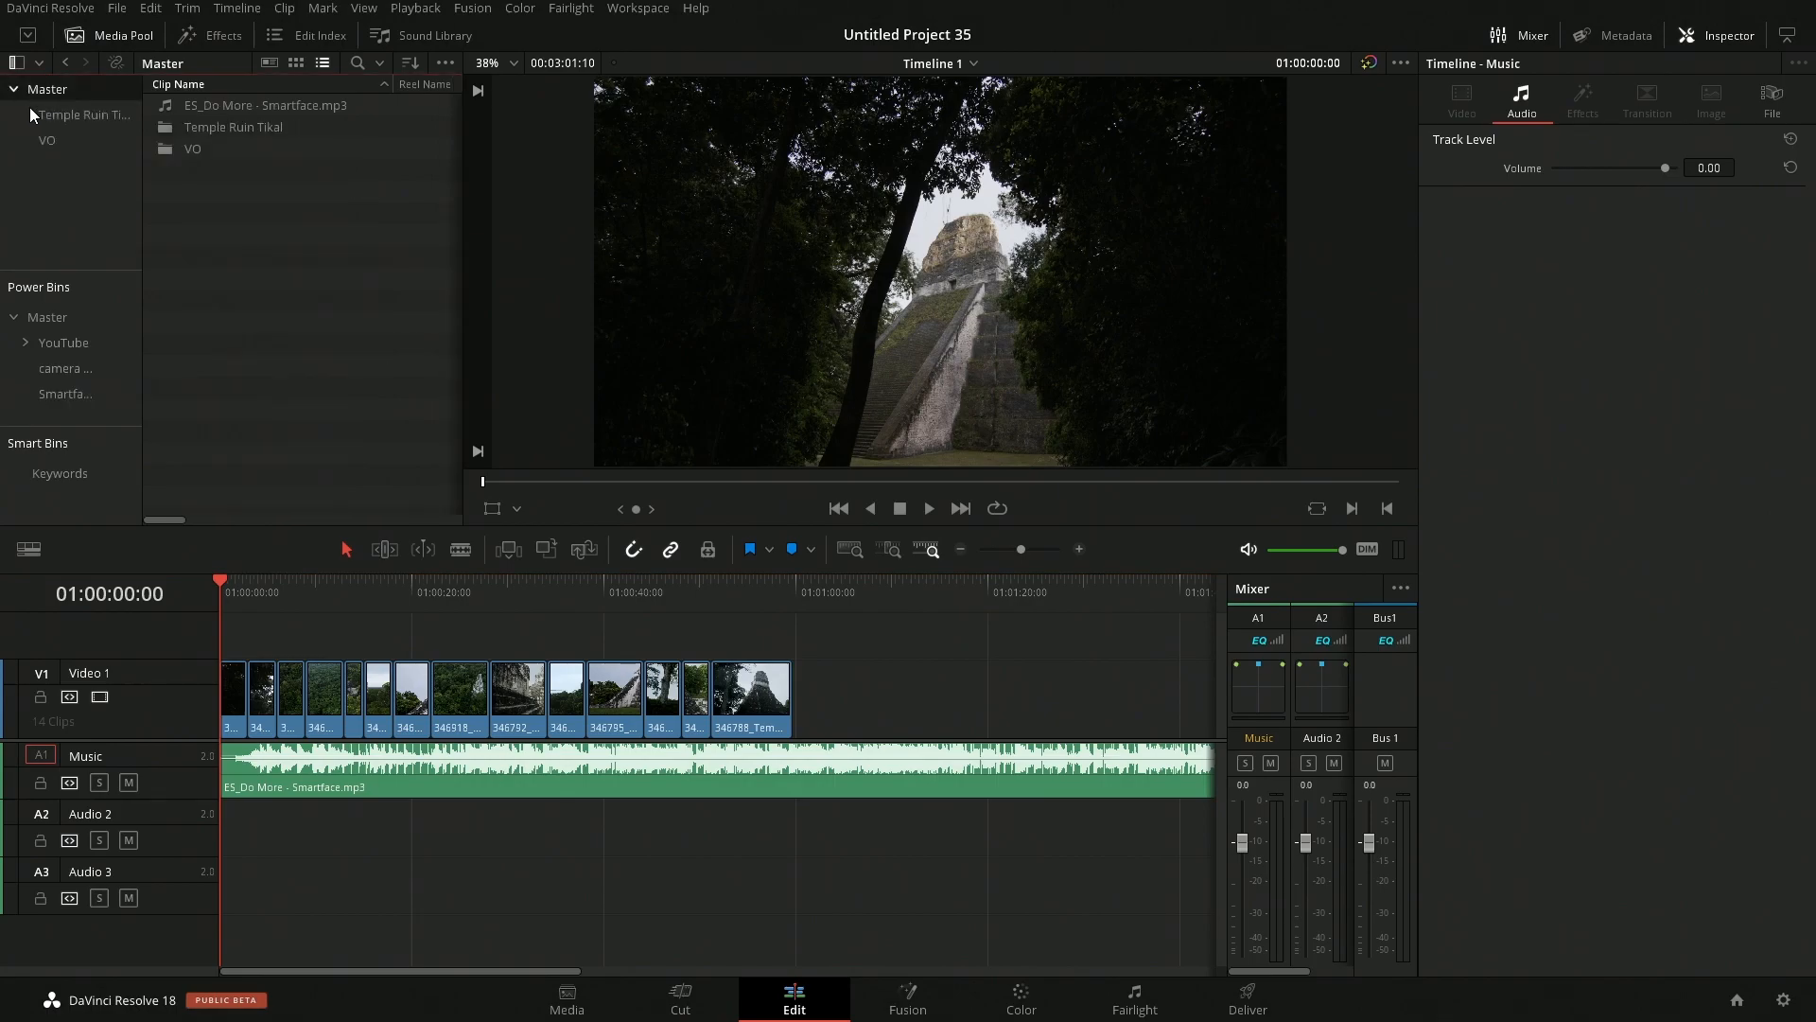
click(47, 138)
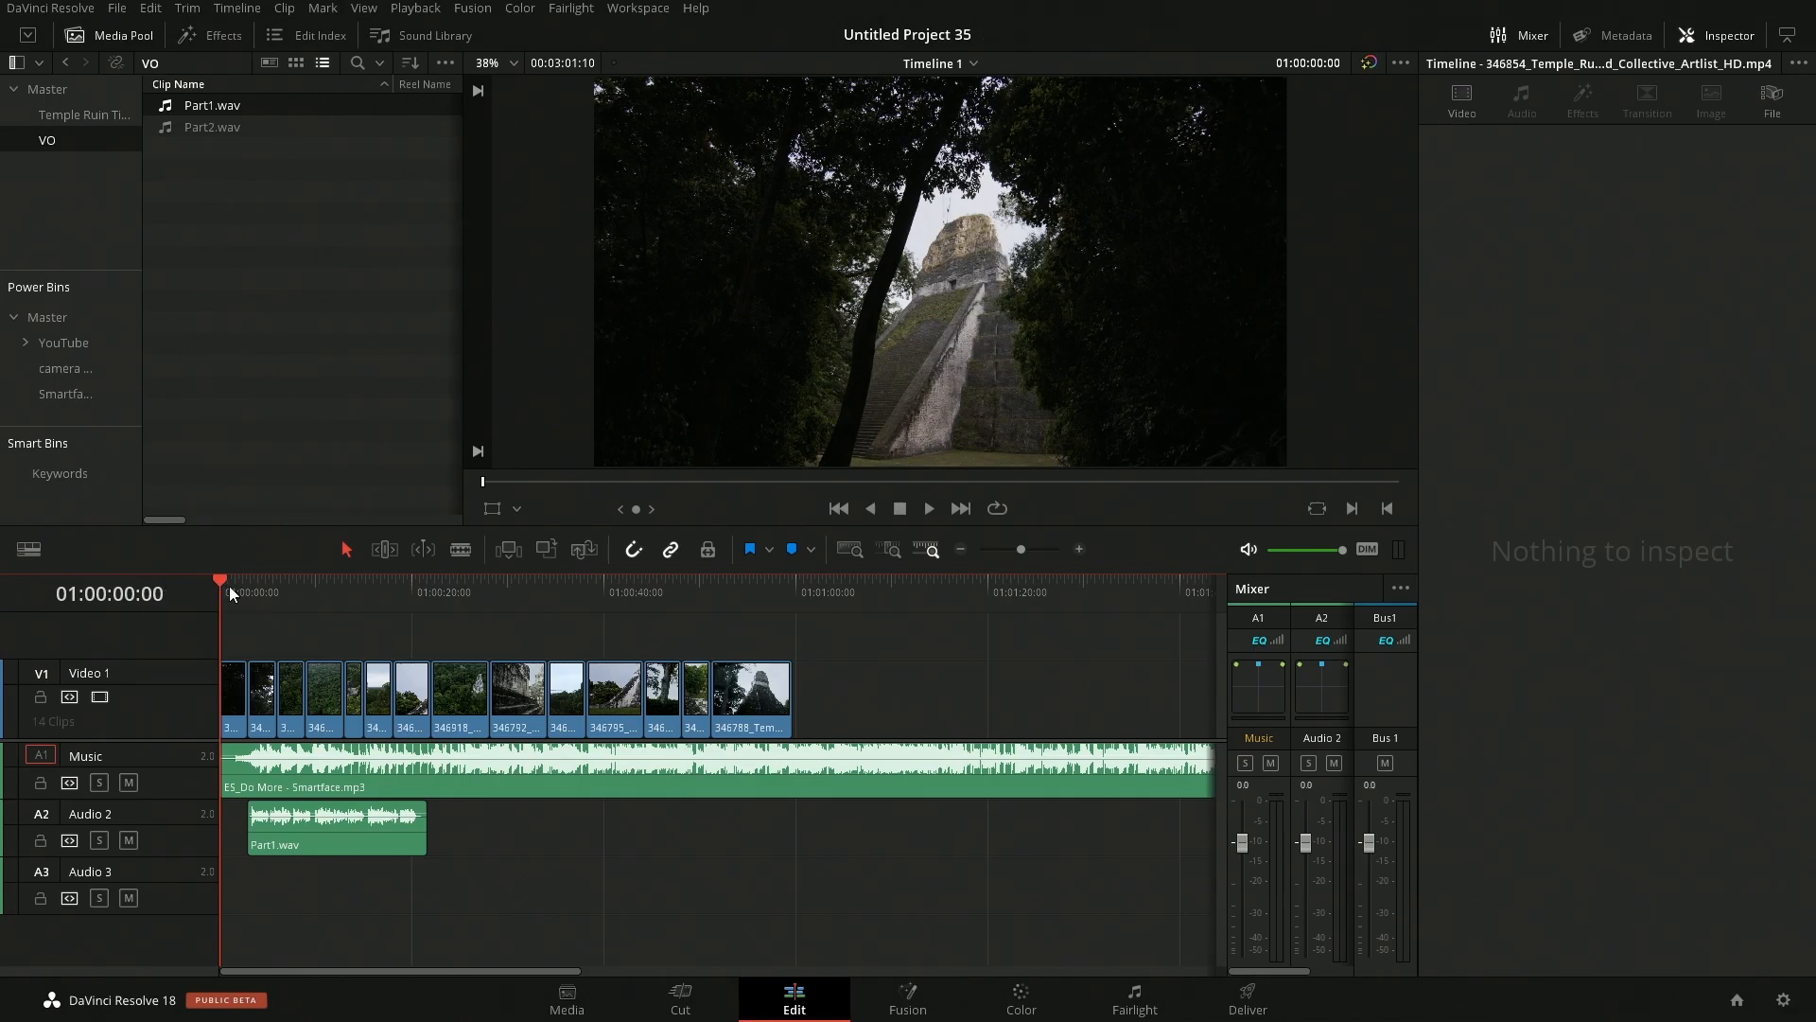
click(927, 507)
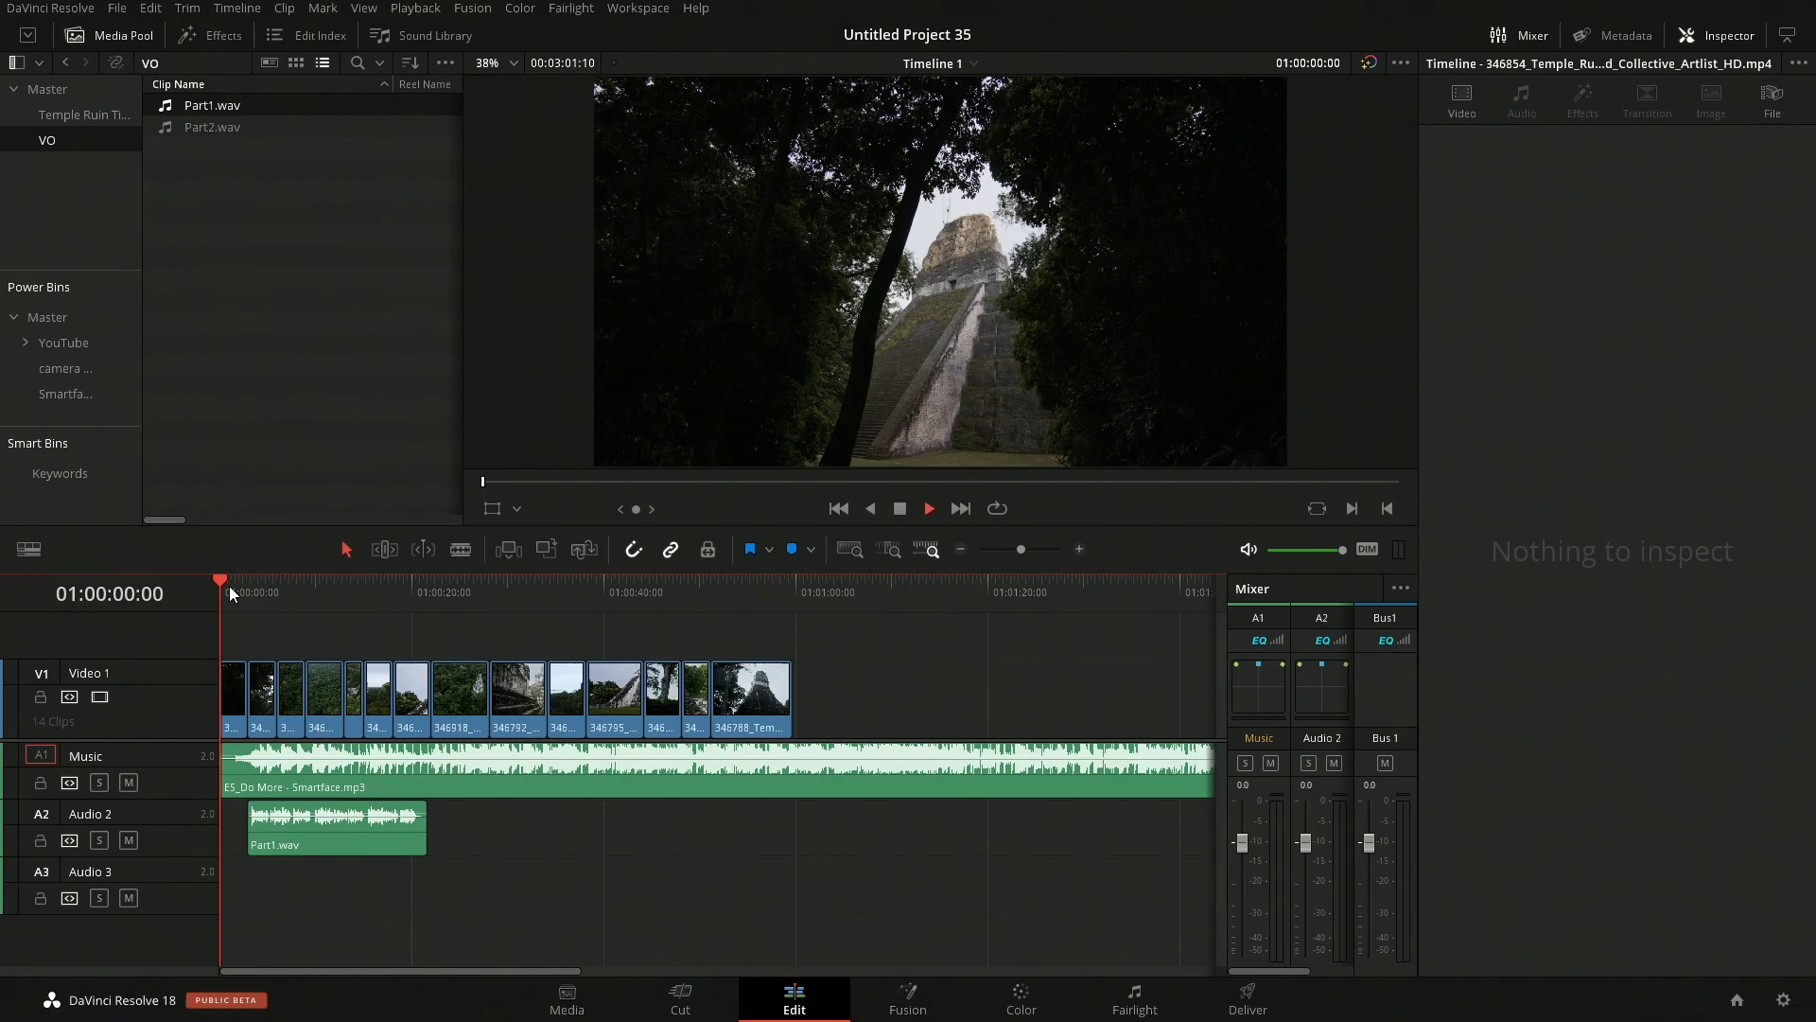
click(927, 507)
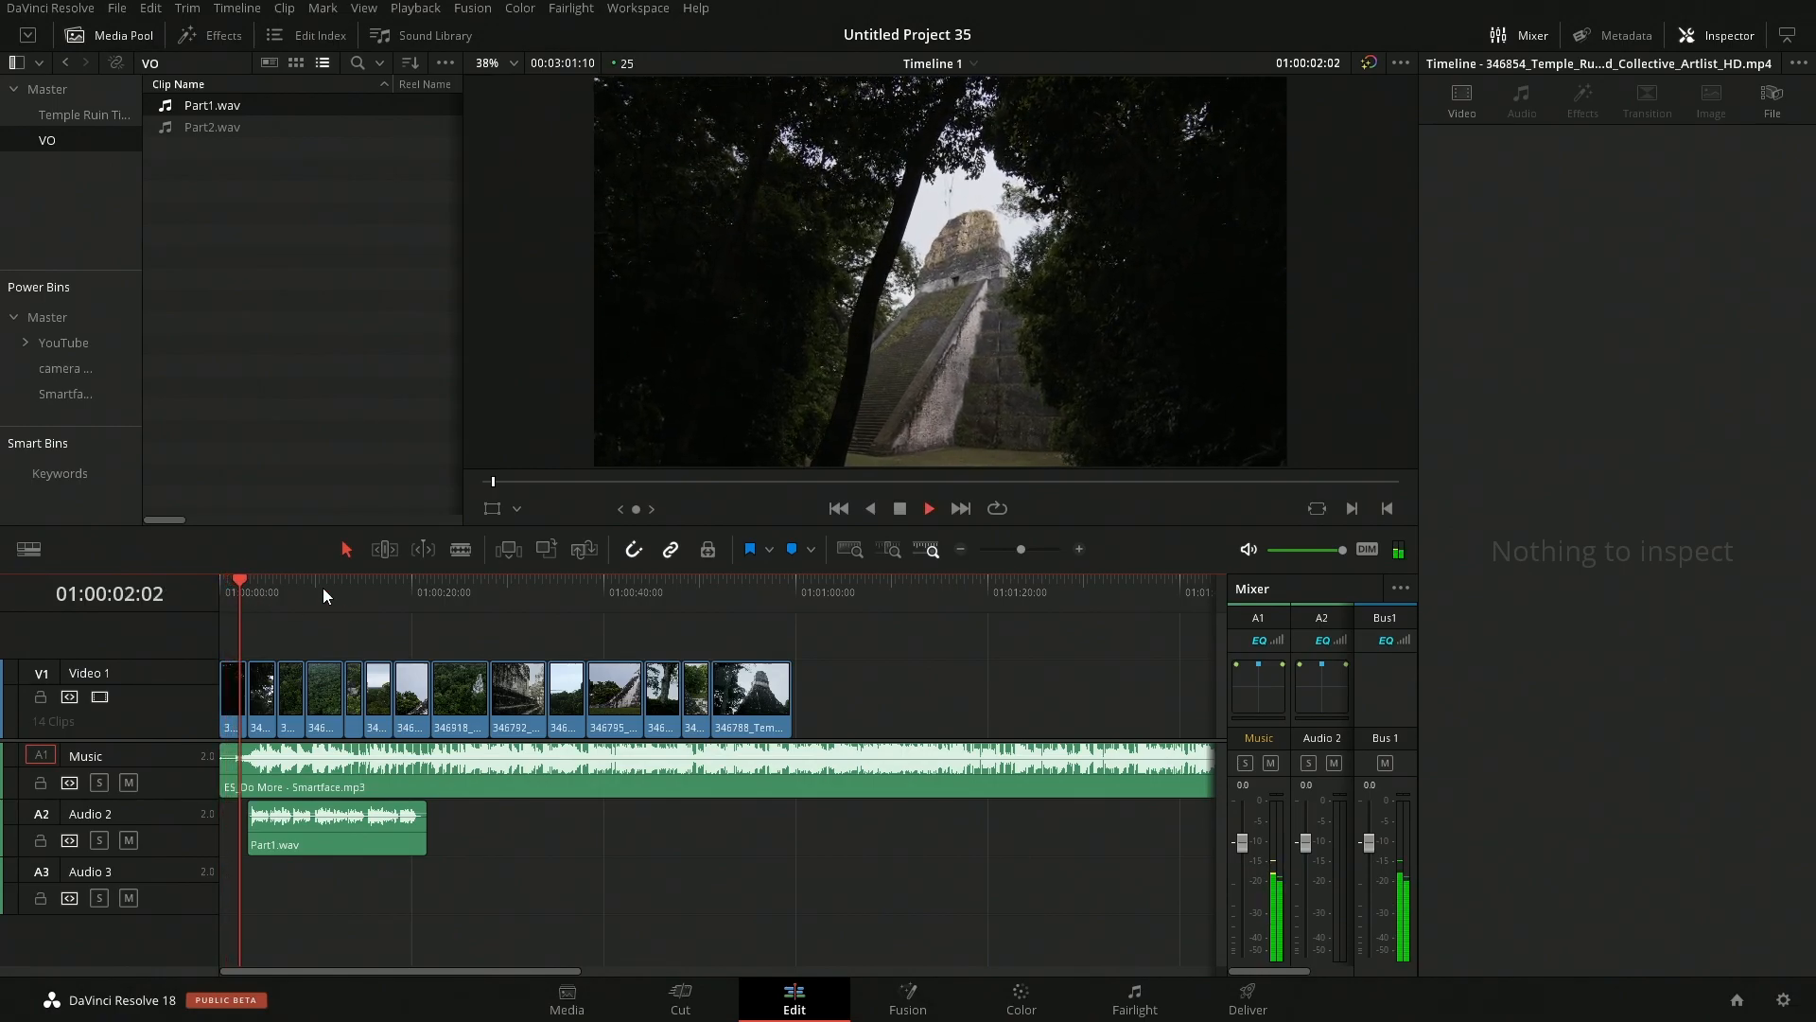
click(927, 508)
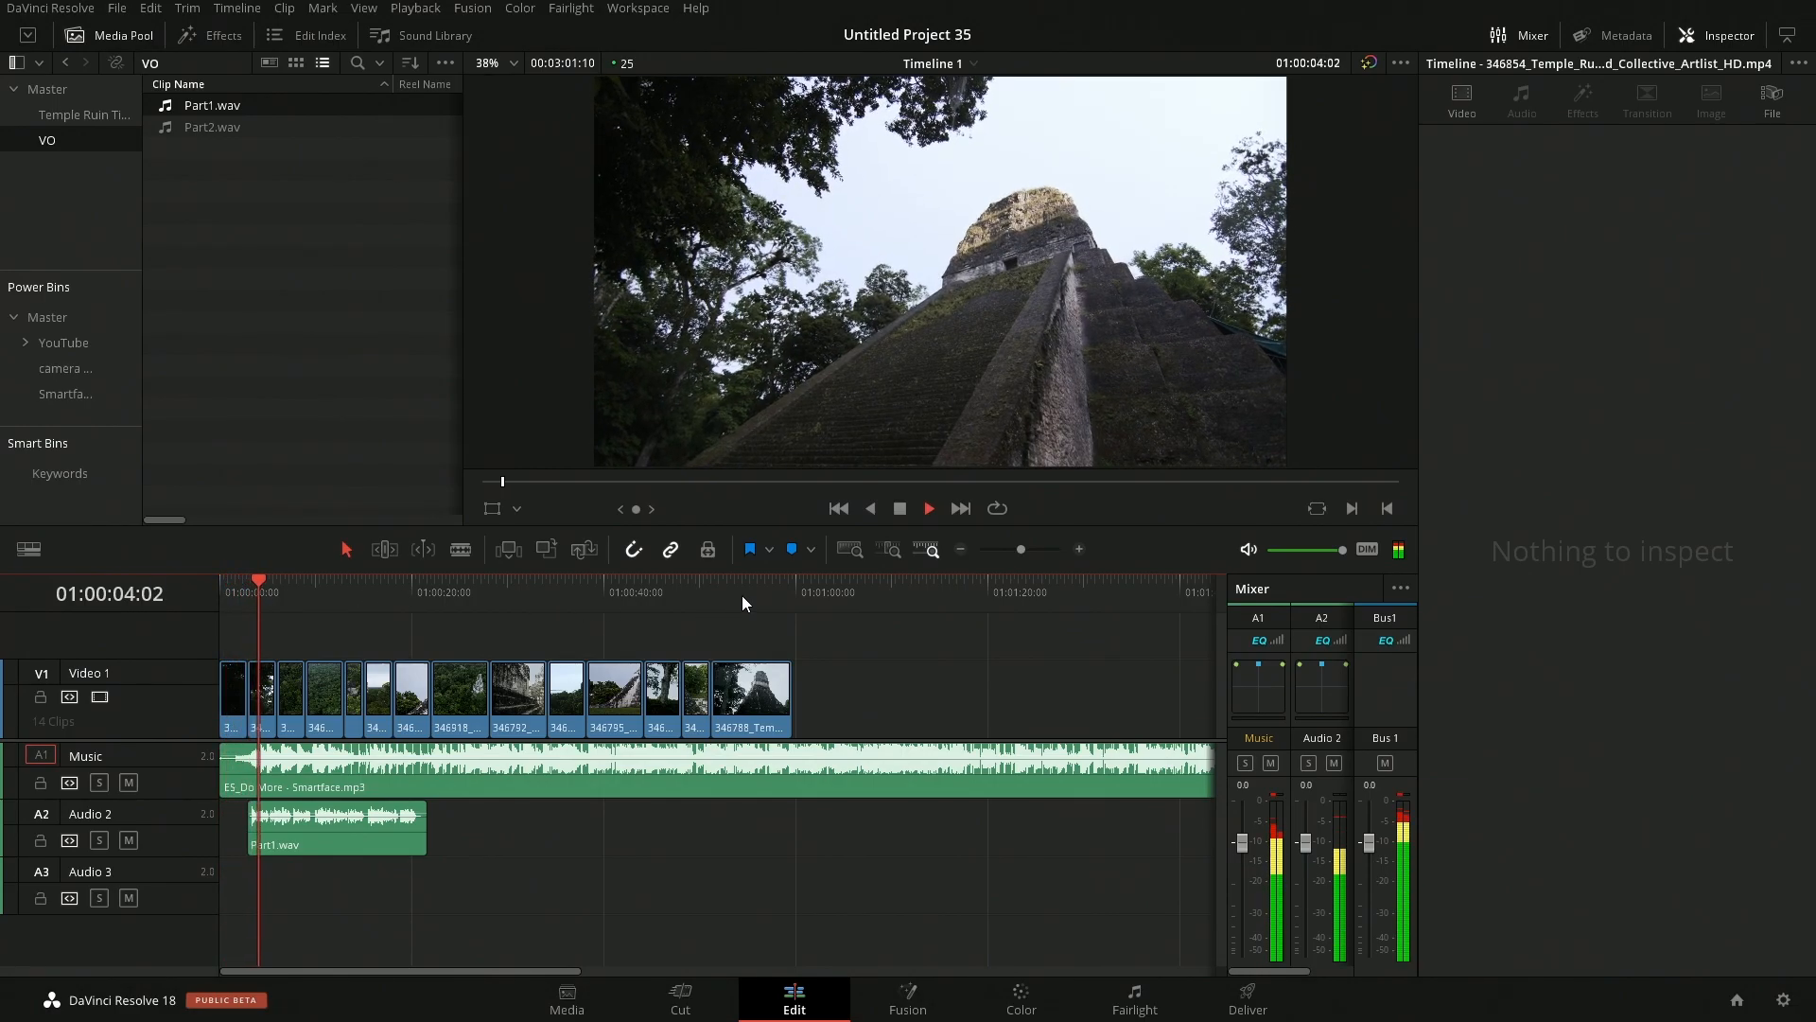
click(927, 507)
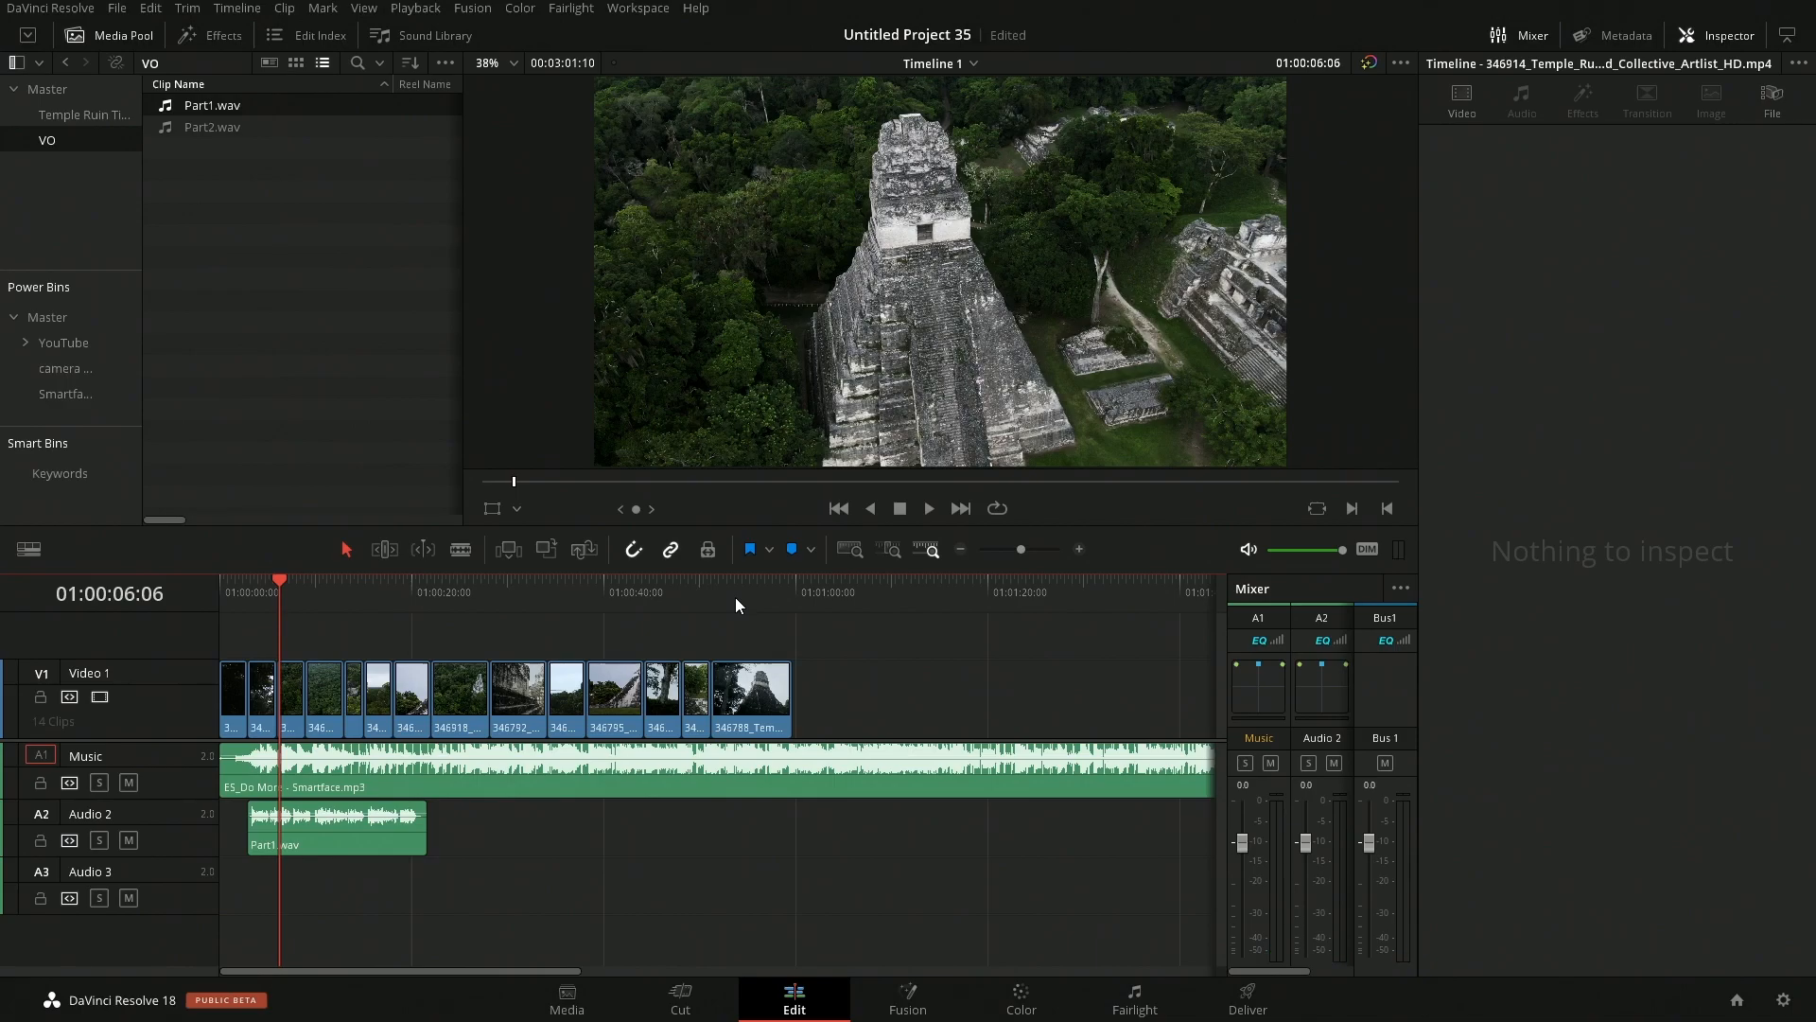
mouse_move(1179, 1004)
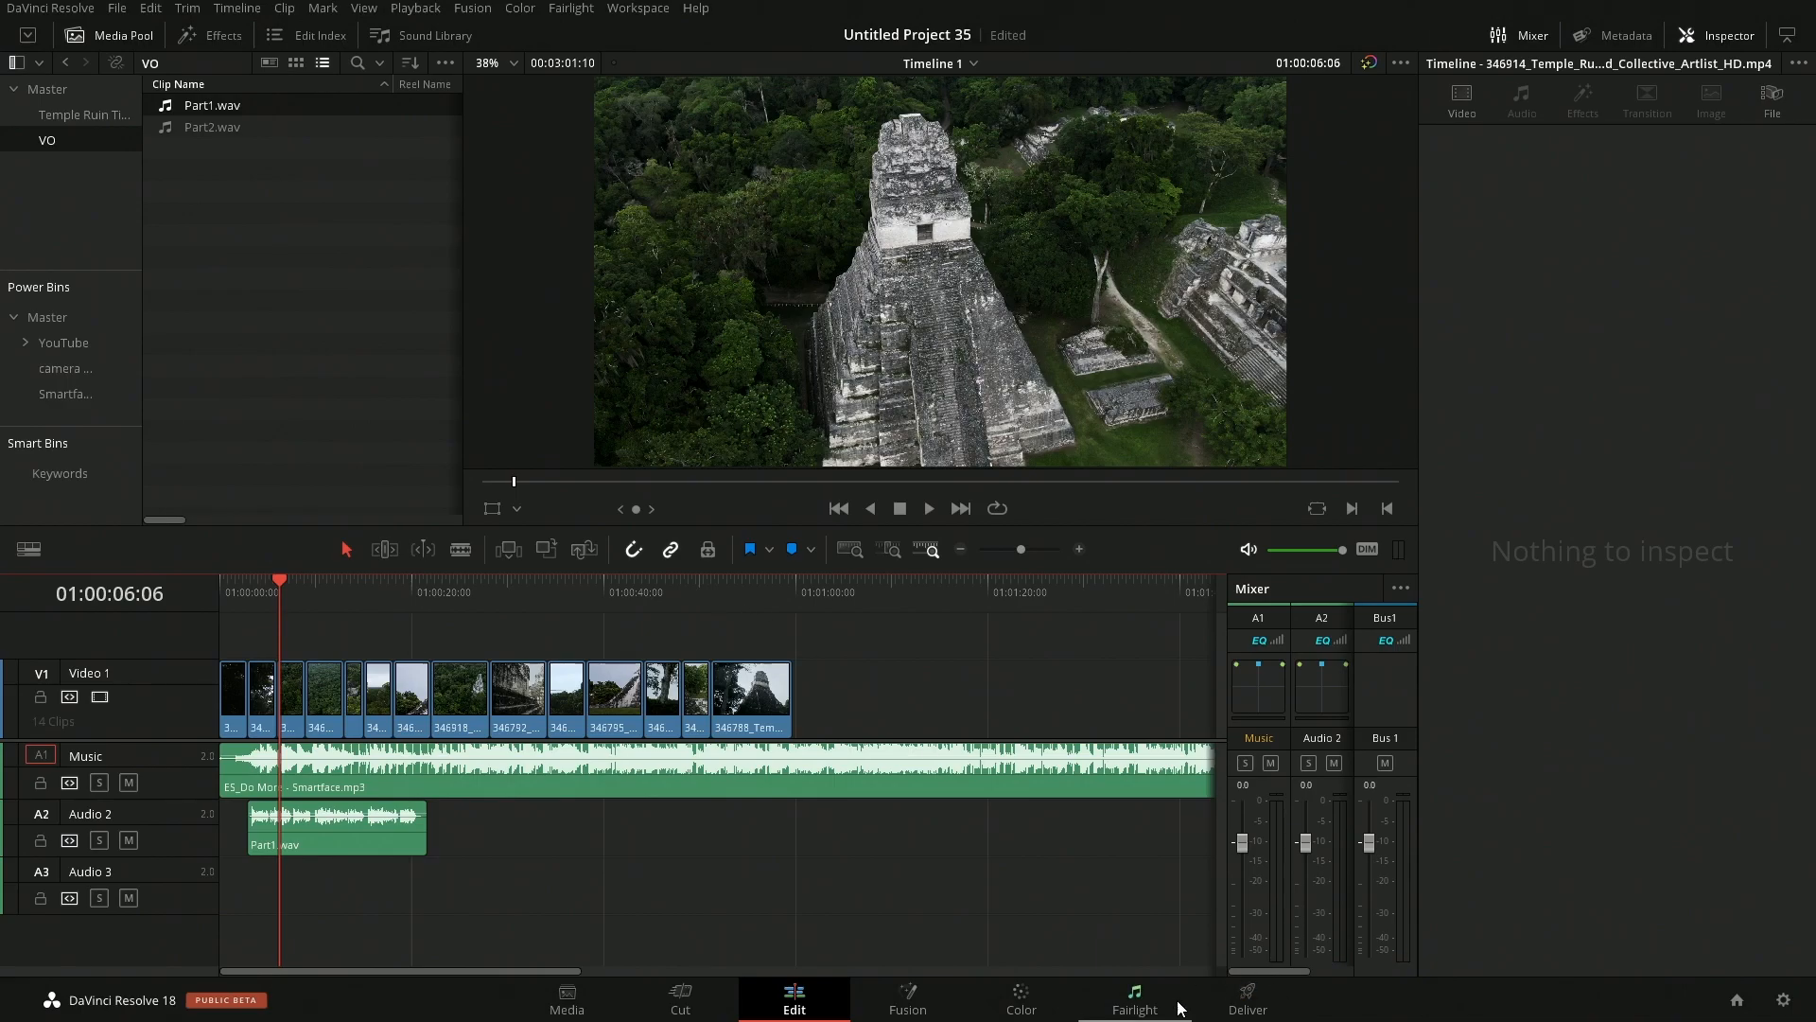
- Switch to the Fairlight page and rename Audio 2 to VO 1
click(1134, 999)
text(Vo)
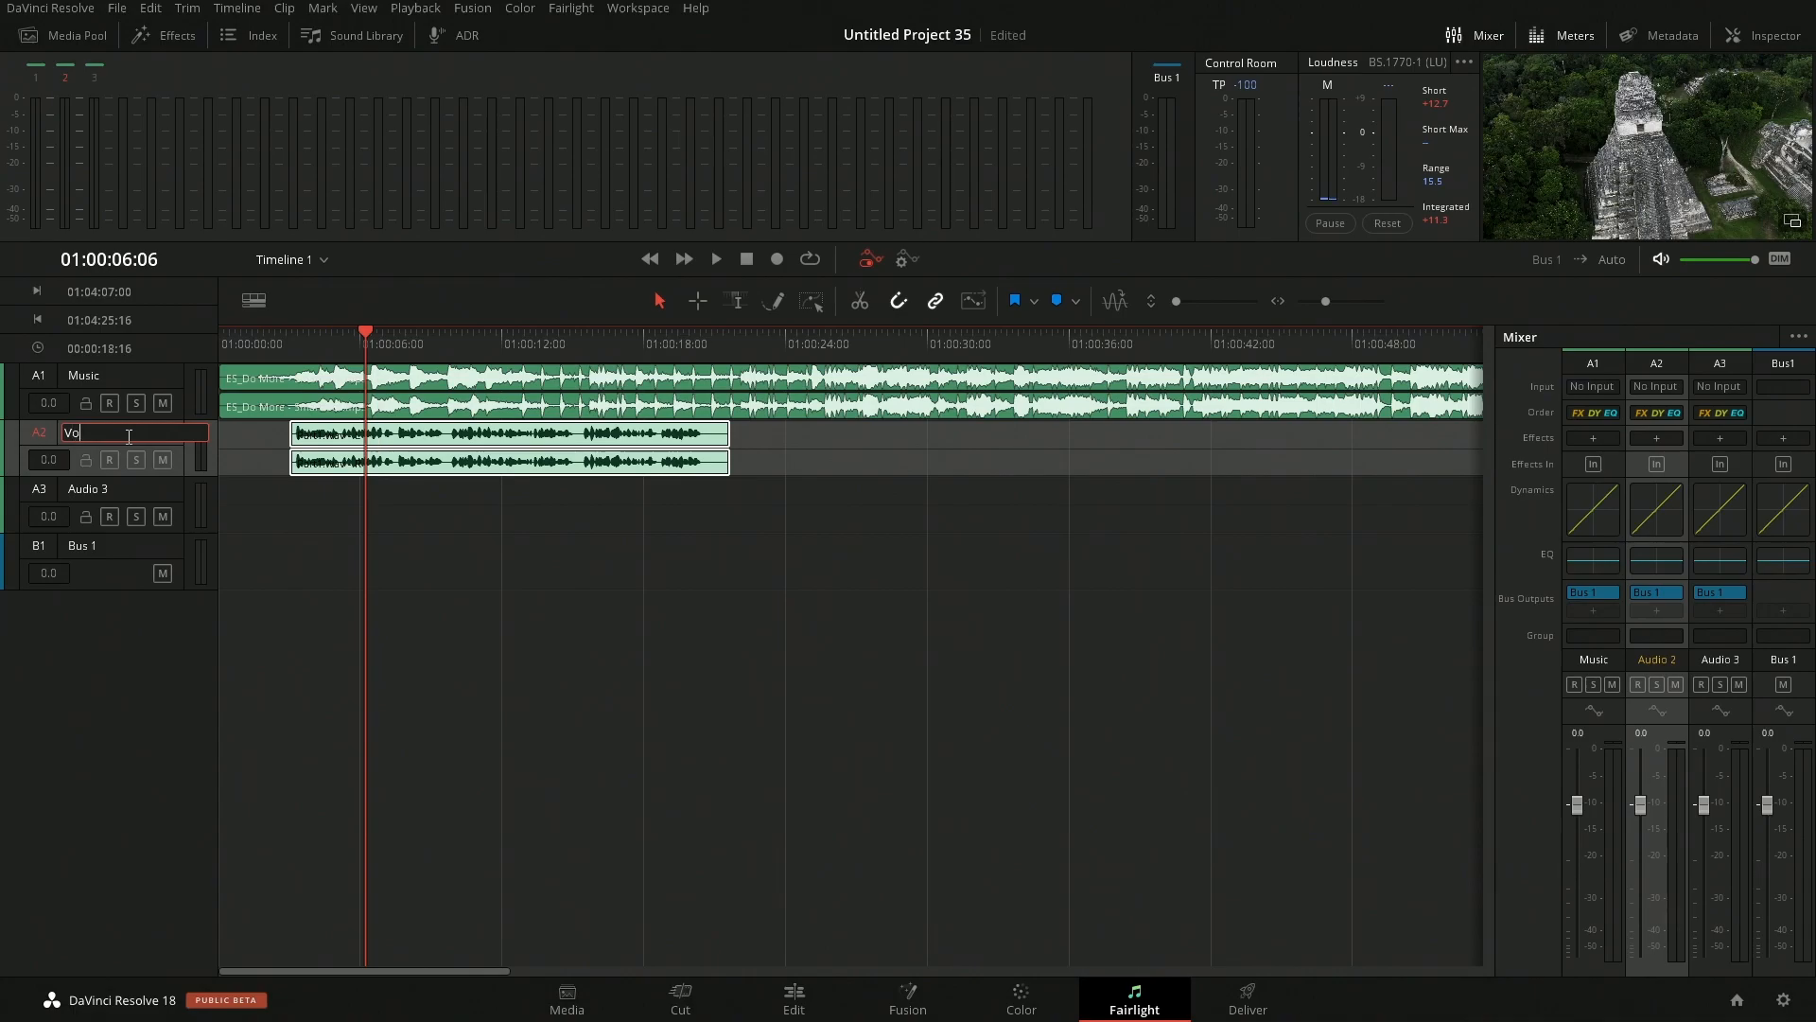
text(O 1)
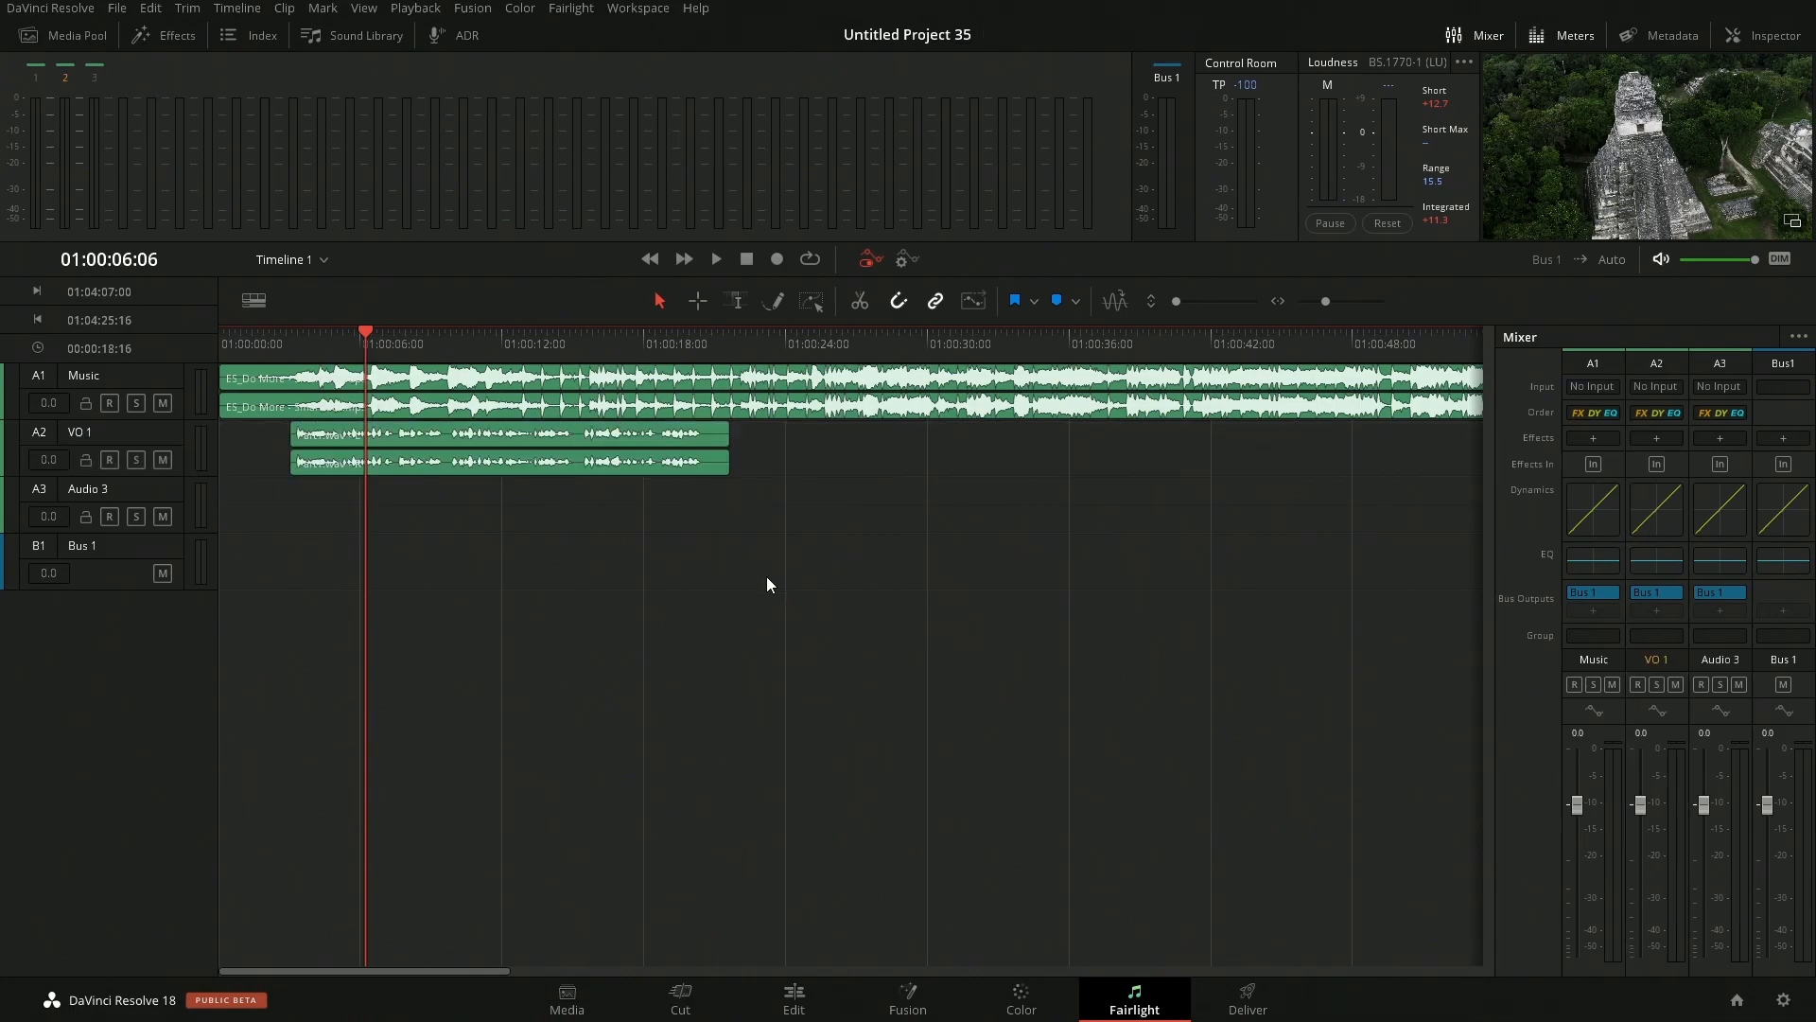
mouse_move(1665, 374)
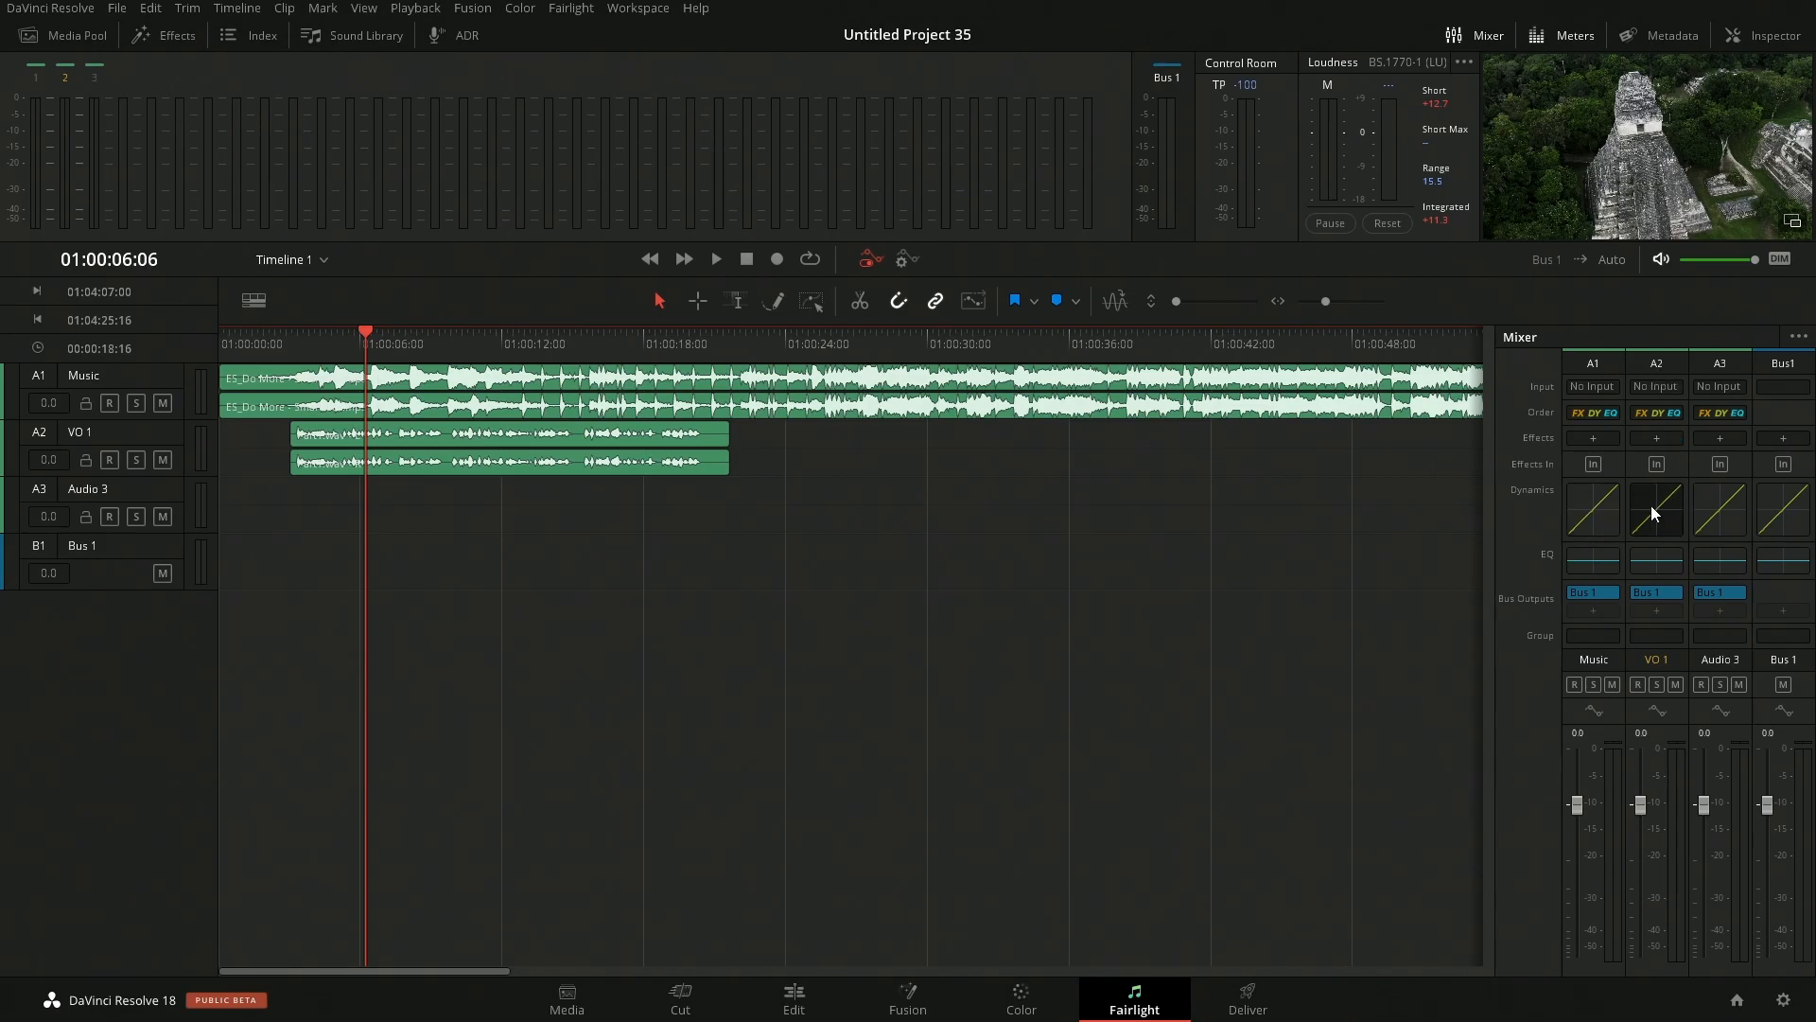
- Enable Sidechain Send in VO 1's dynamics, creating a new Sidechain bus
click(1656, 509)
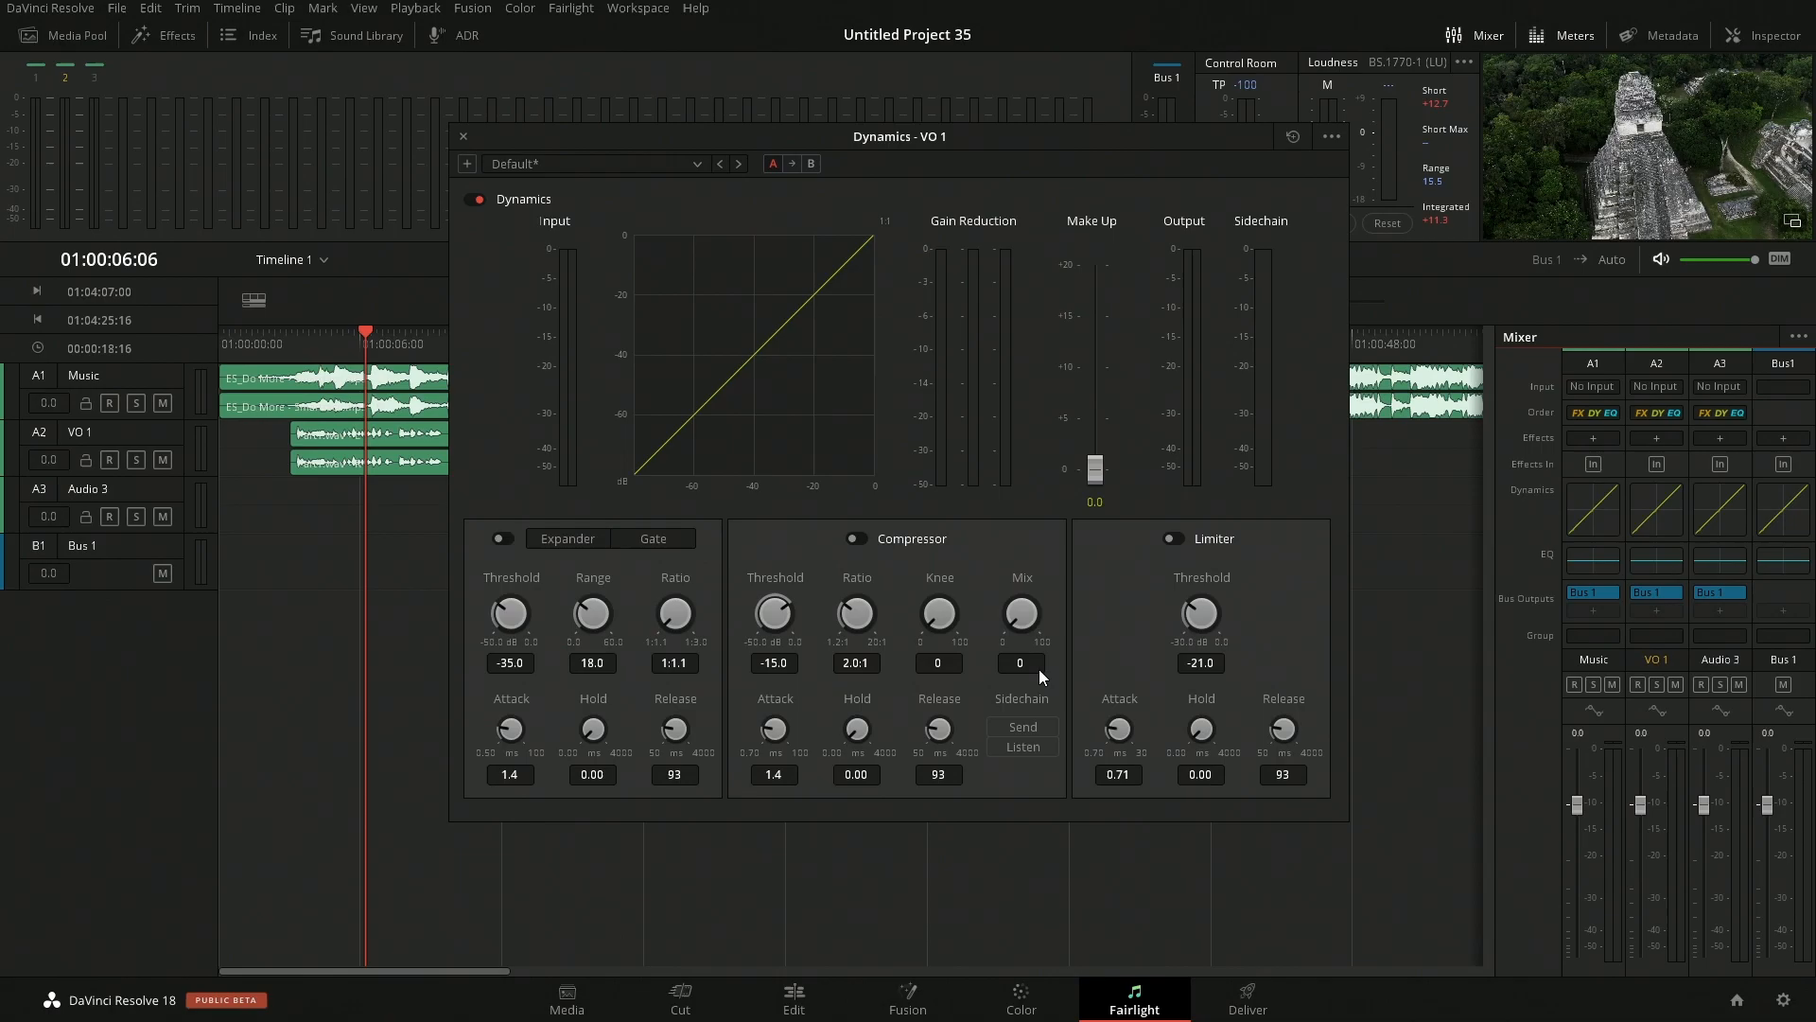
click(1020, 727)
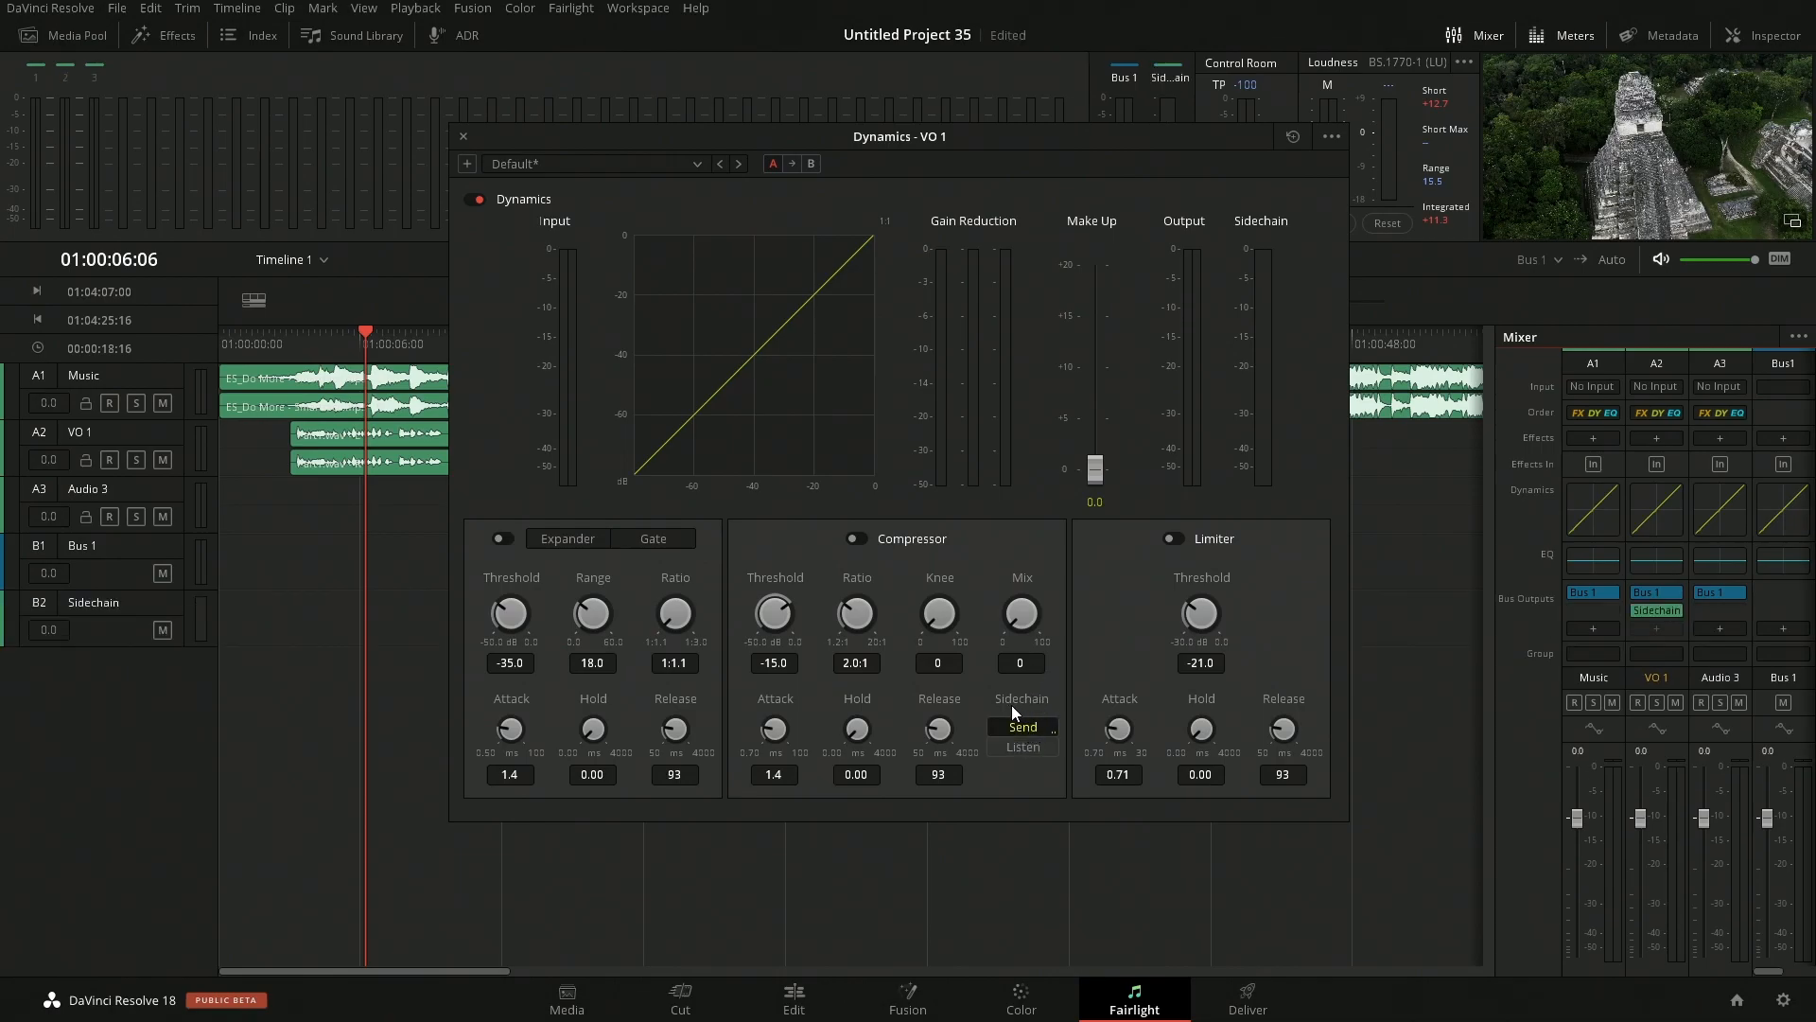
mouse_move(1521, 613)
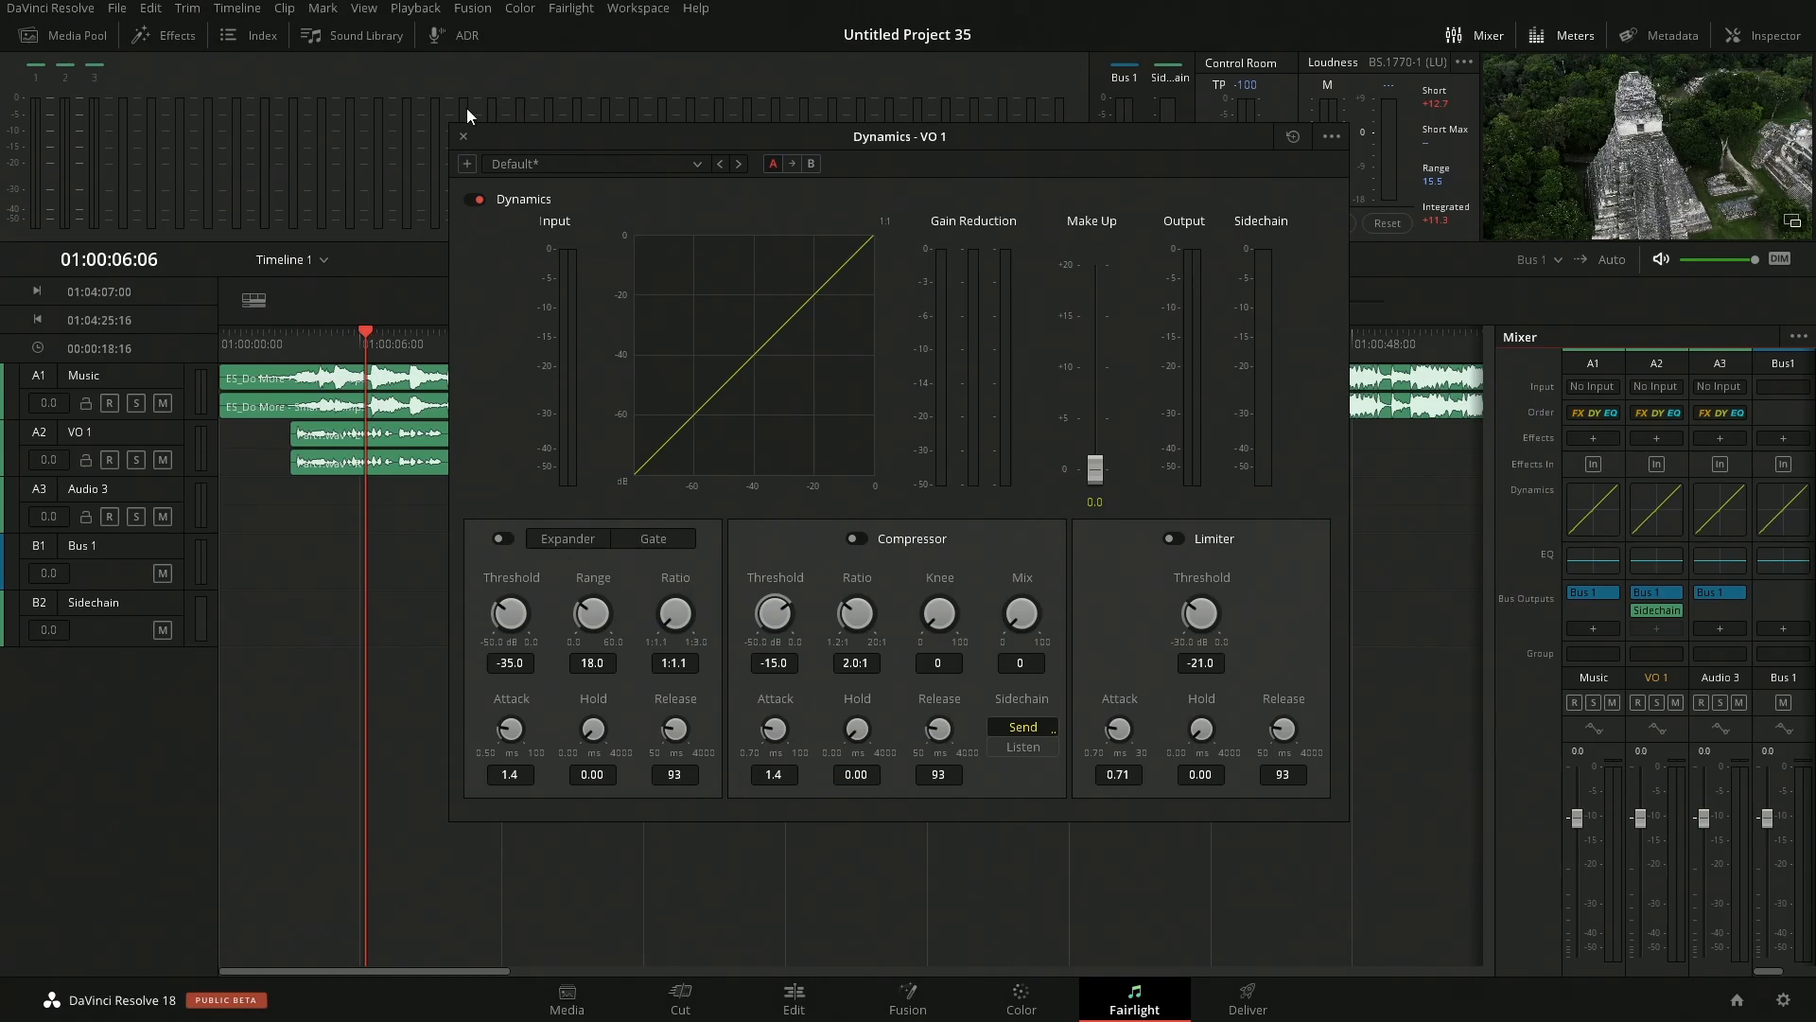
click(462, 136)
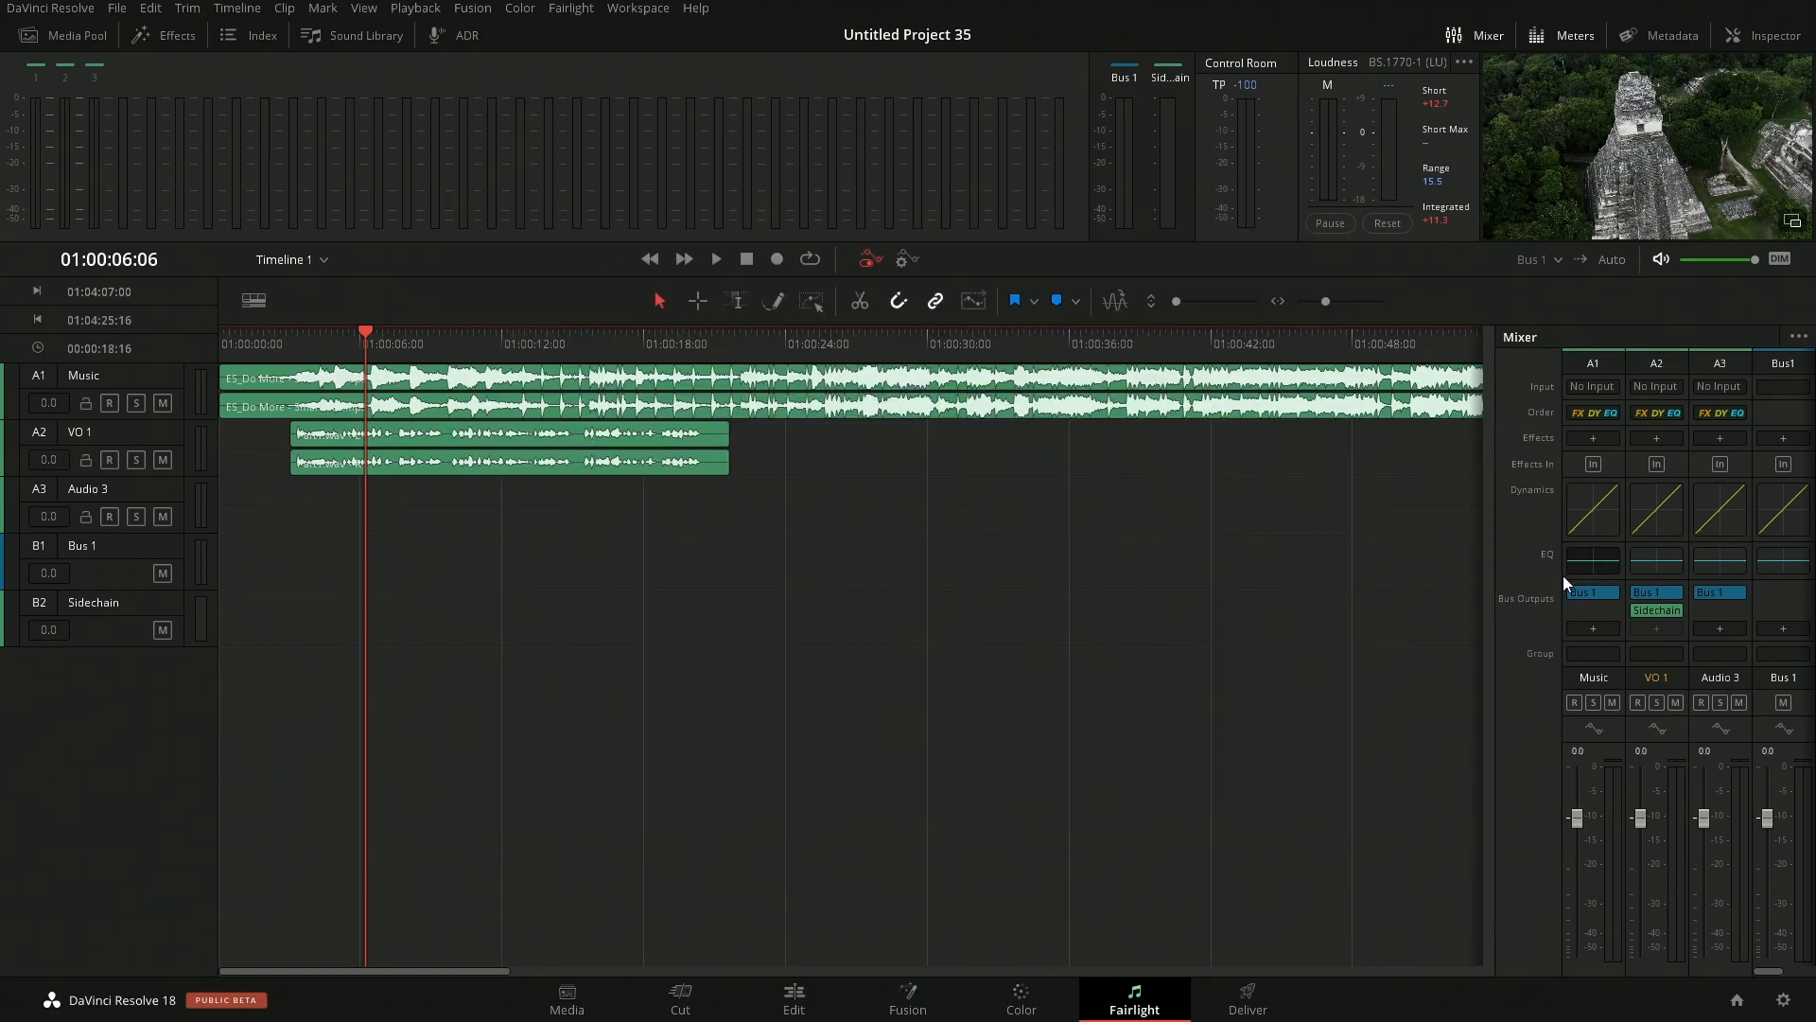
- Audition playback and return Control Room monitoring from Sidechain to Bus 1
click(1541, 260)
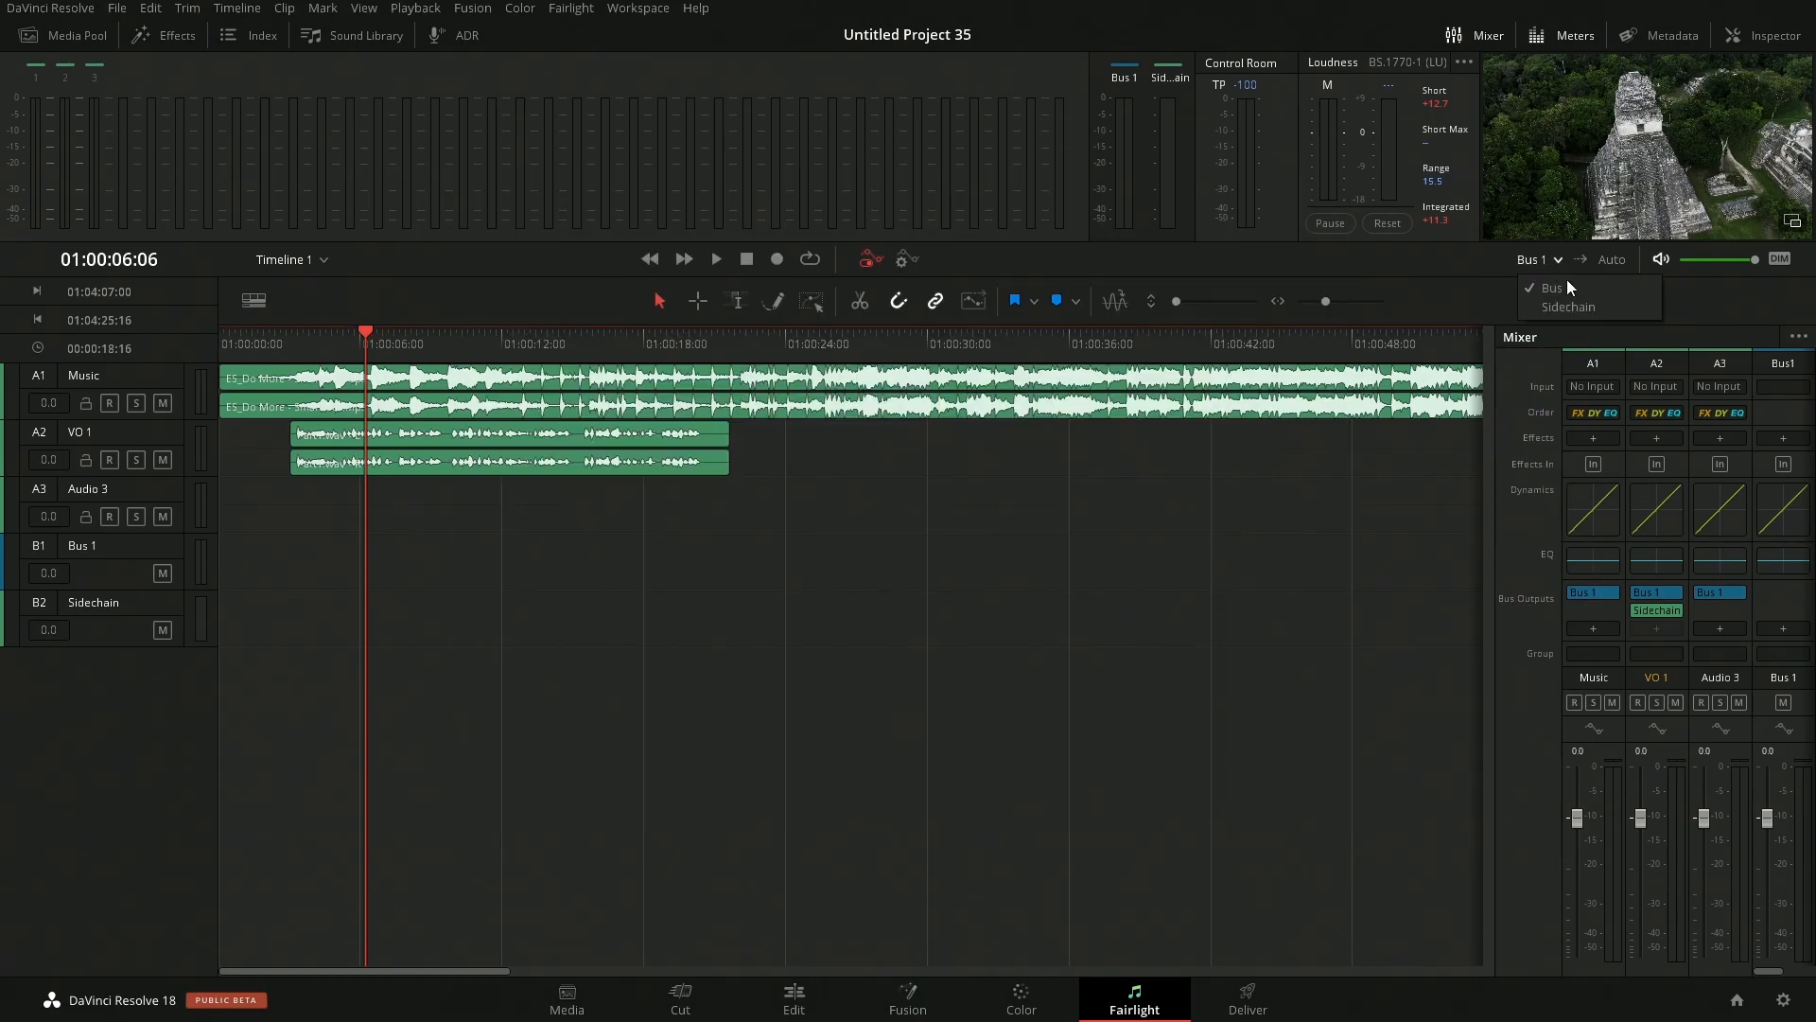
mouse_move(1571, 307)
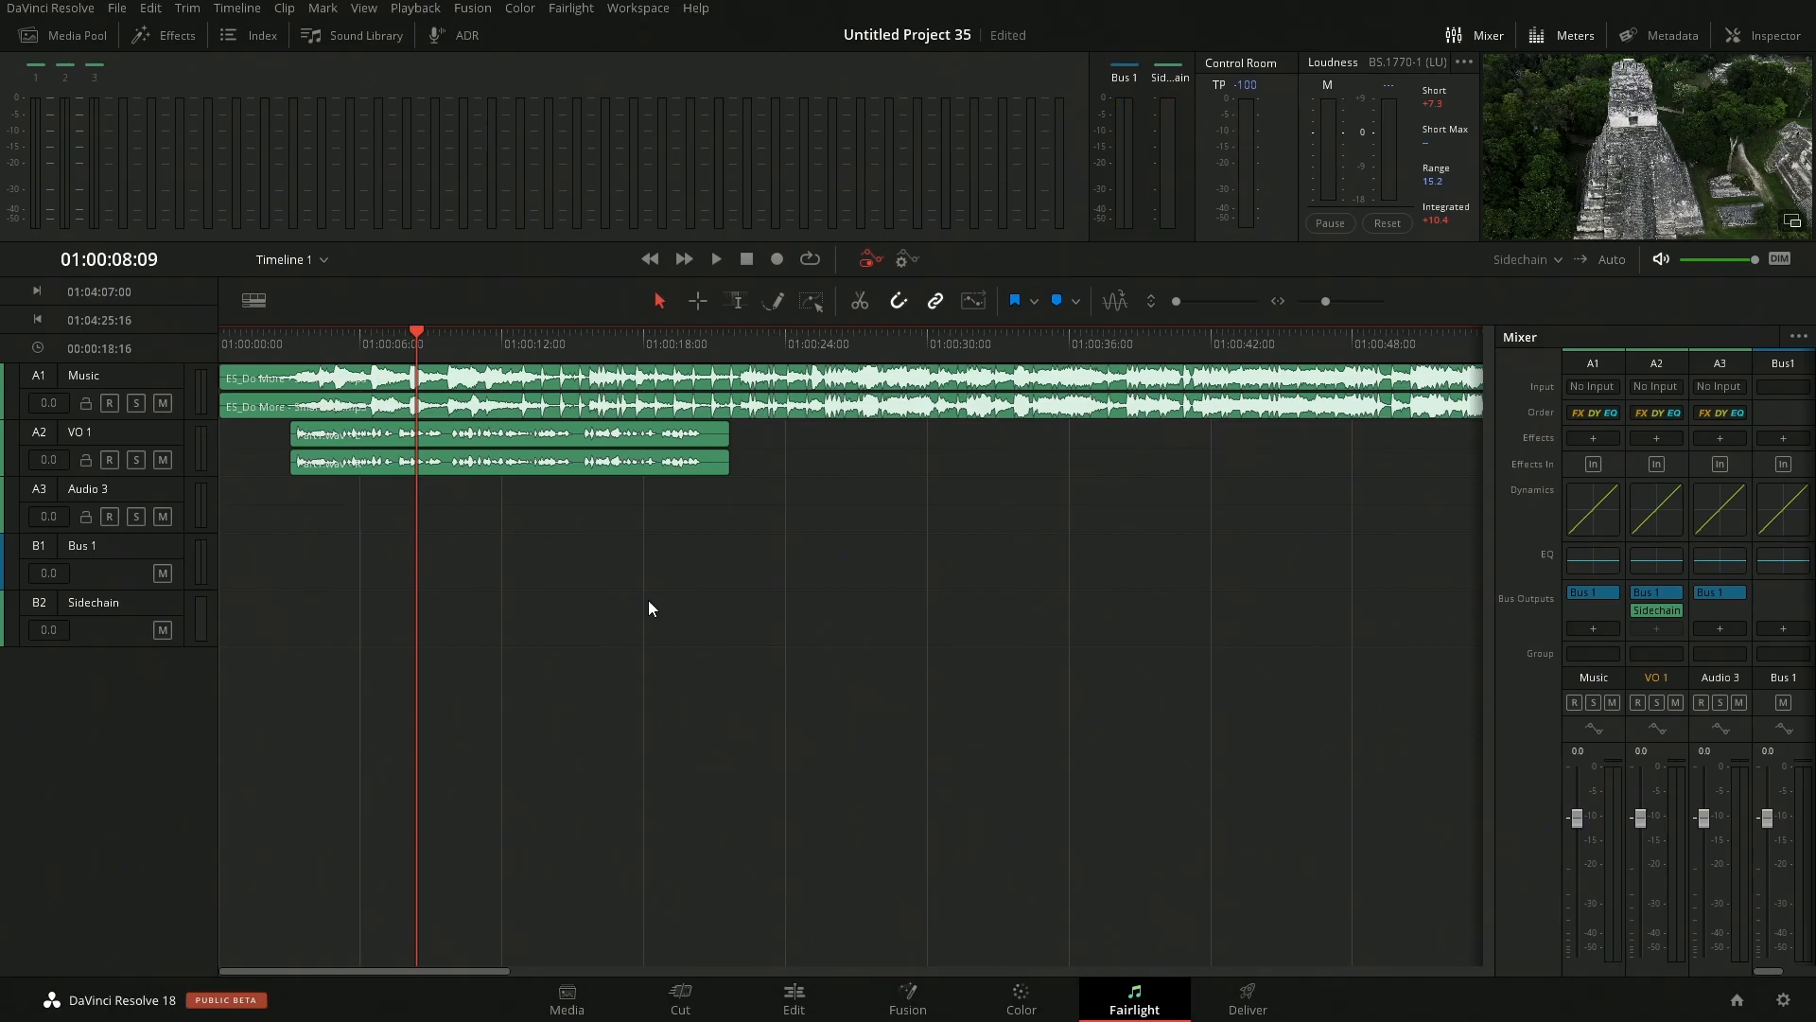
click(715, 259)
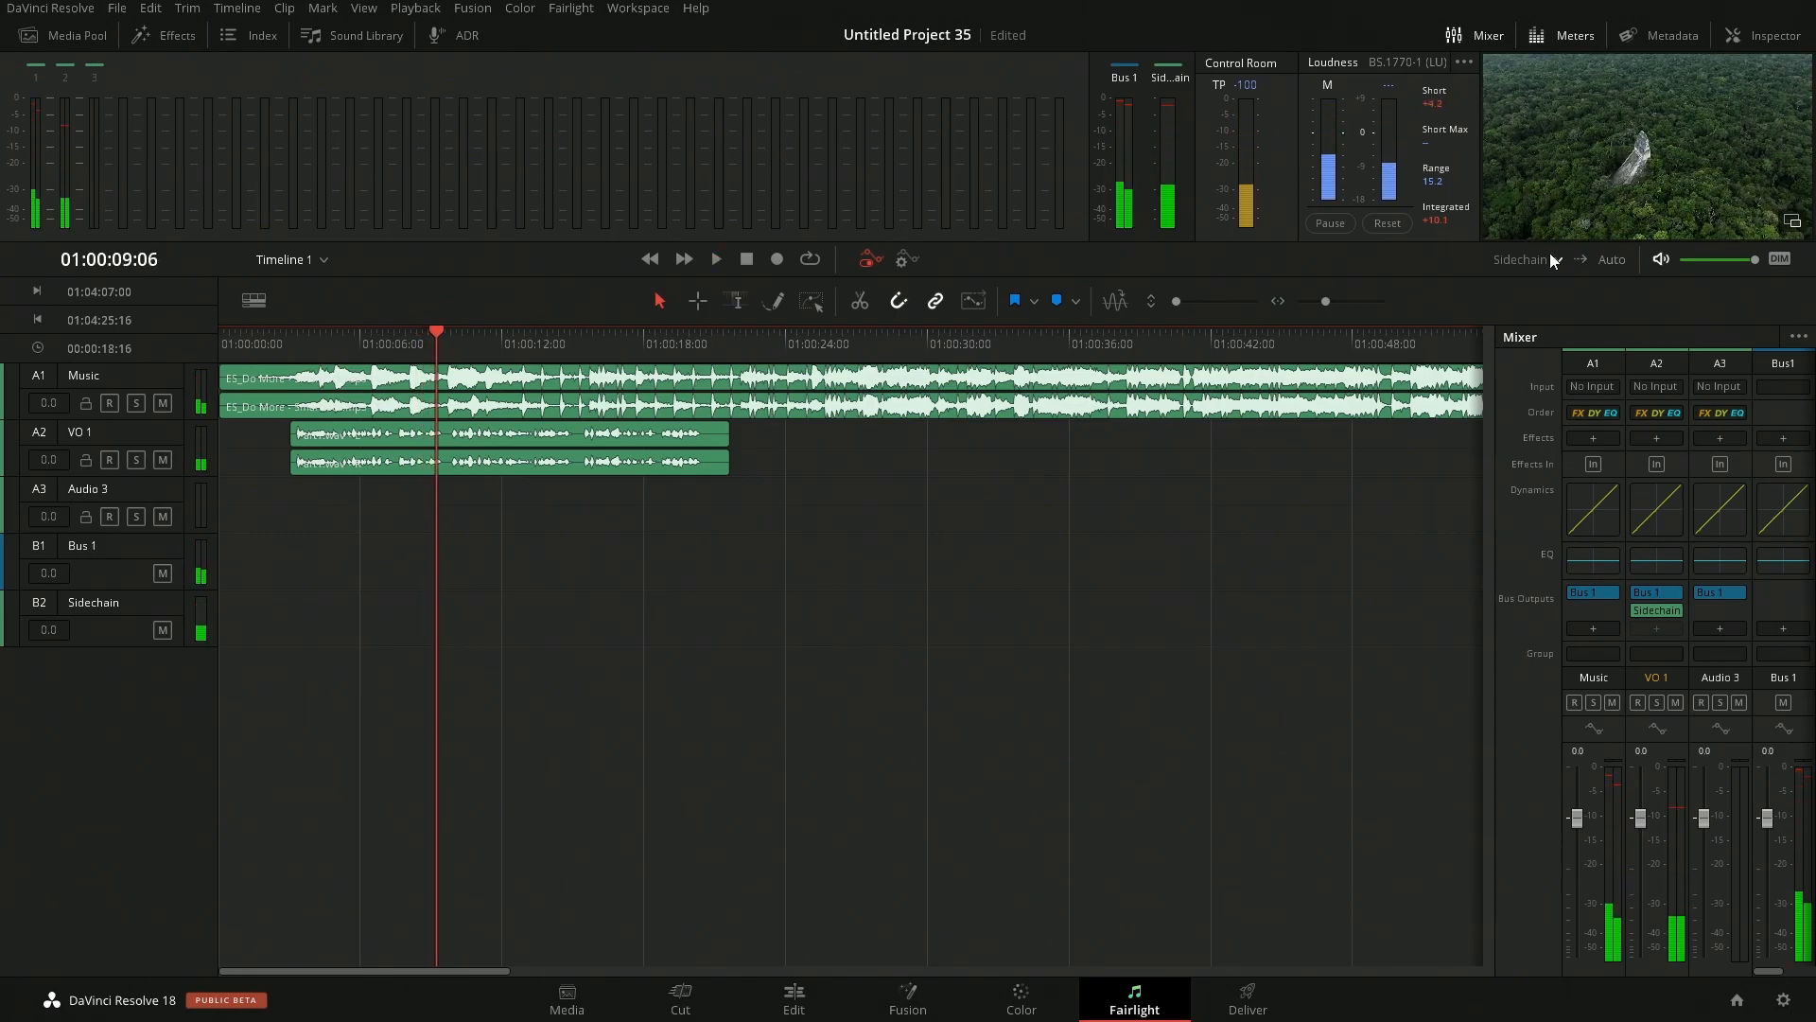
click(716, 259)
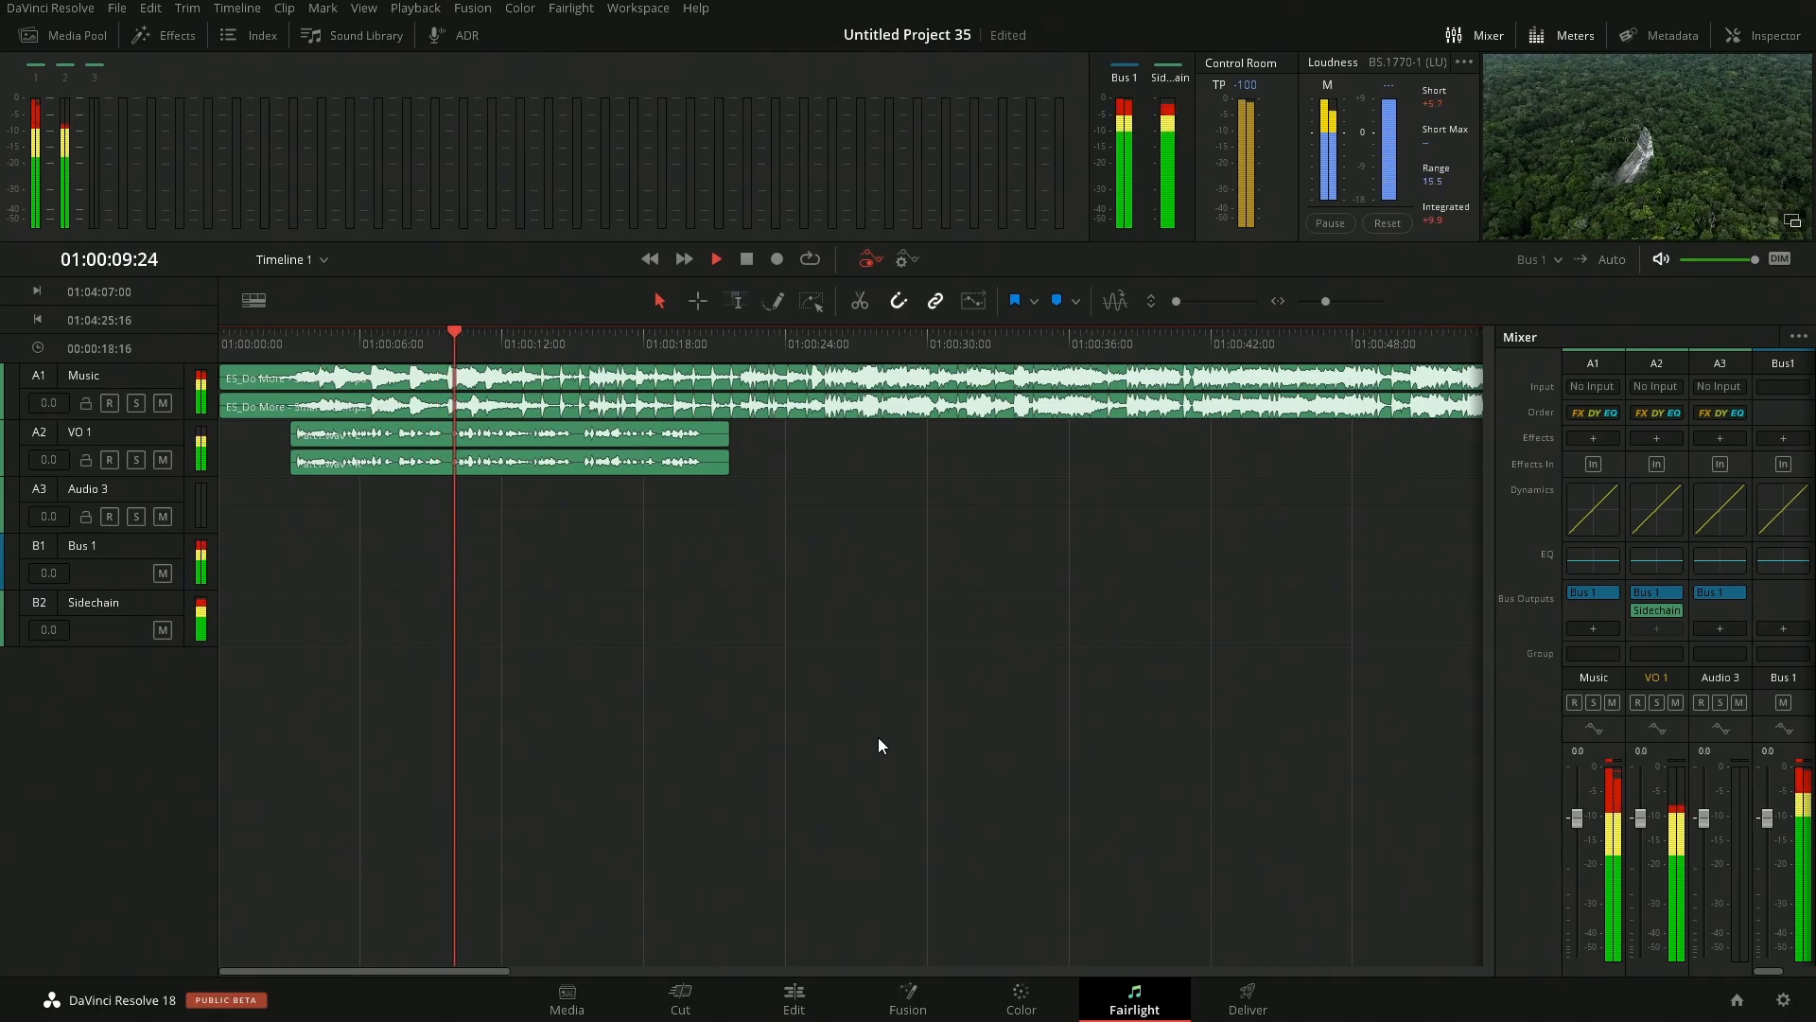
click(713, 259)
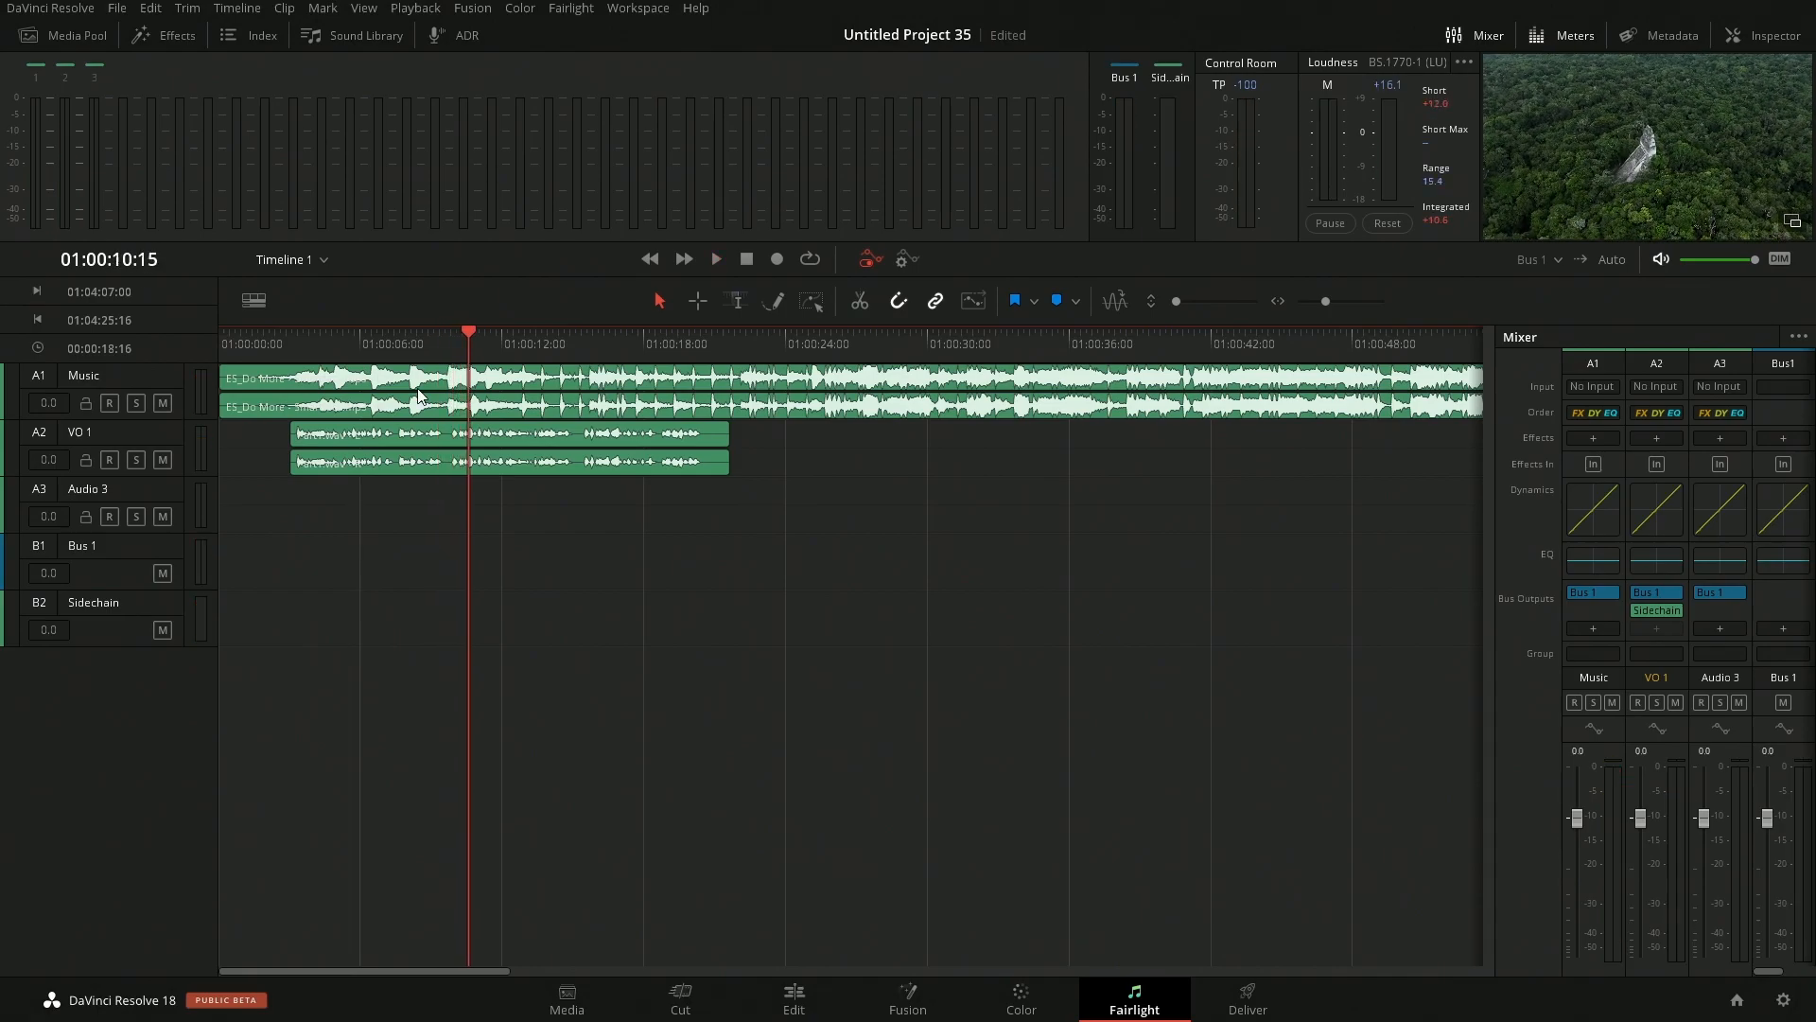
mouse_move(1608, 535)
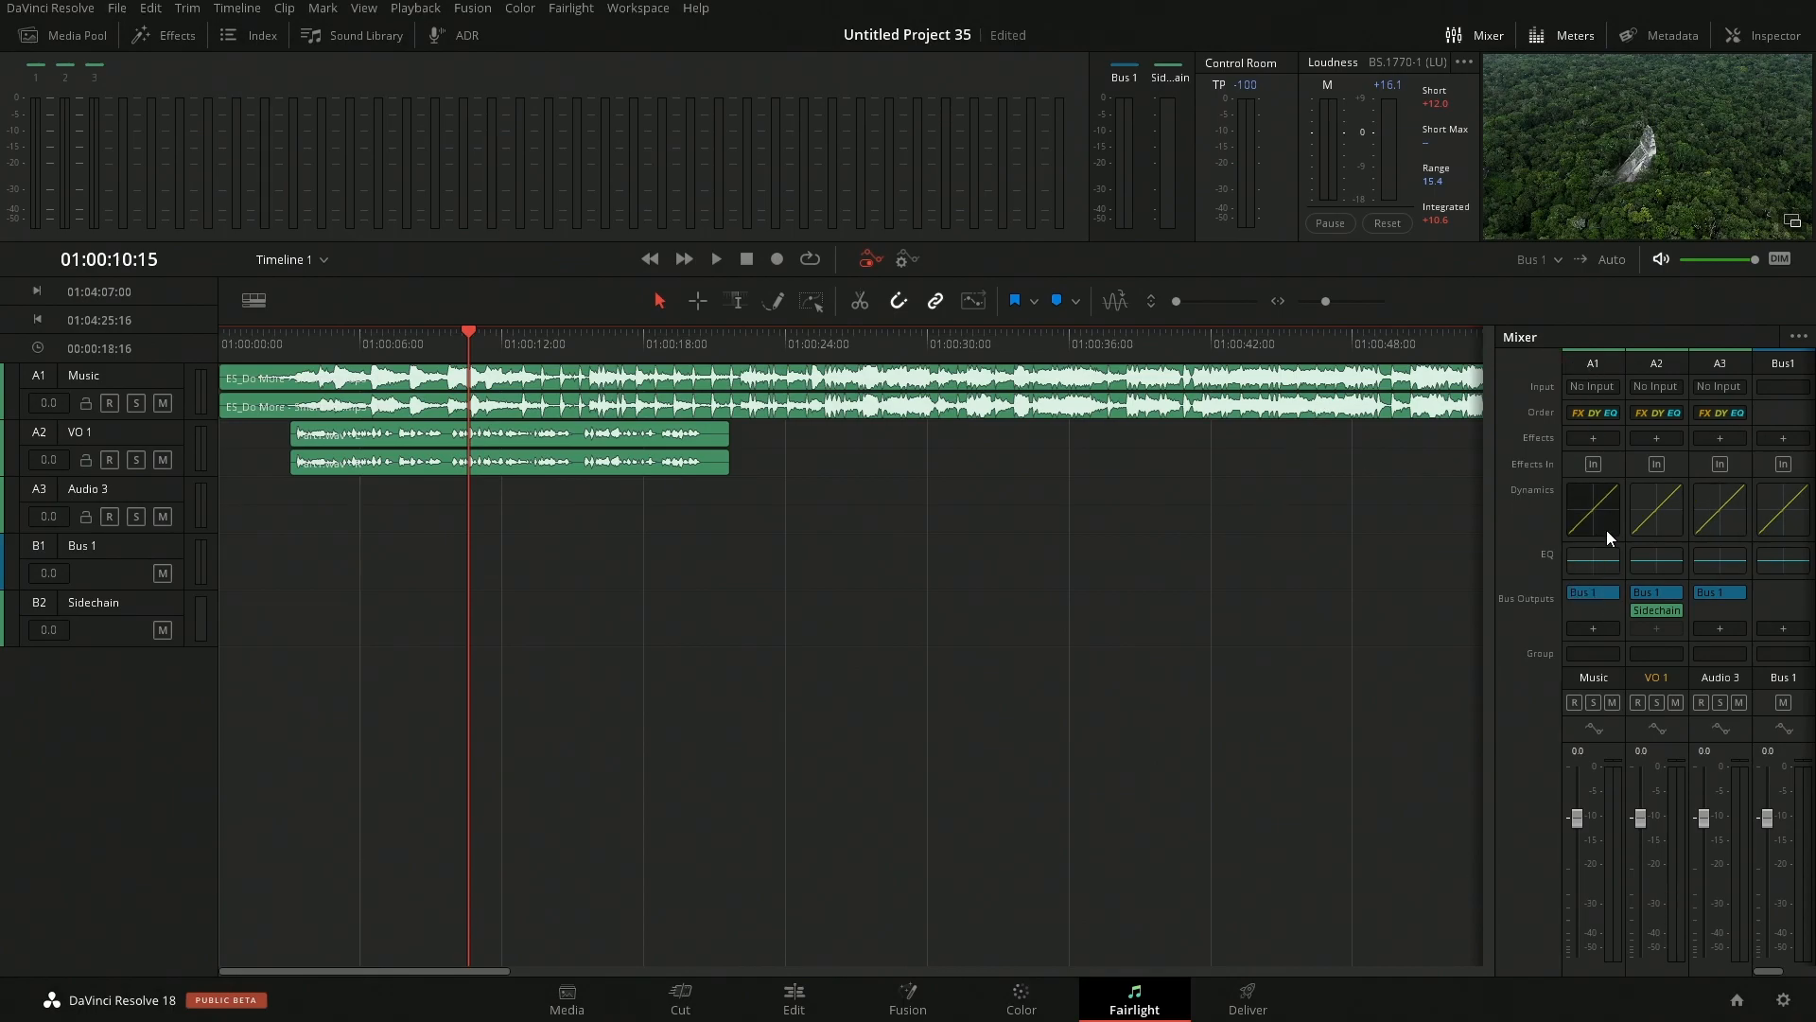
- Enable the Music compressor with Sidechain Listen, −49.5 dB threshold and 6:1 ratio
click(1591, 509)
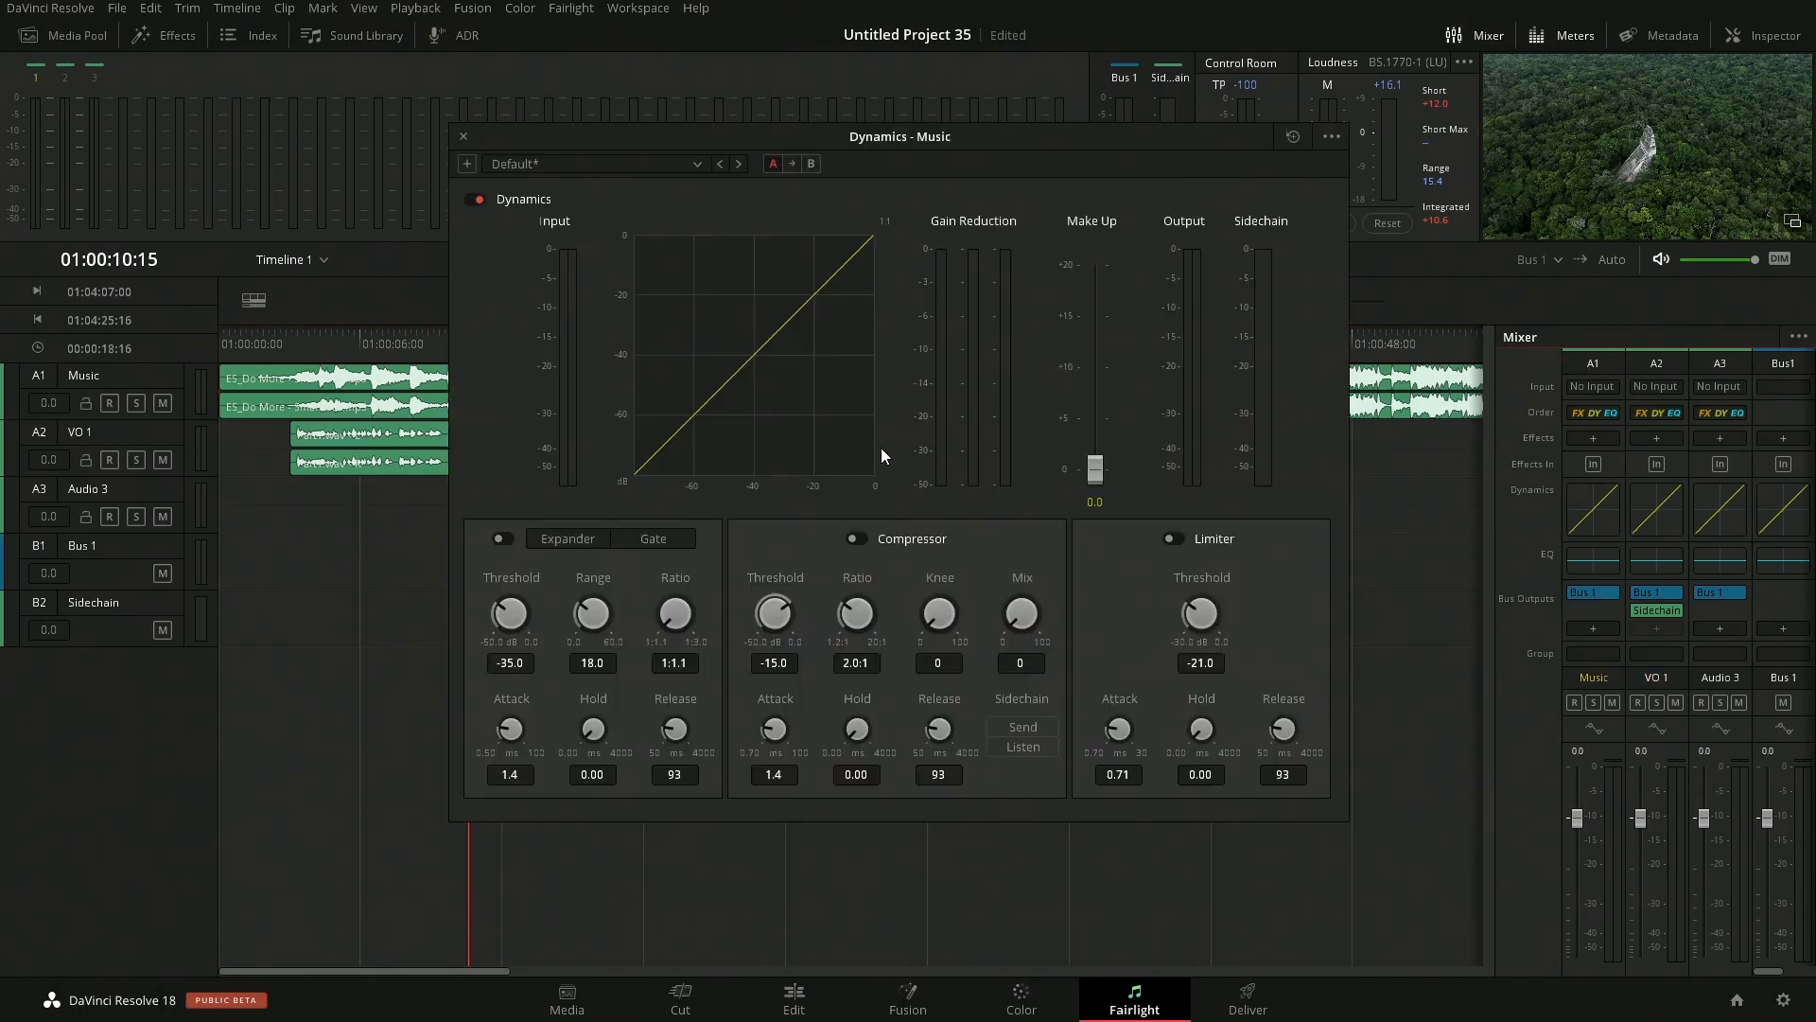
click(855, 540)
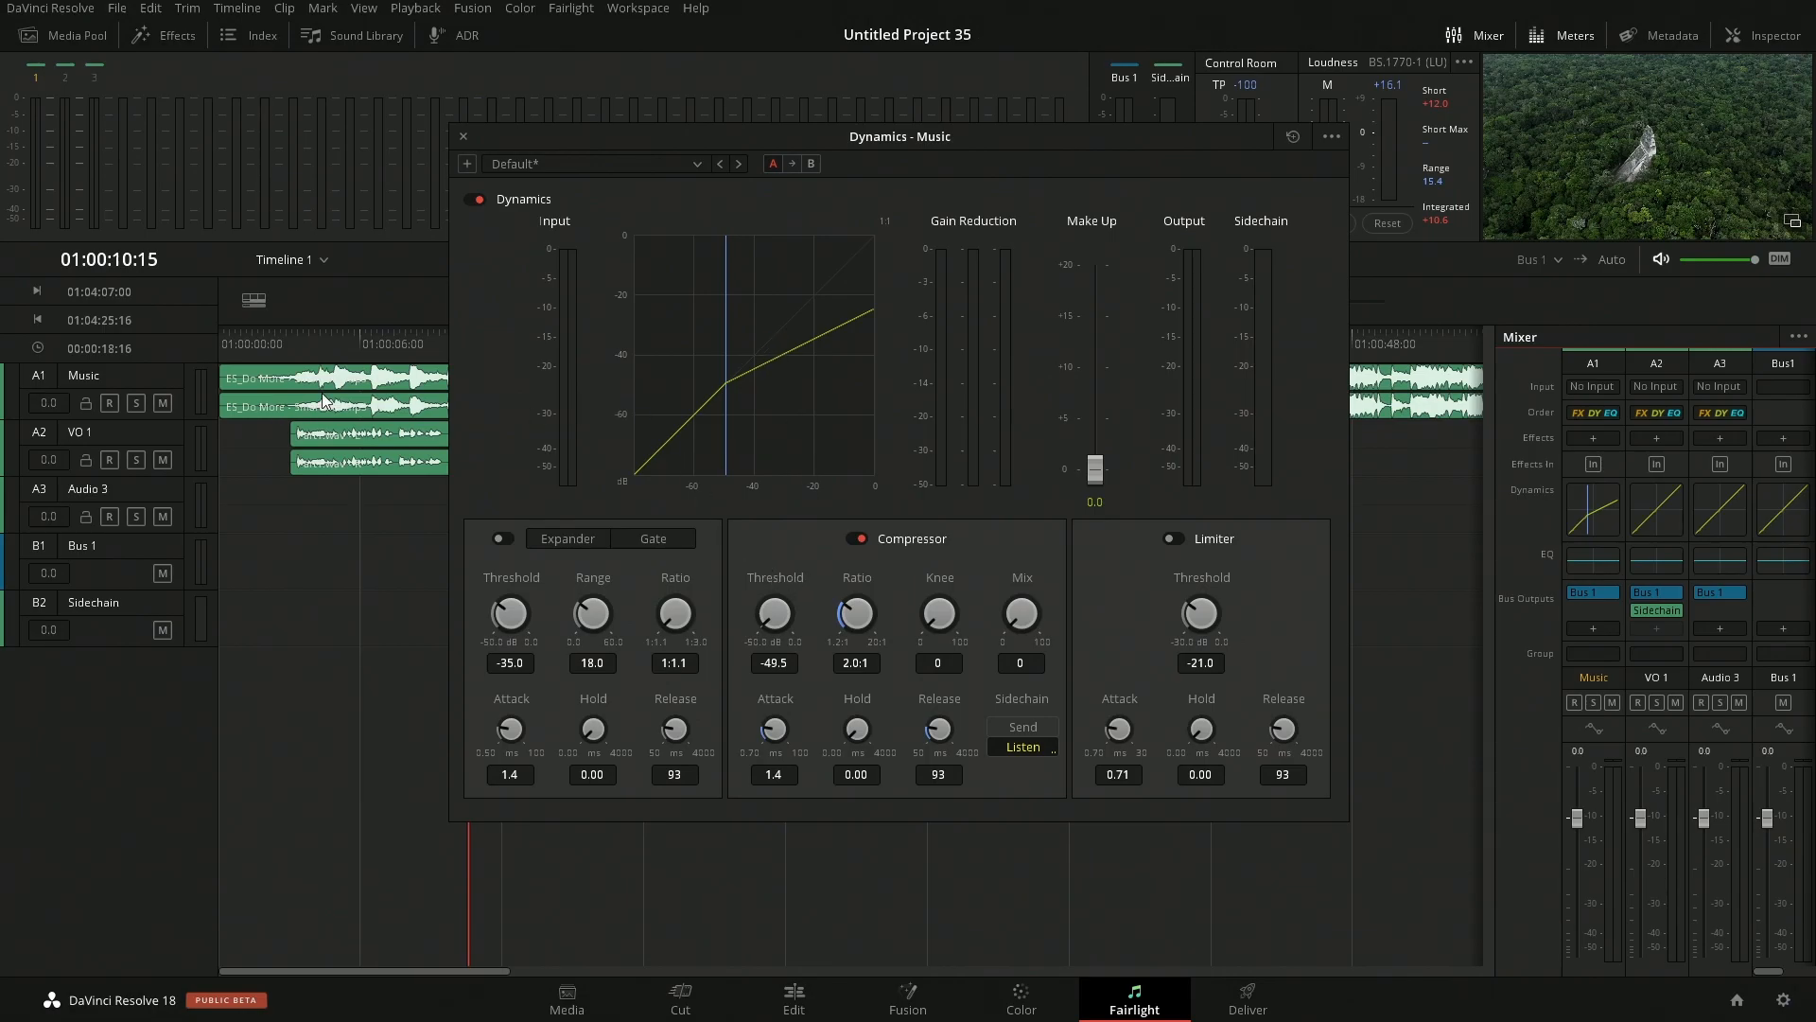
mouse_move(338, 409)
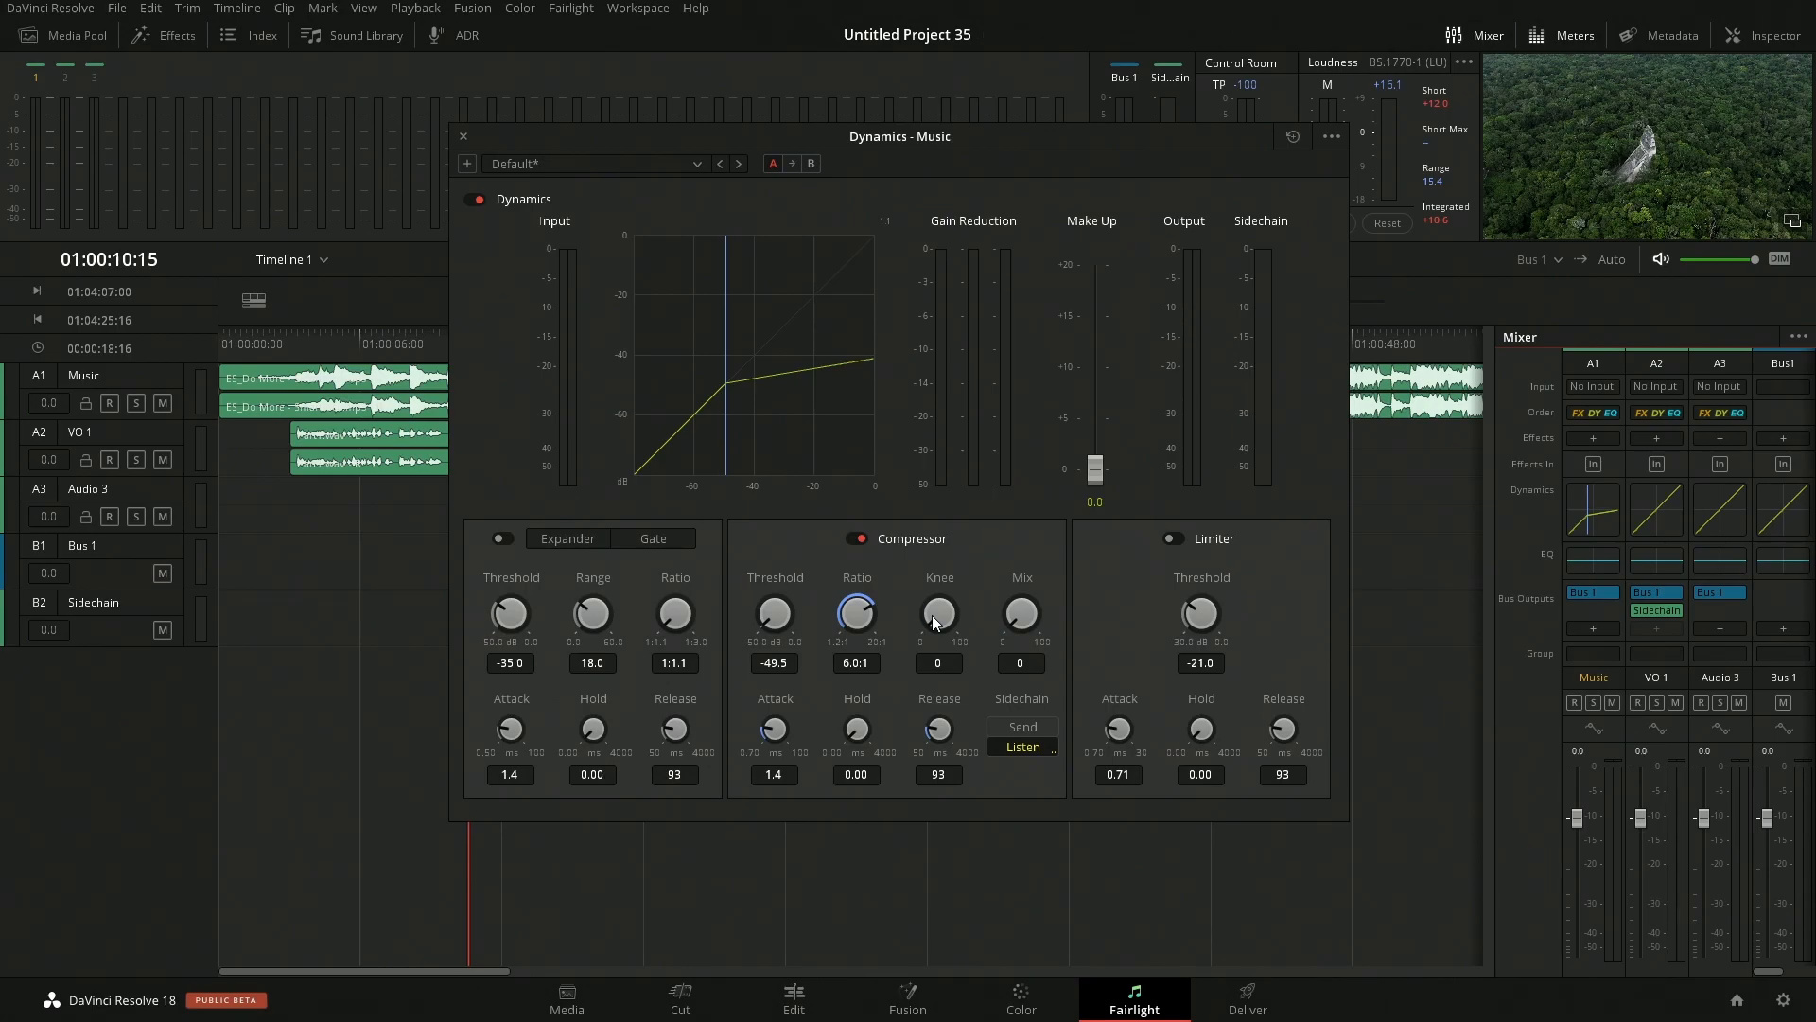
mouse_move(891, 727)
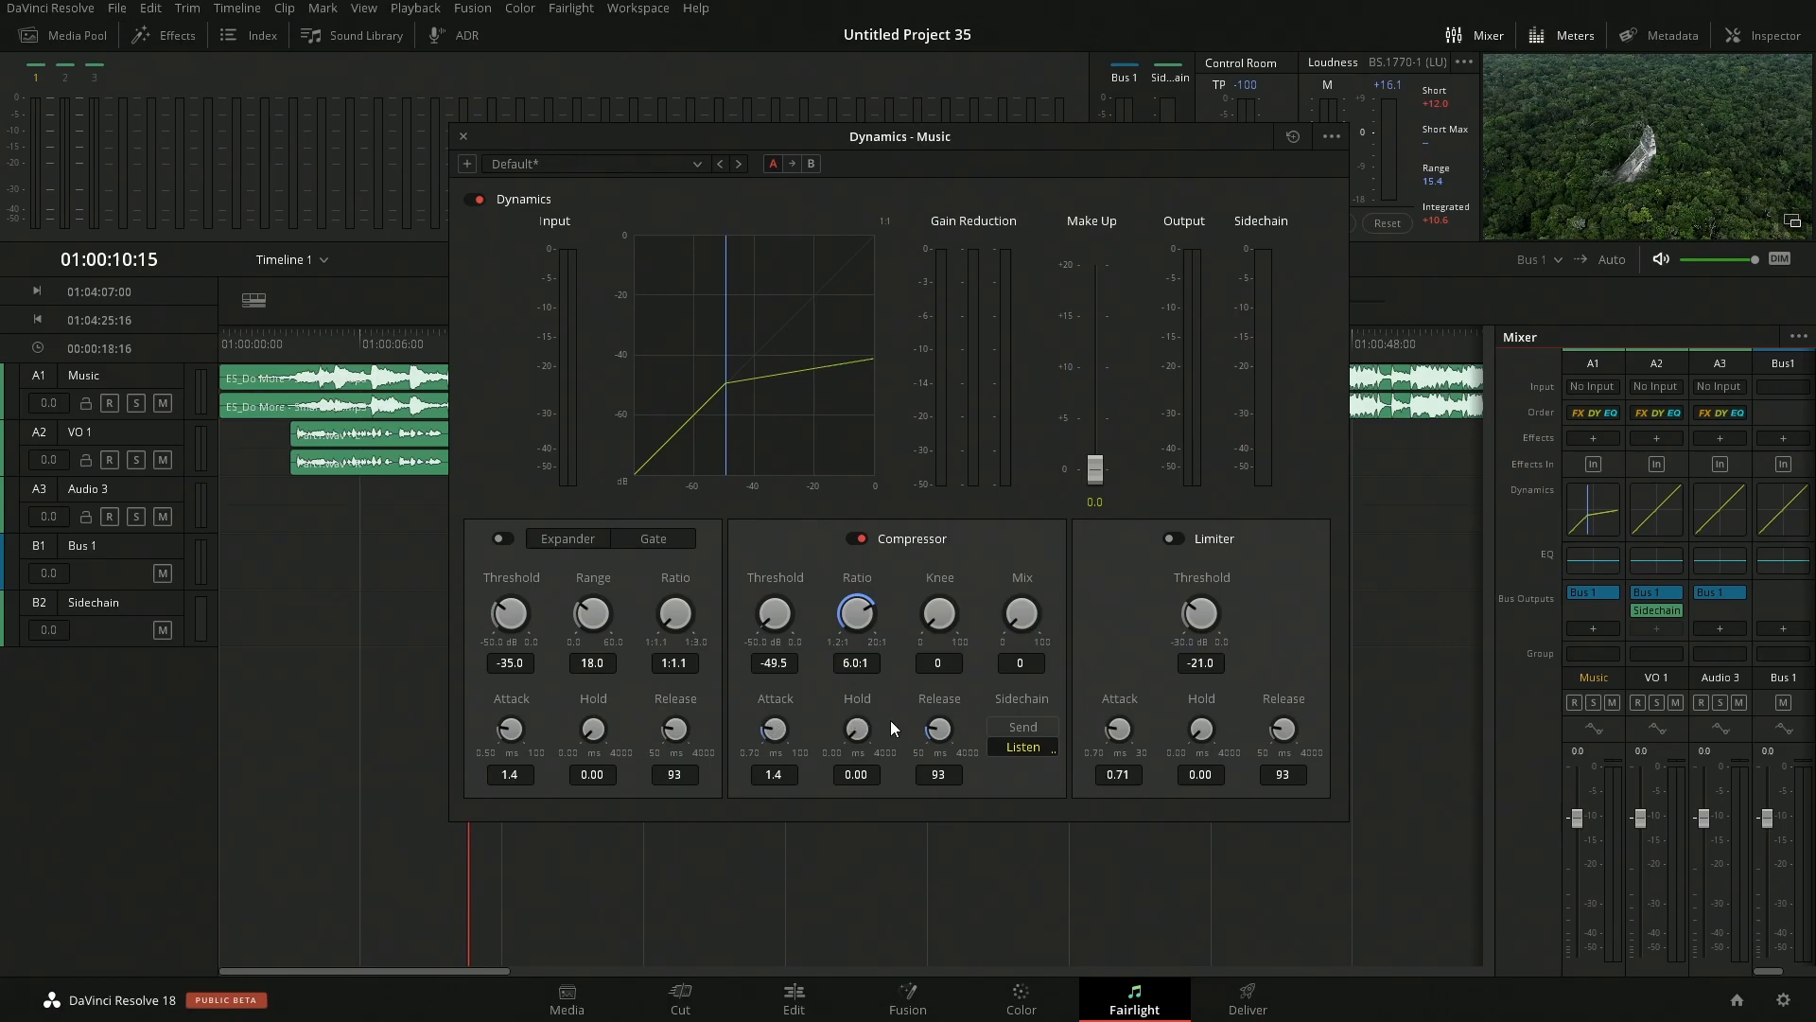
mouse_move(774, 721)
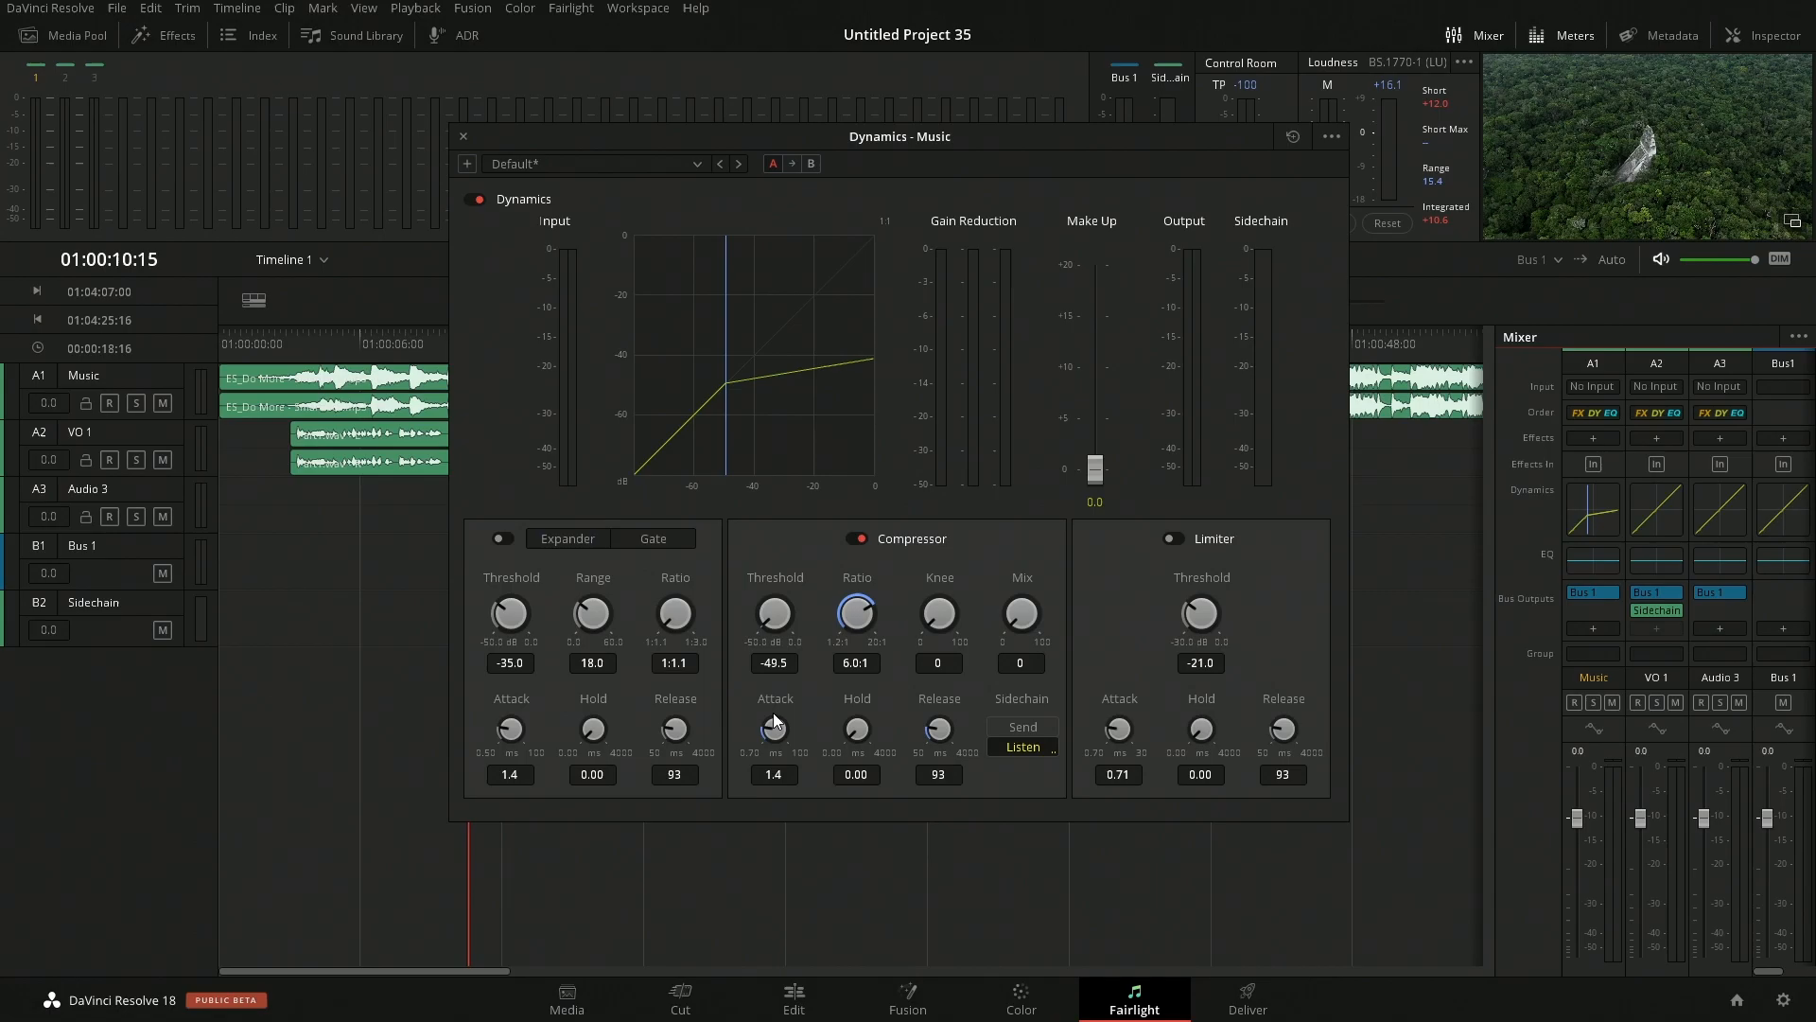
mouse_move(870, 755)
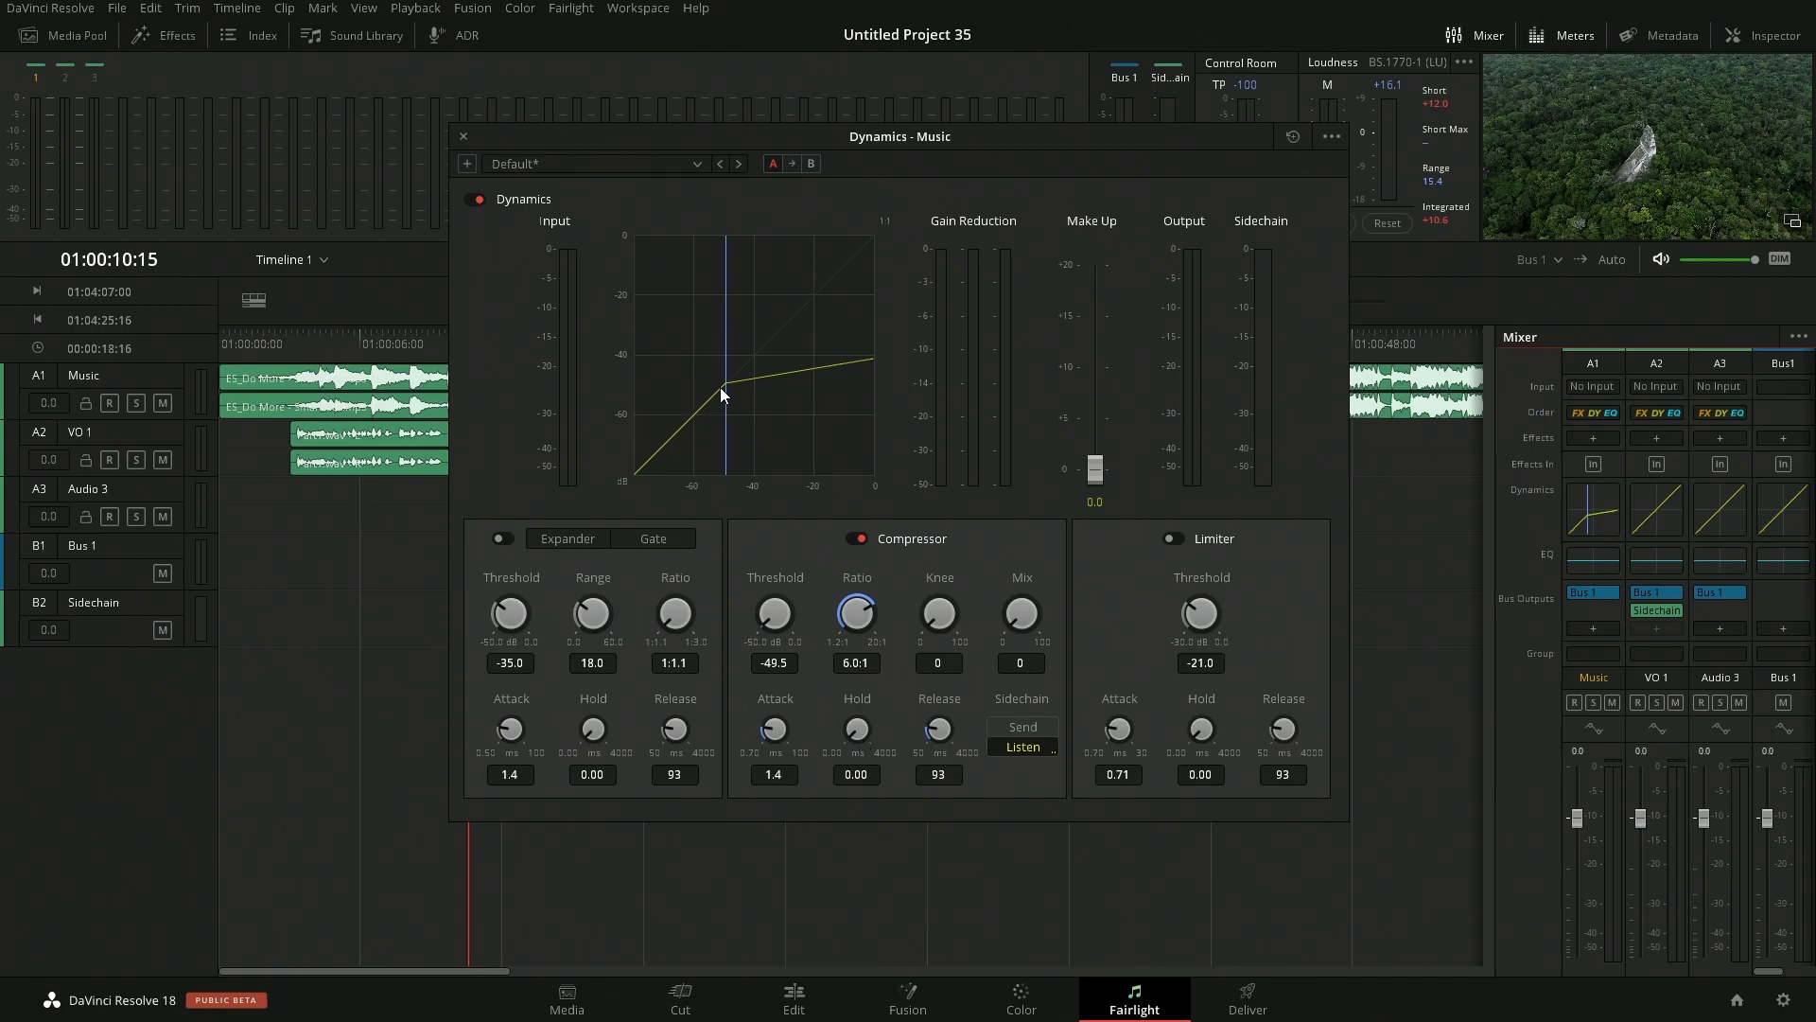
mouse_move(719, 415)
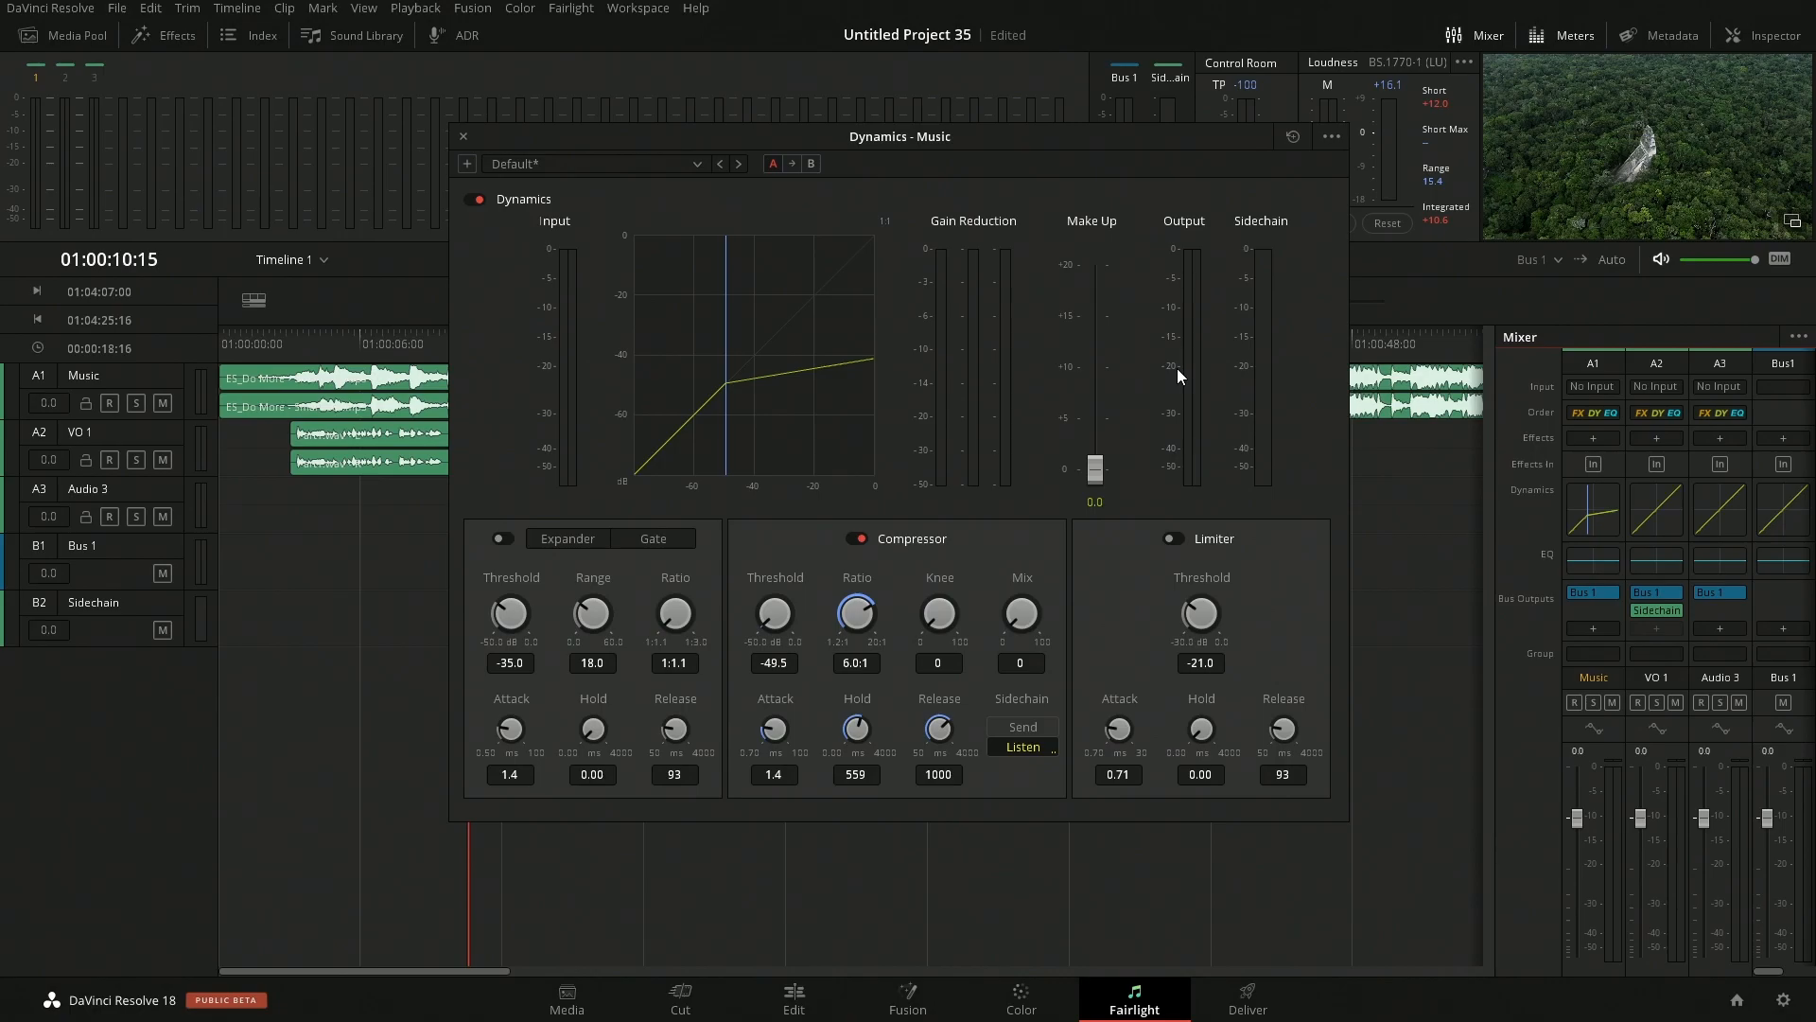
- Set the Music compressor hold to 559 ms and release to 1000 ms, then close Dynamics
click(463, 136)
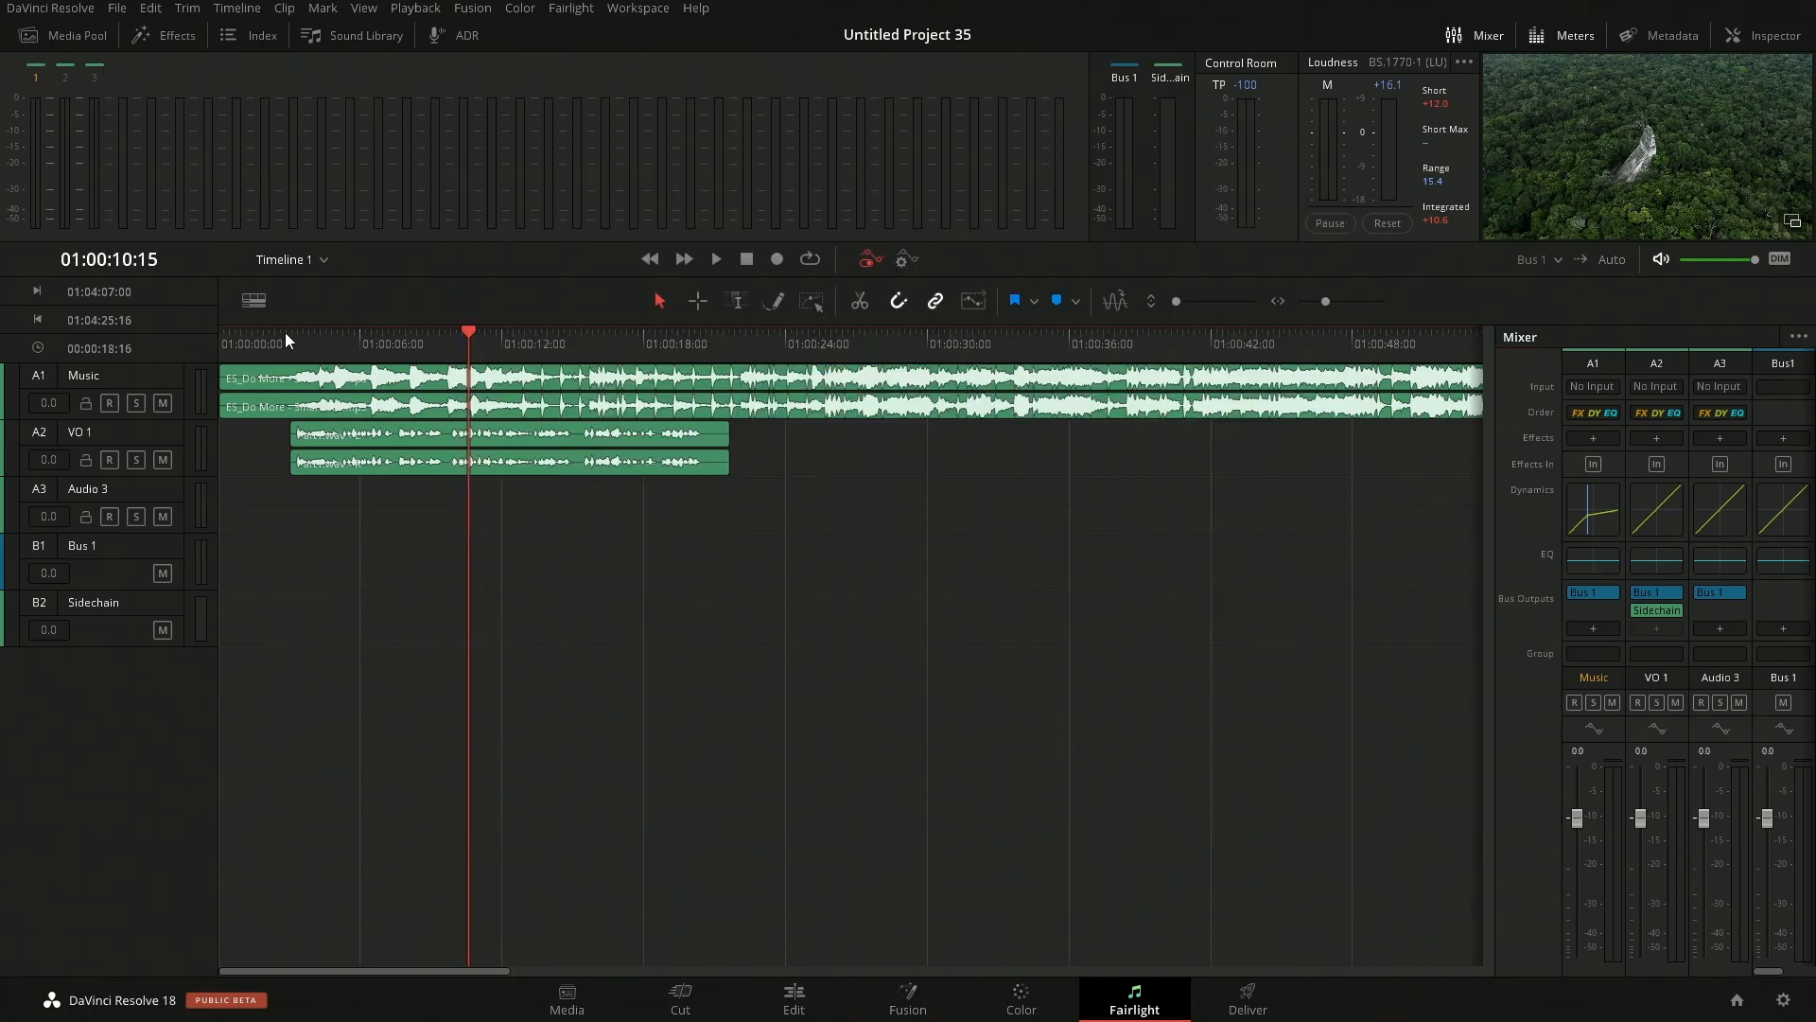
- Reopen Music dynamics and play the timeline to hear the ducking
click(715, 259)
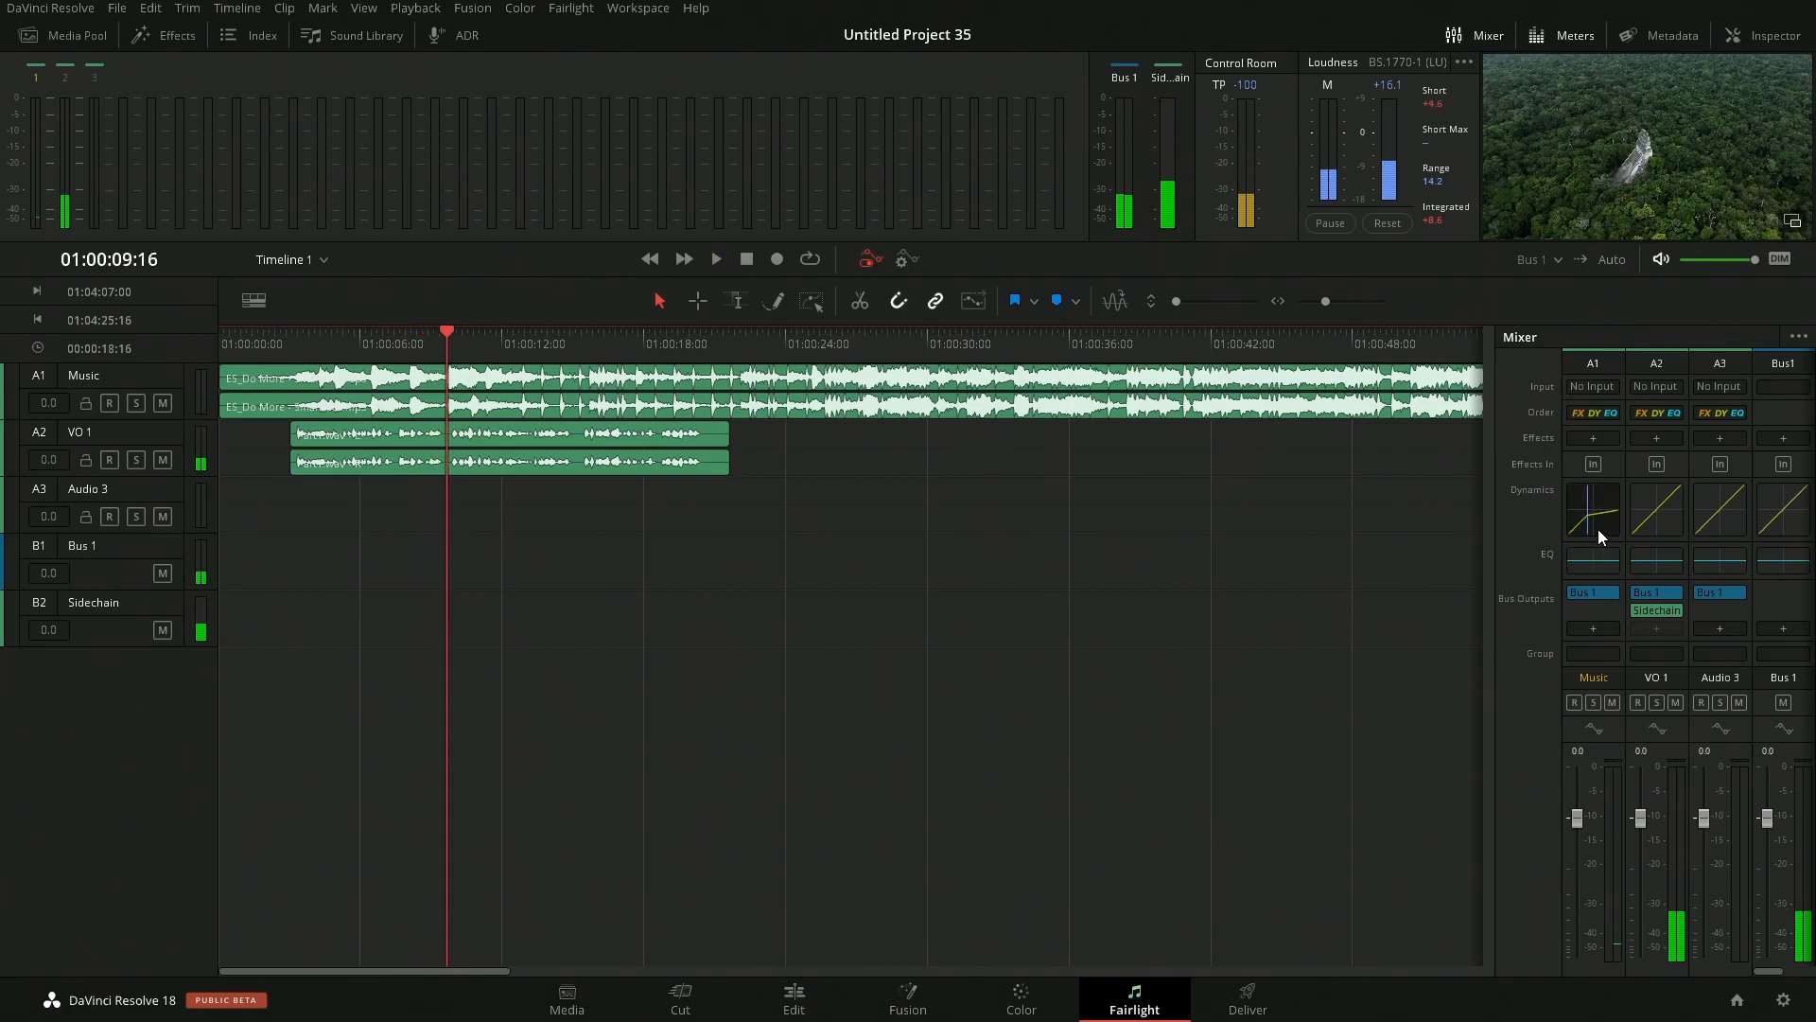
click(1593, 509)
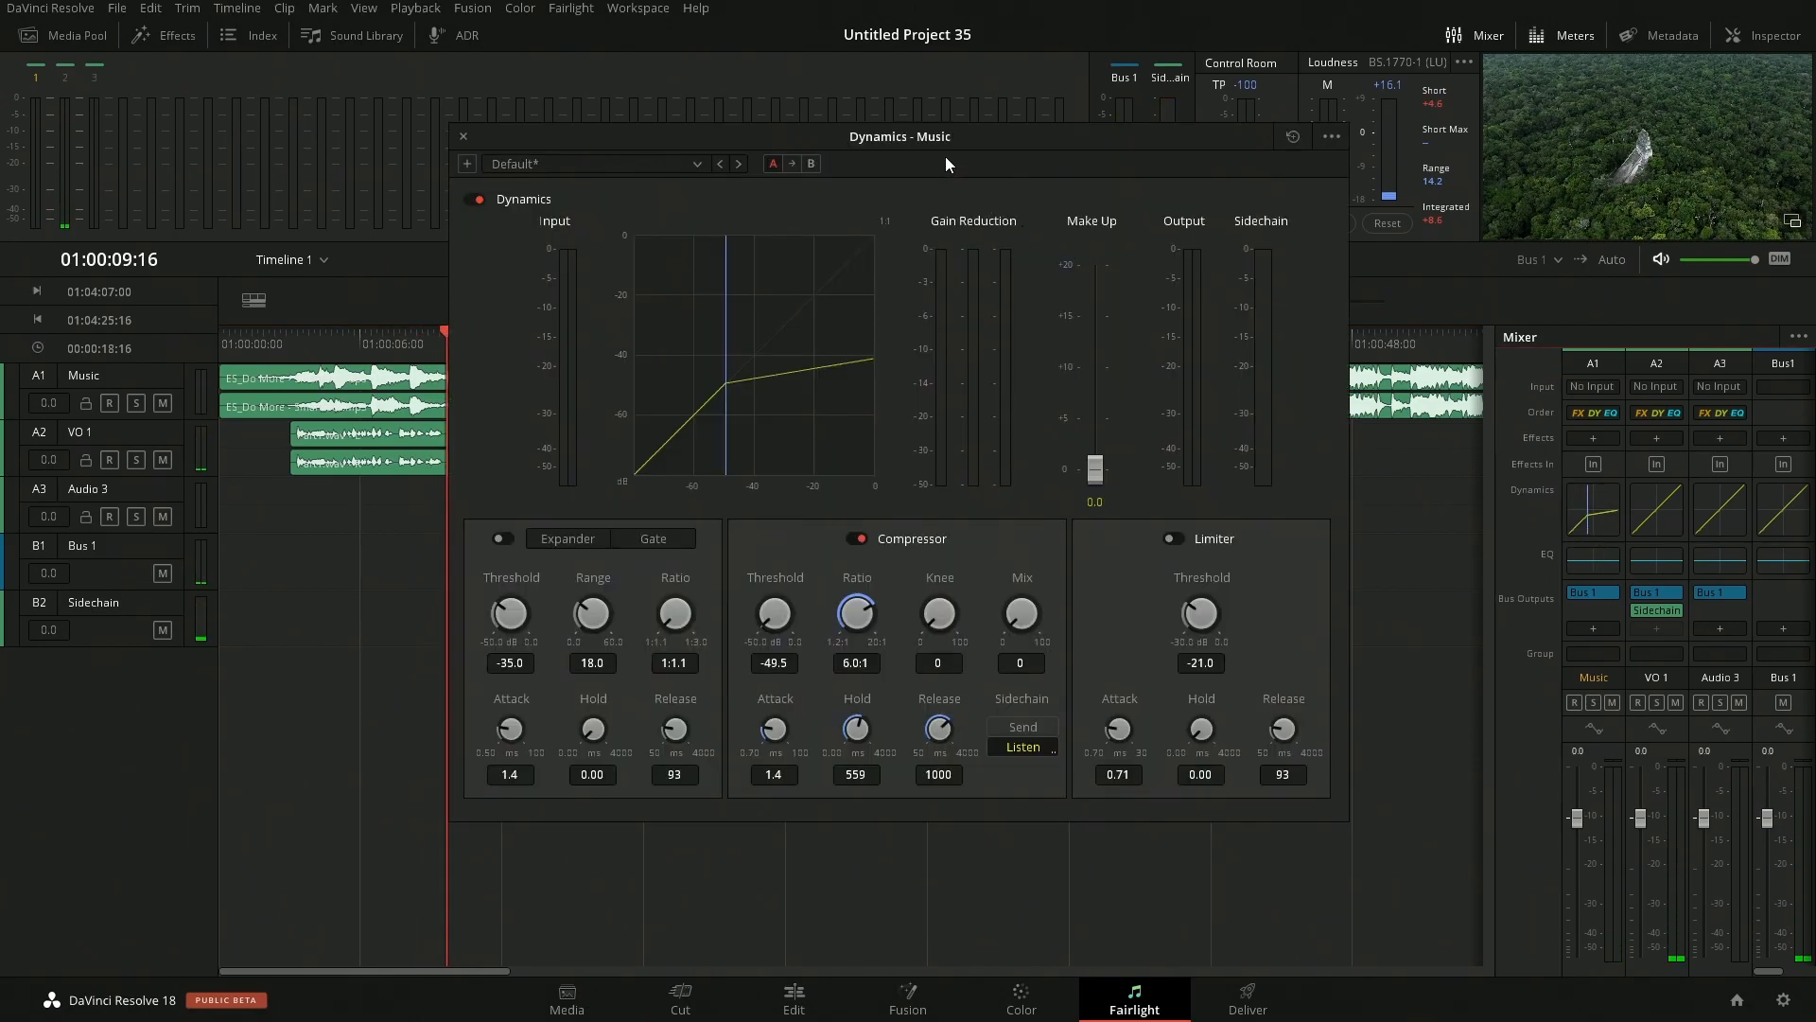
key(space)
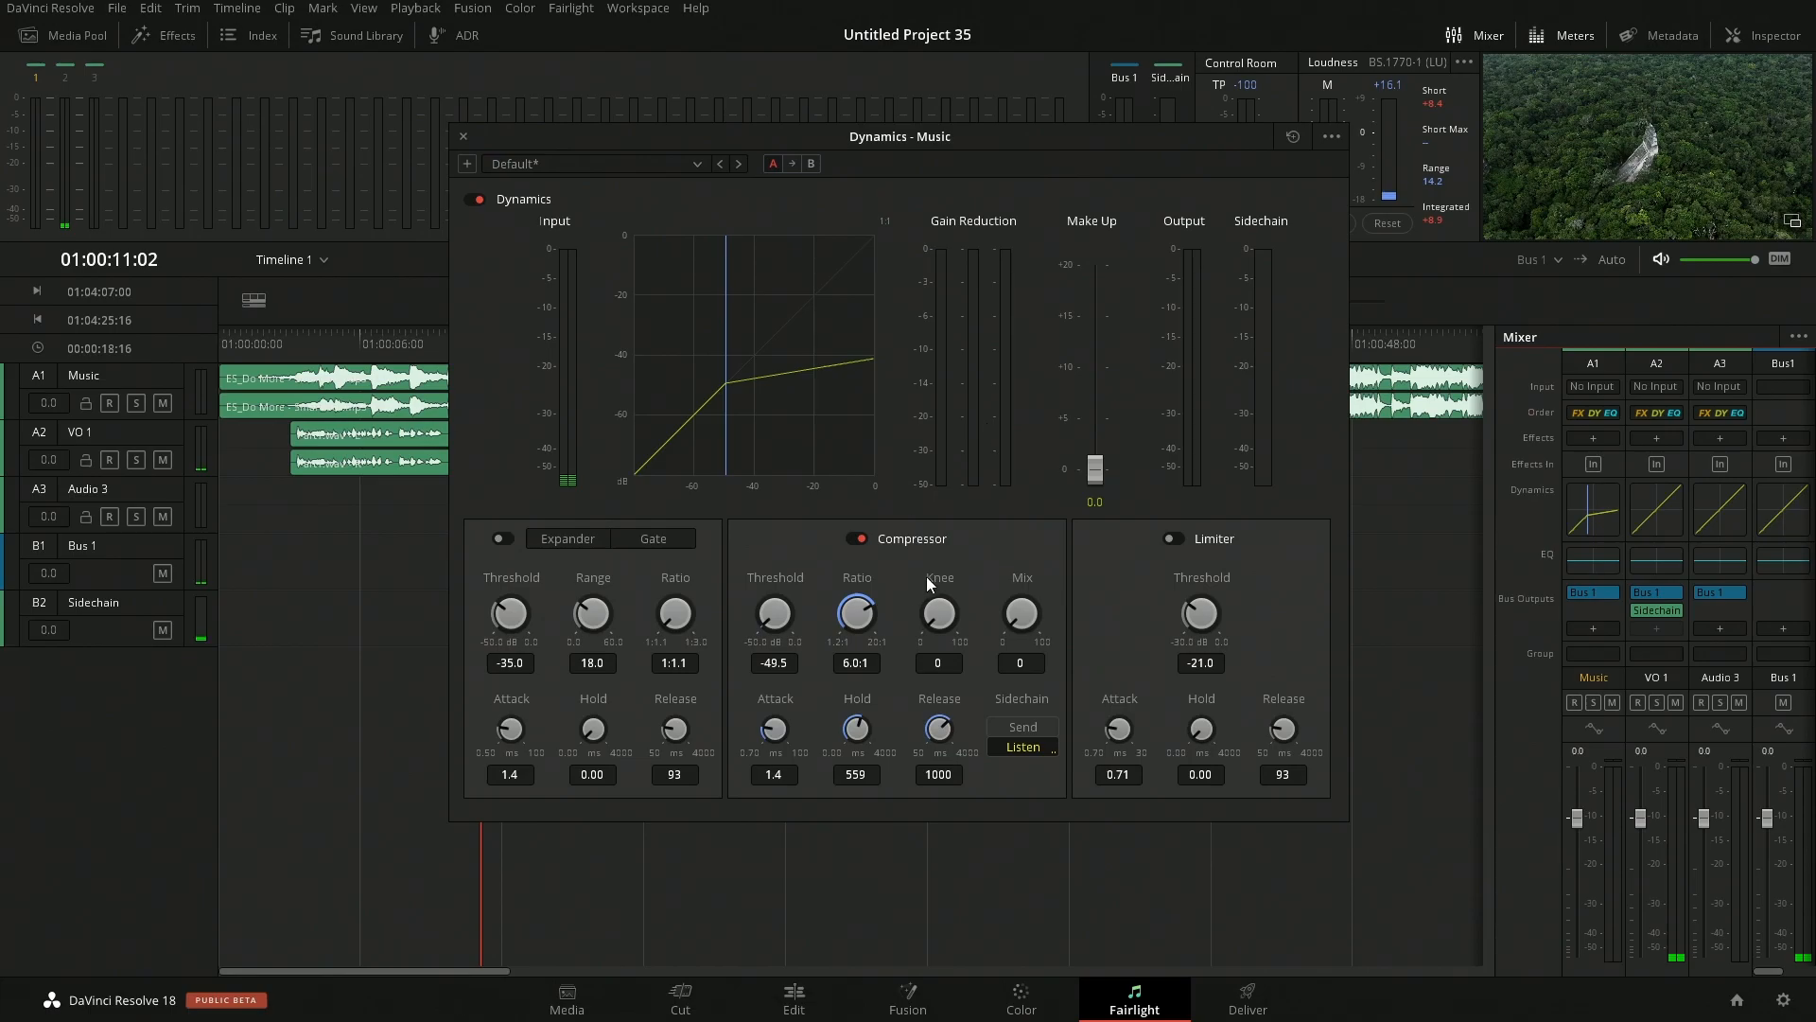
mouse_move(967, 464)
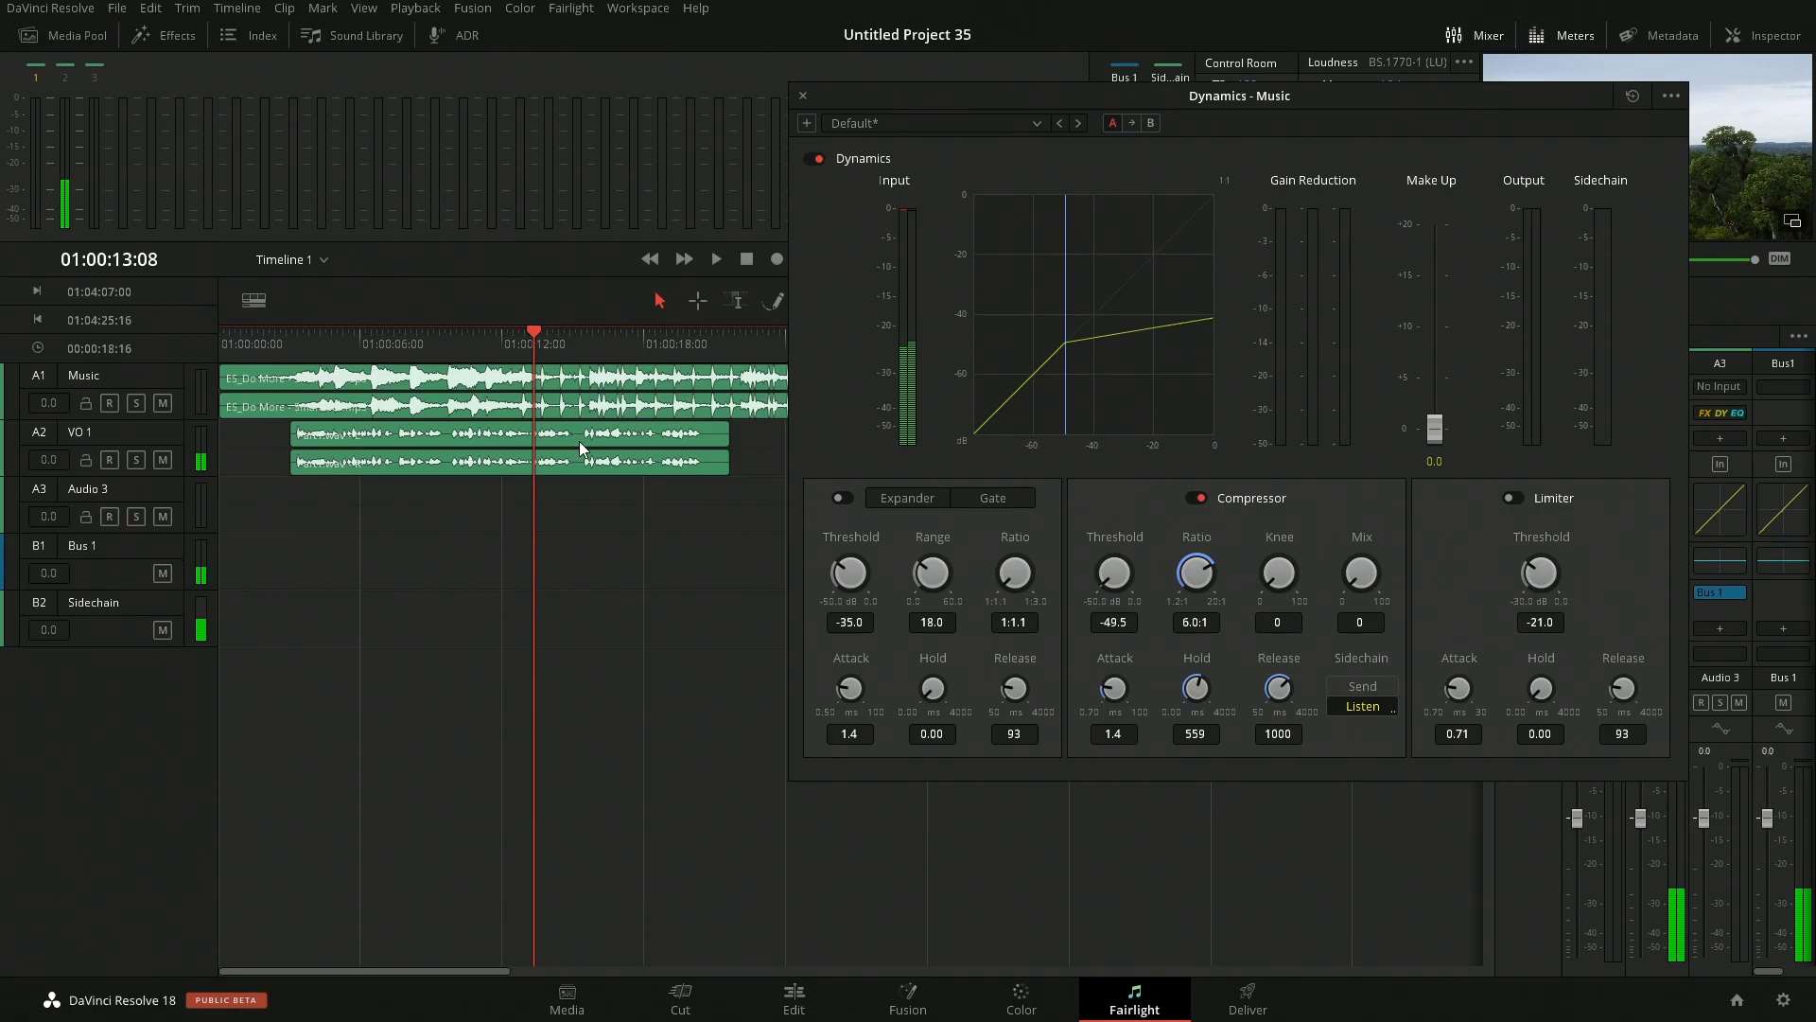
click(716, 259)
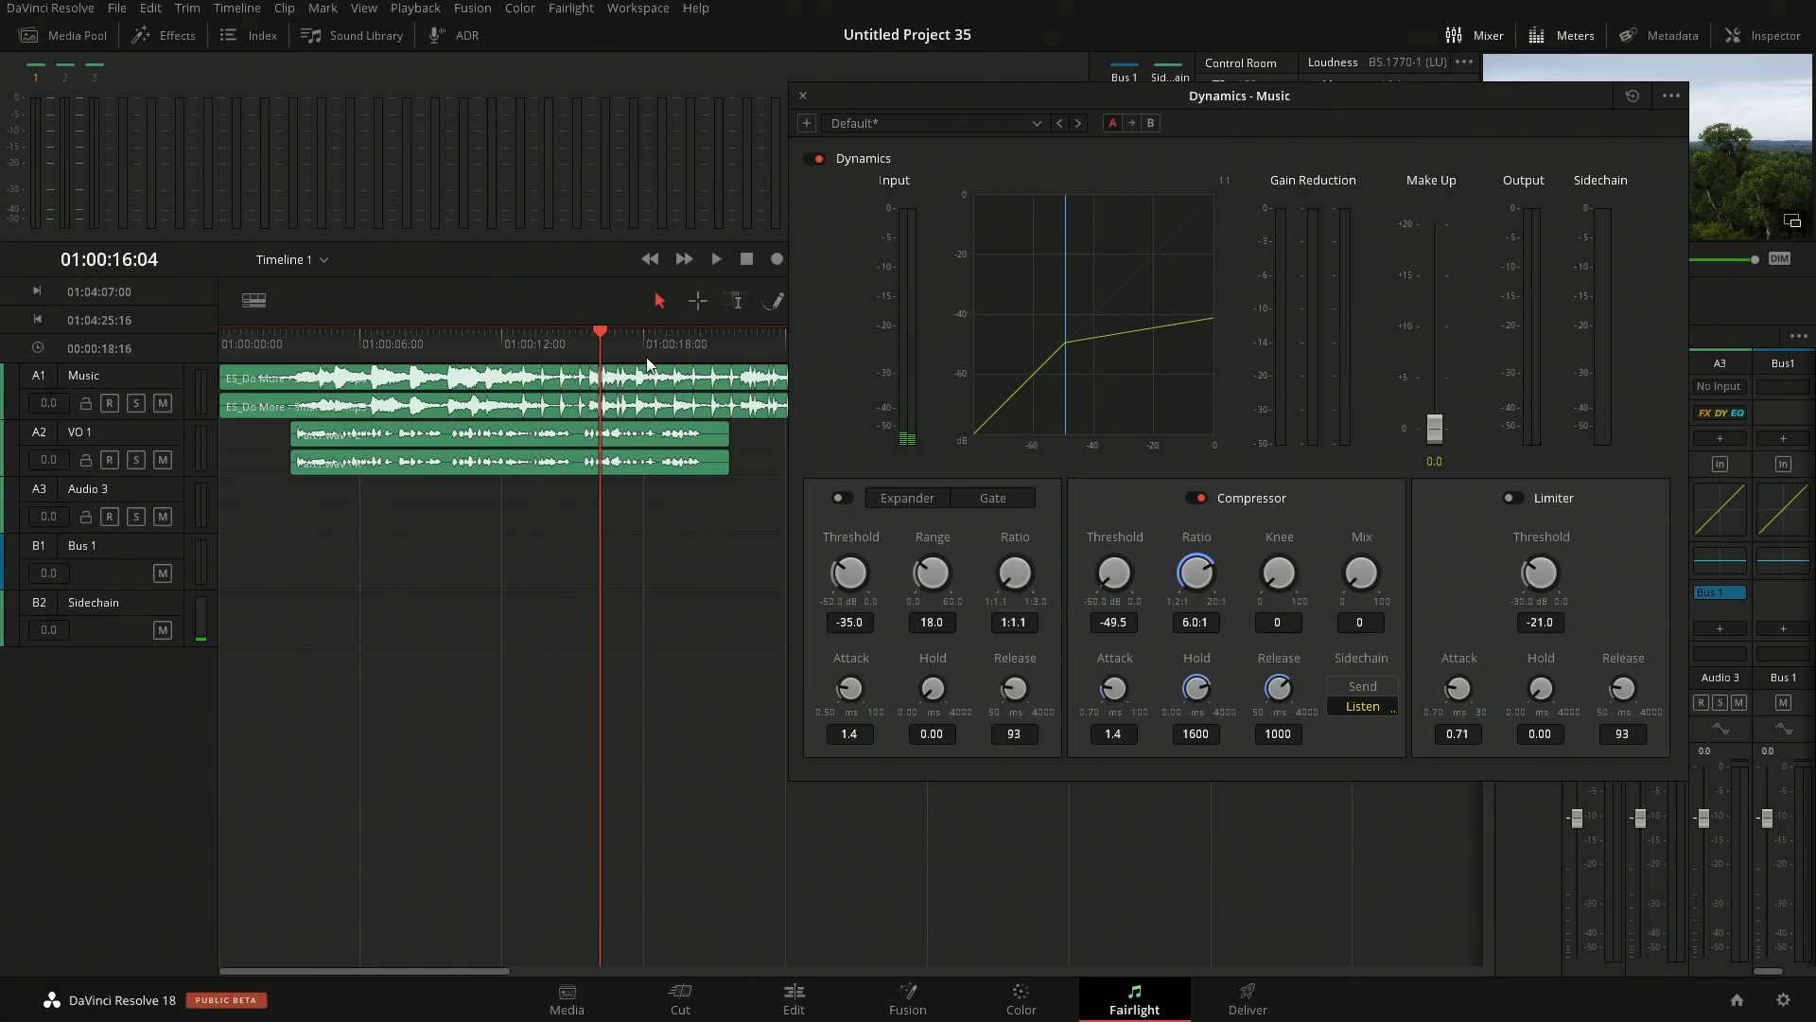
- Retune hold to 500 ms and release to 2179 ms while auditioning, then close Dynamics
click(715, 259)
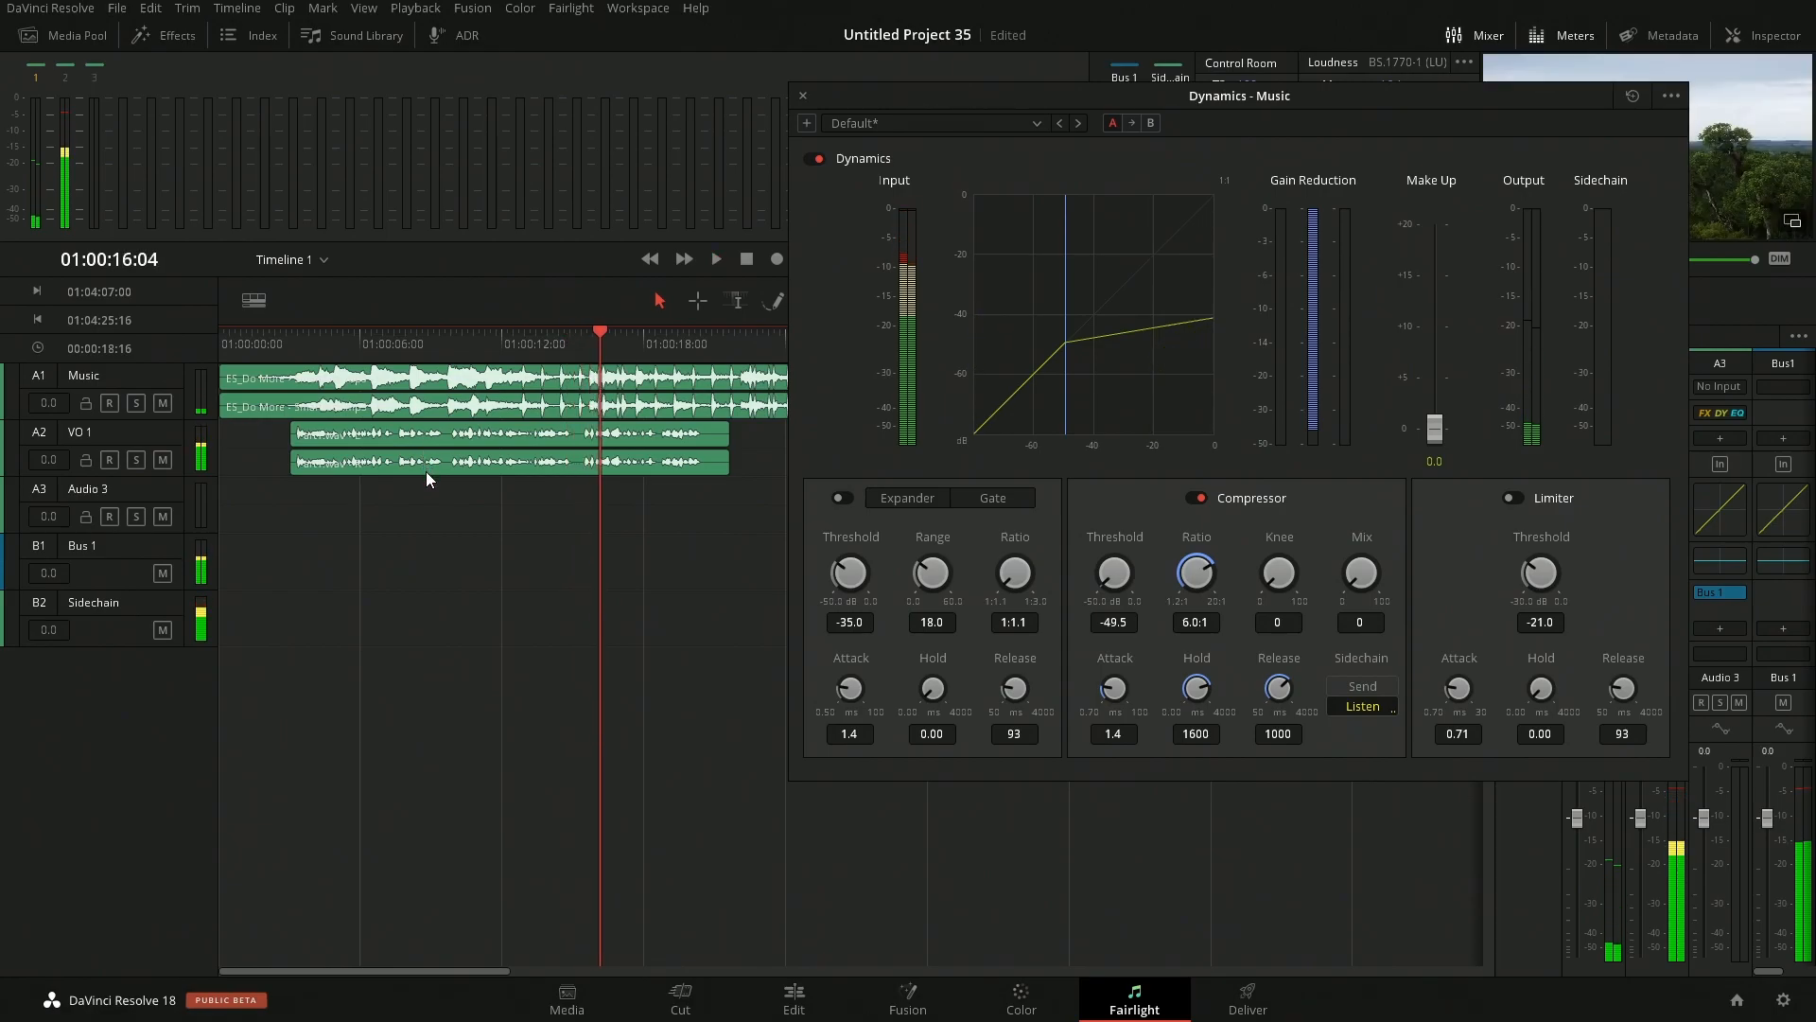
click(715, 260)
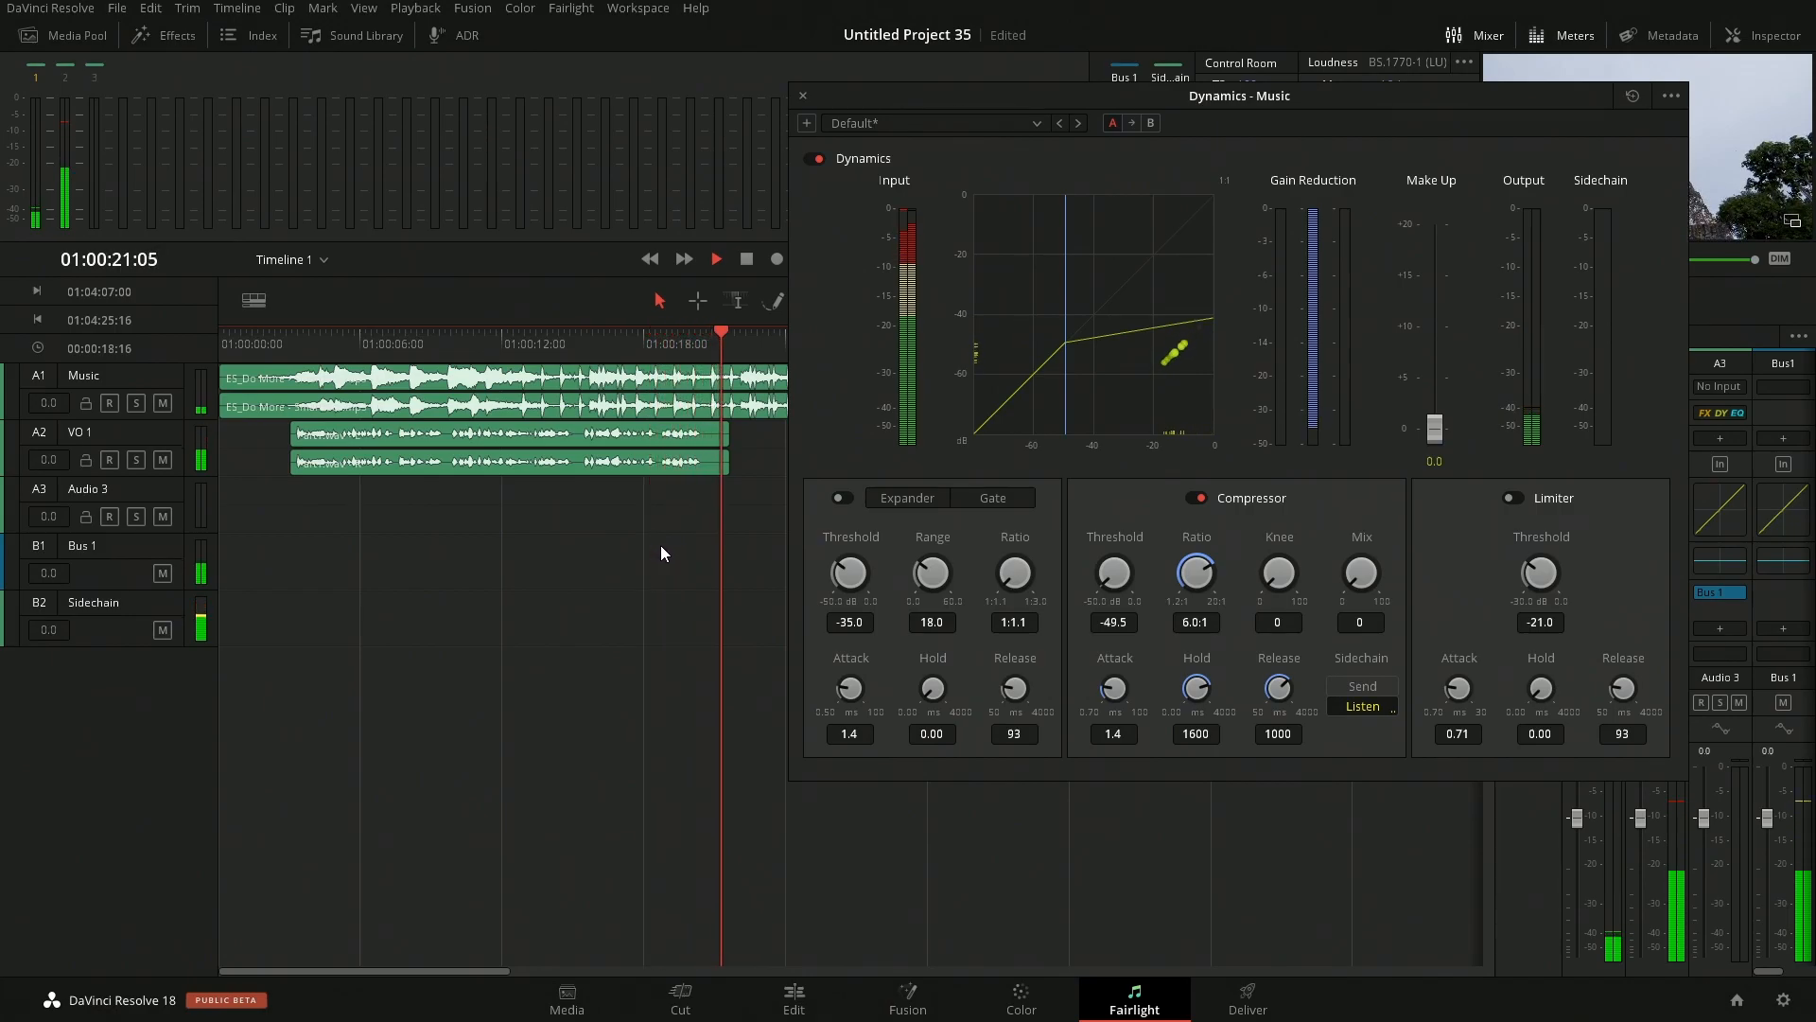
click(715, 259)
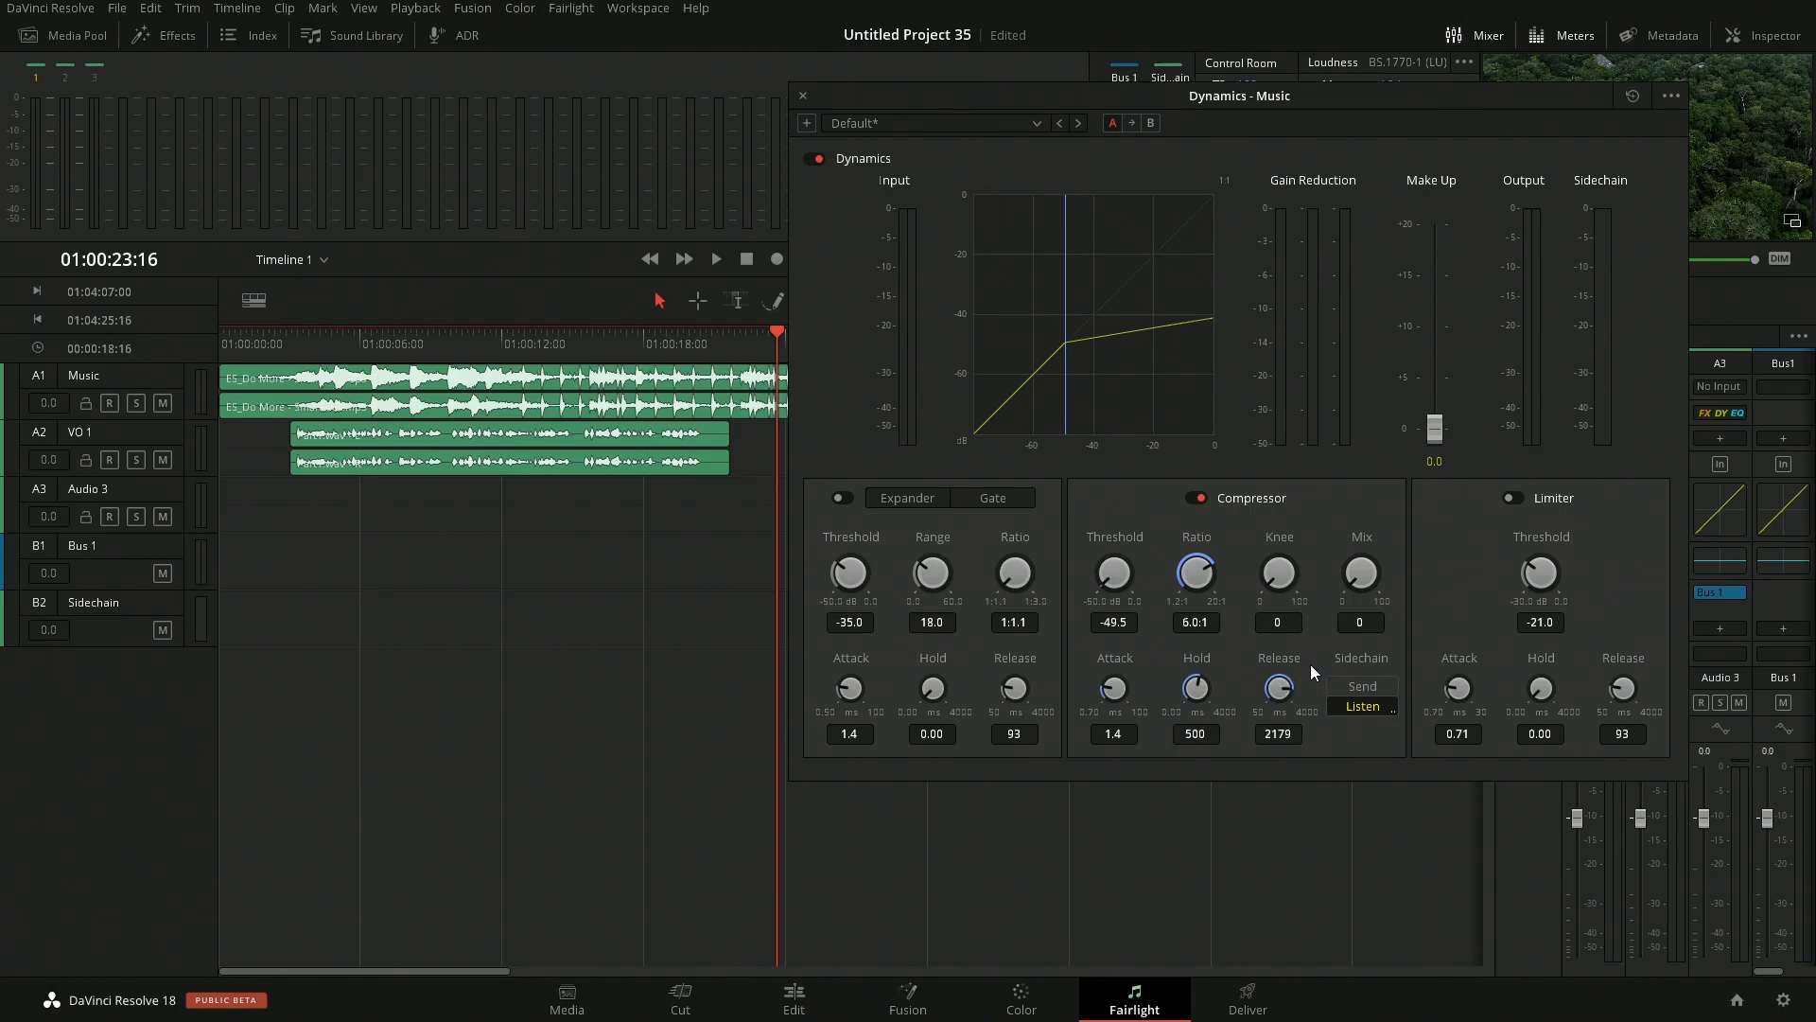
click(412, 342)
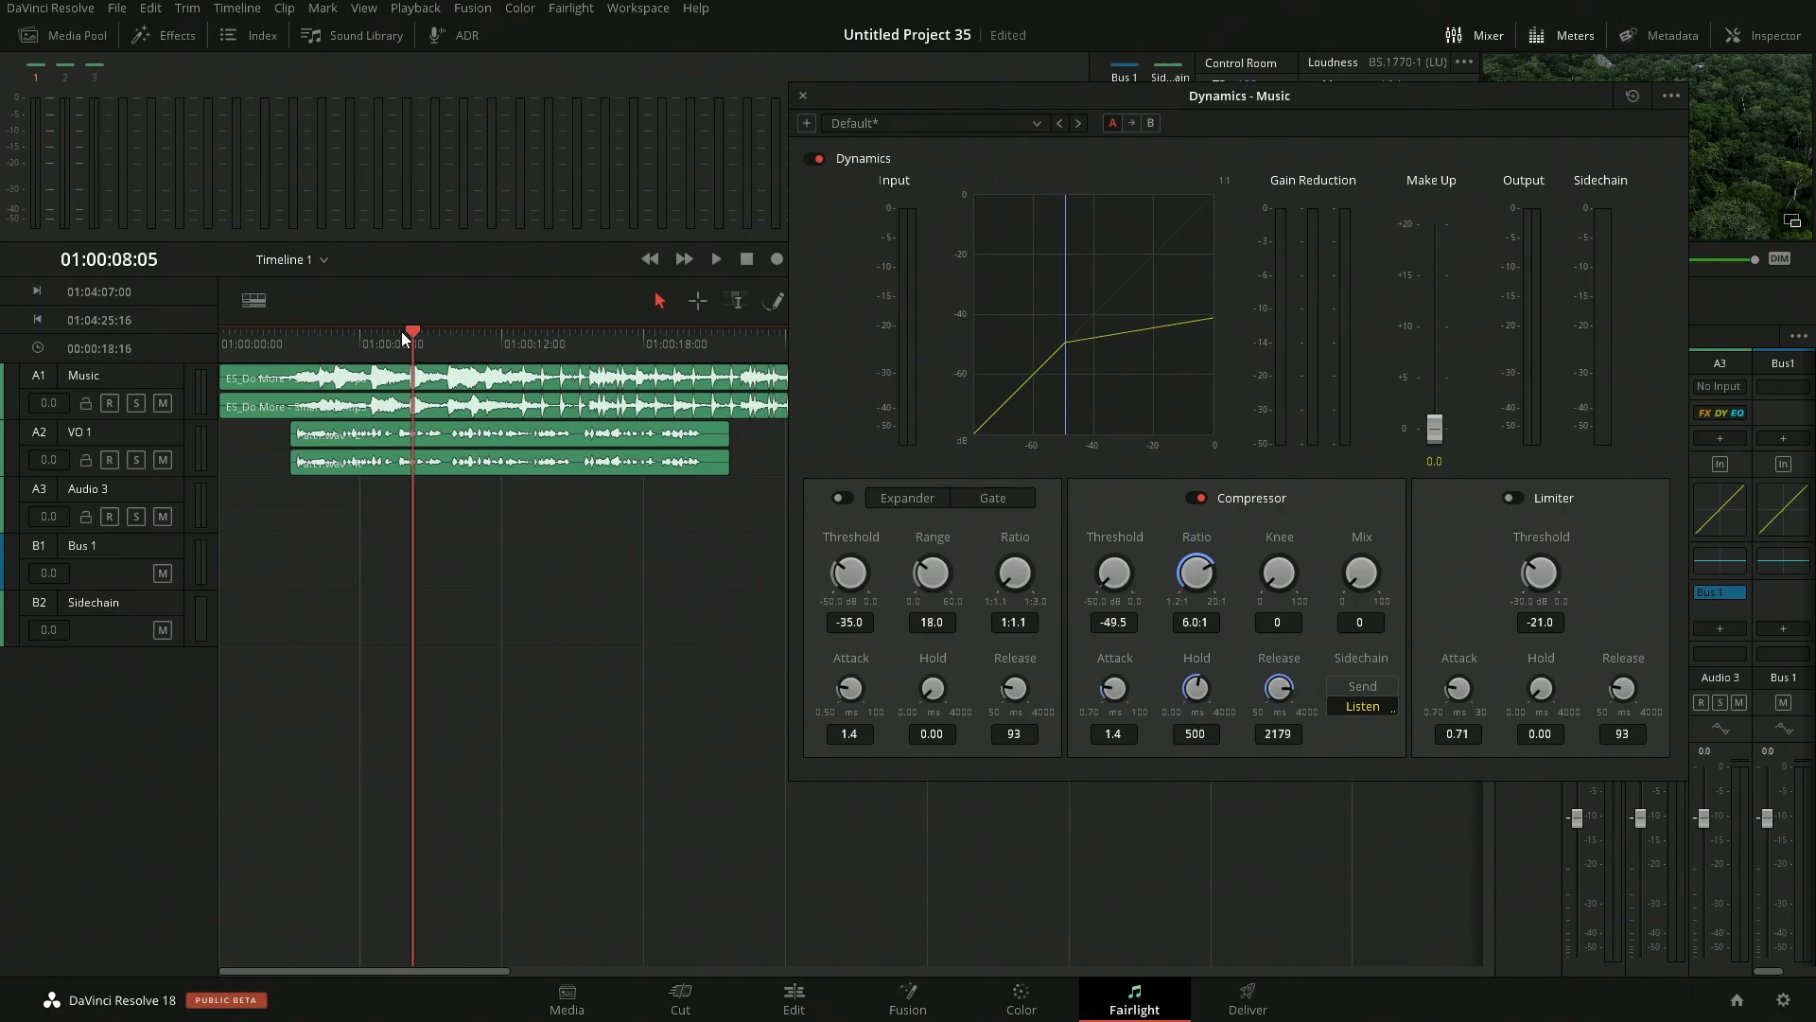
click(802, 94)
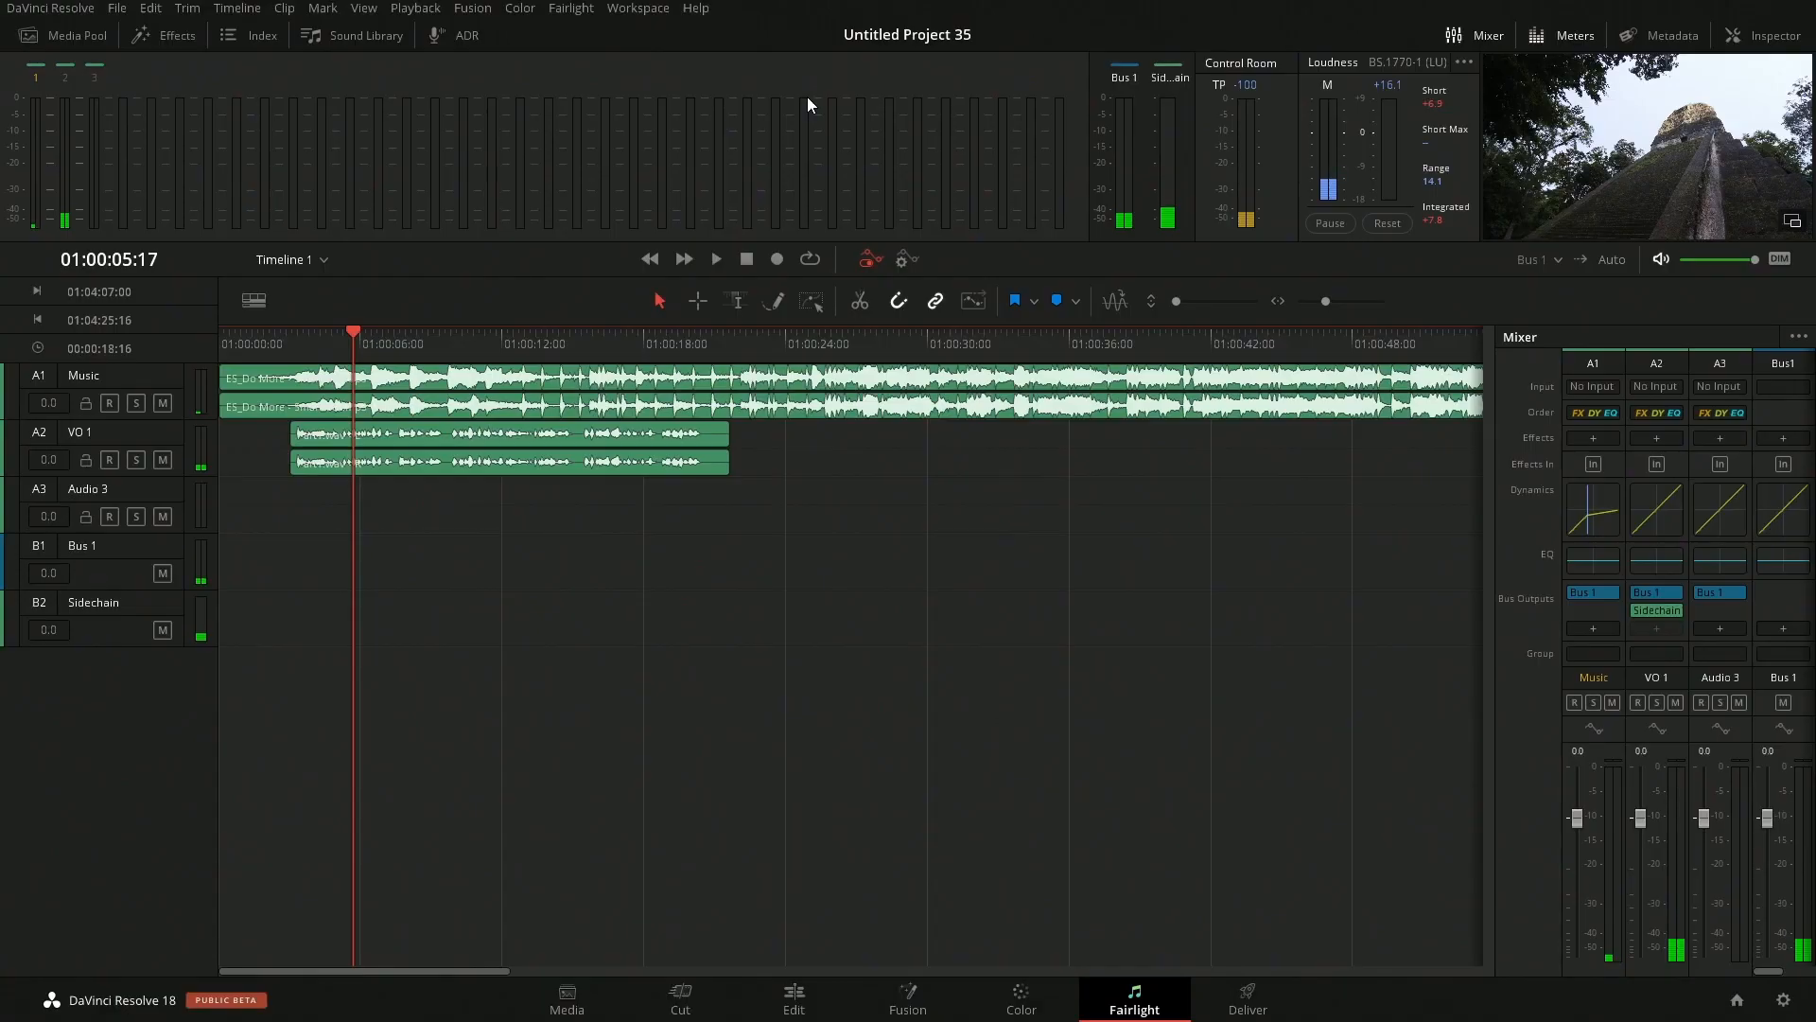
- Blade the VO 1 clip, shift its later part right to leave a gap, and audition it
click(713, 259)
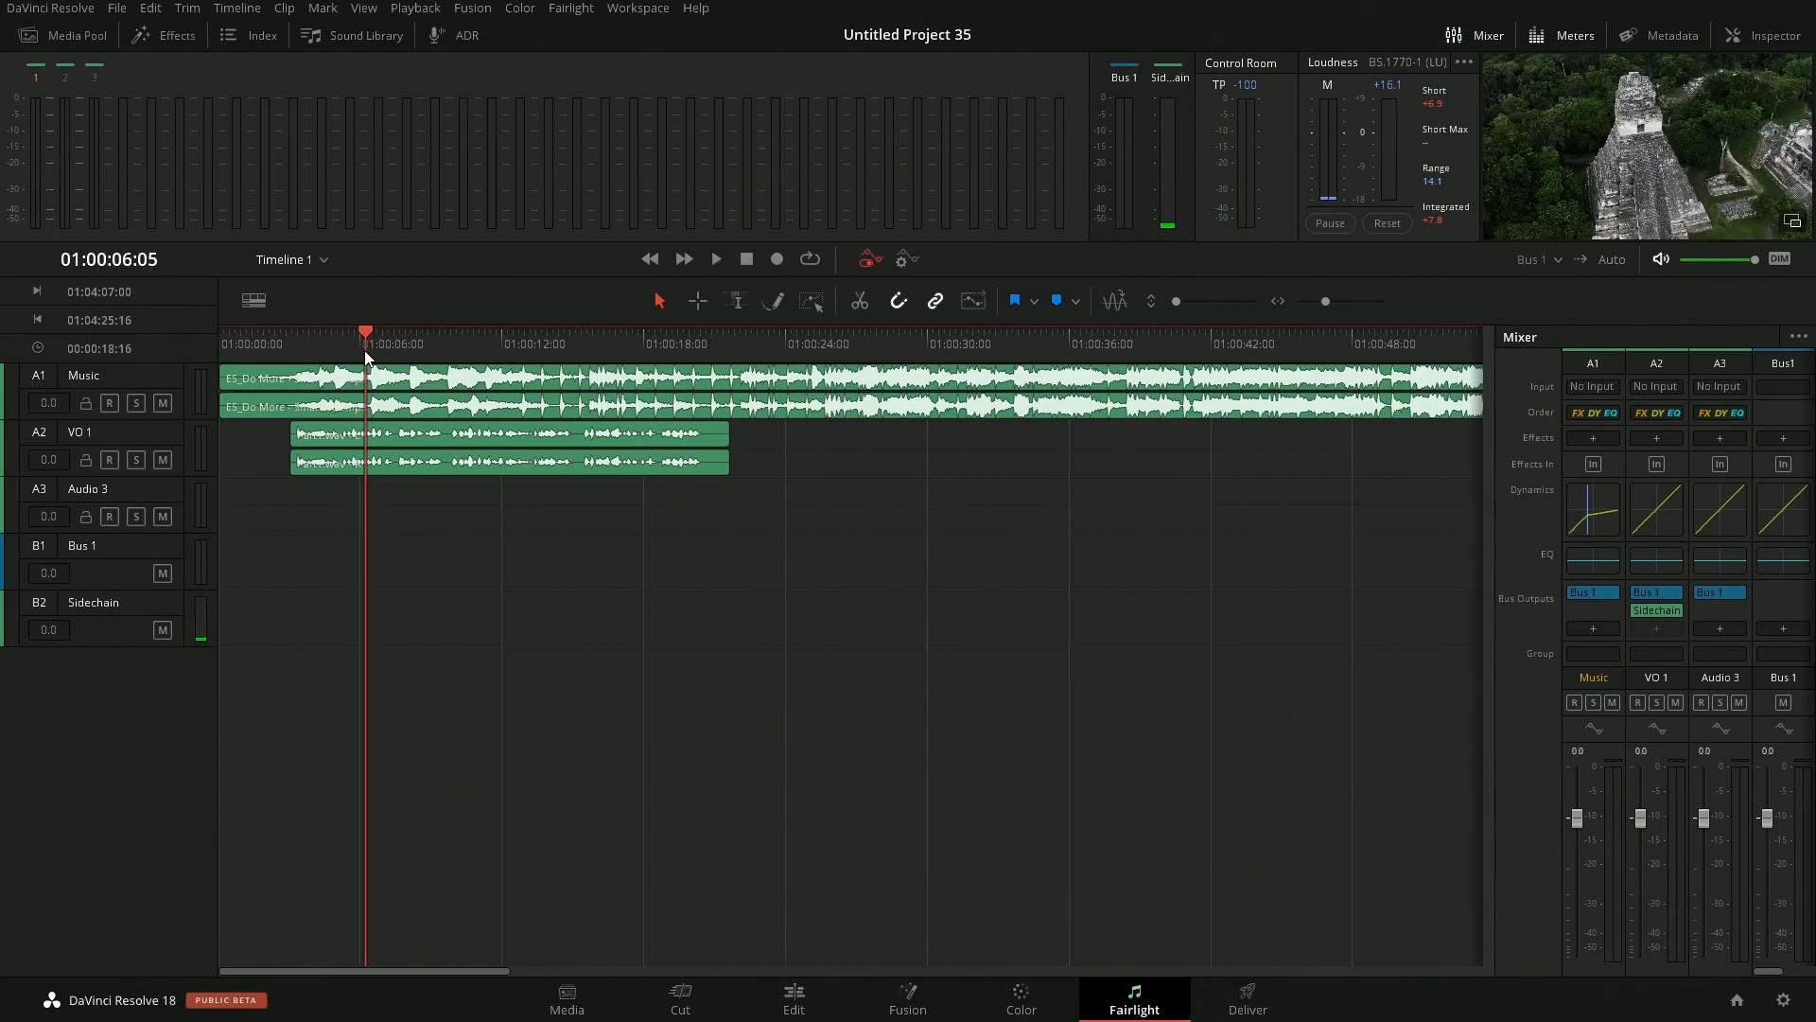
click(715, 260)
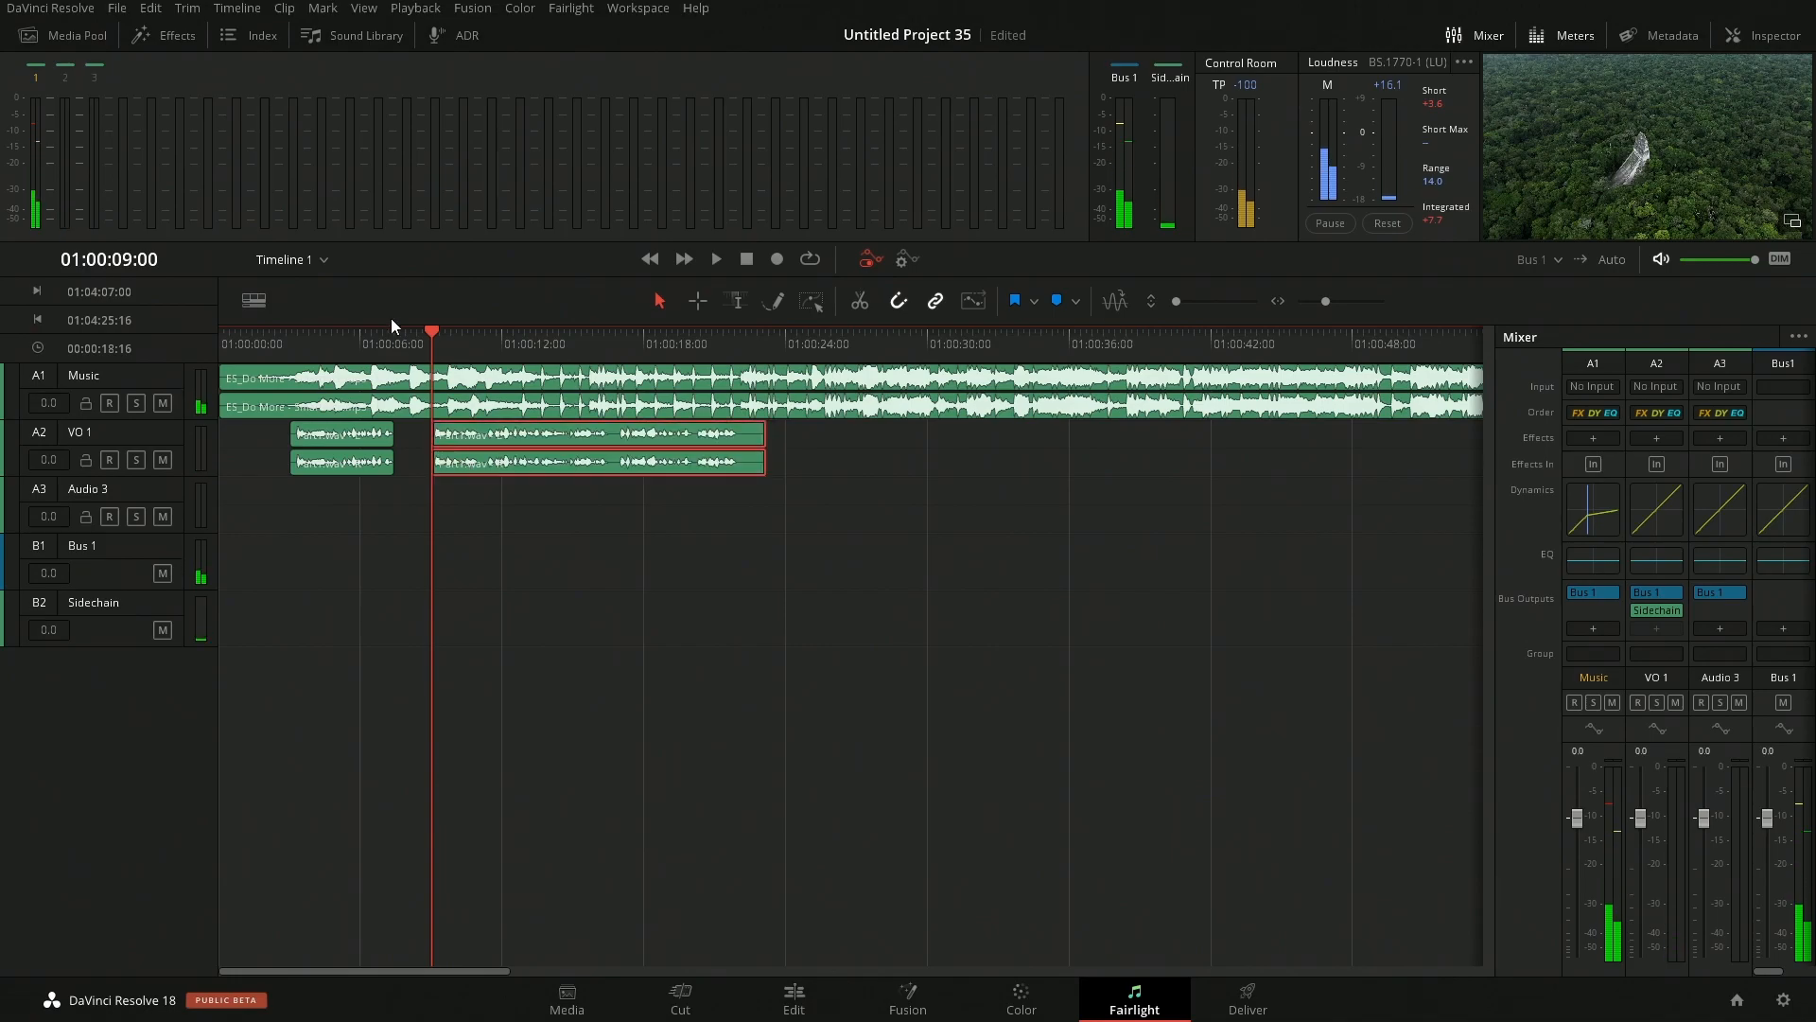
click(716, 260)
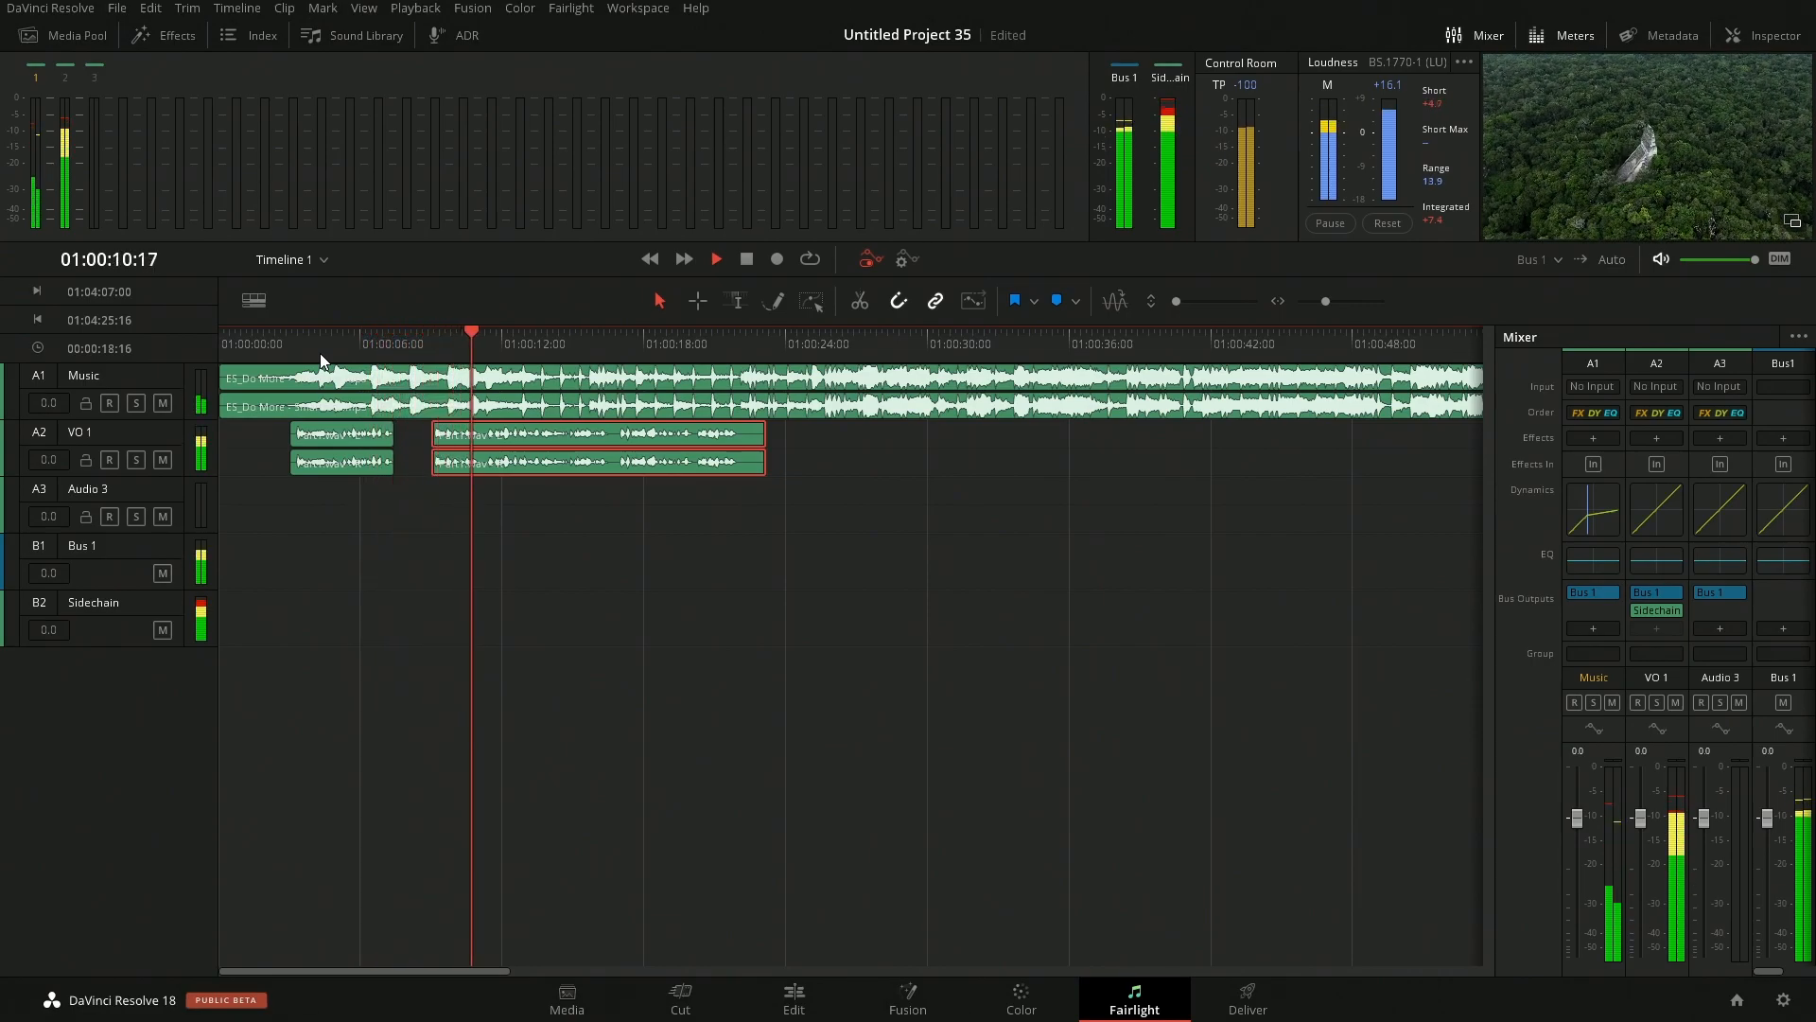
click(776, 259)
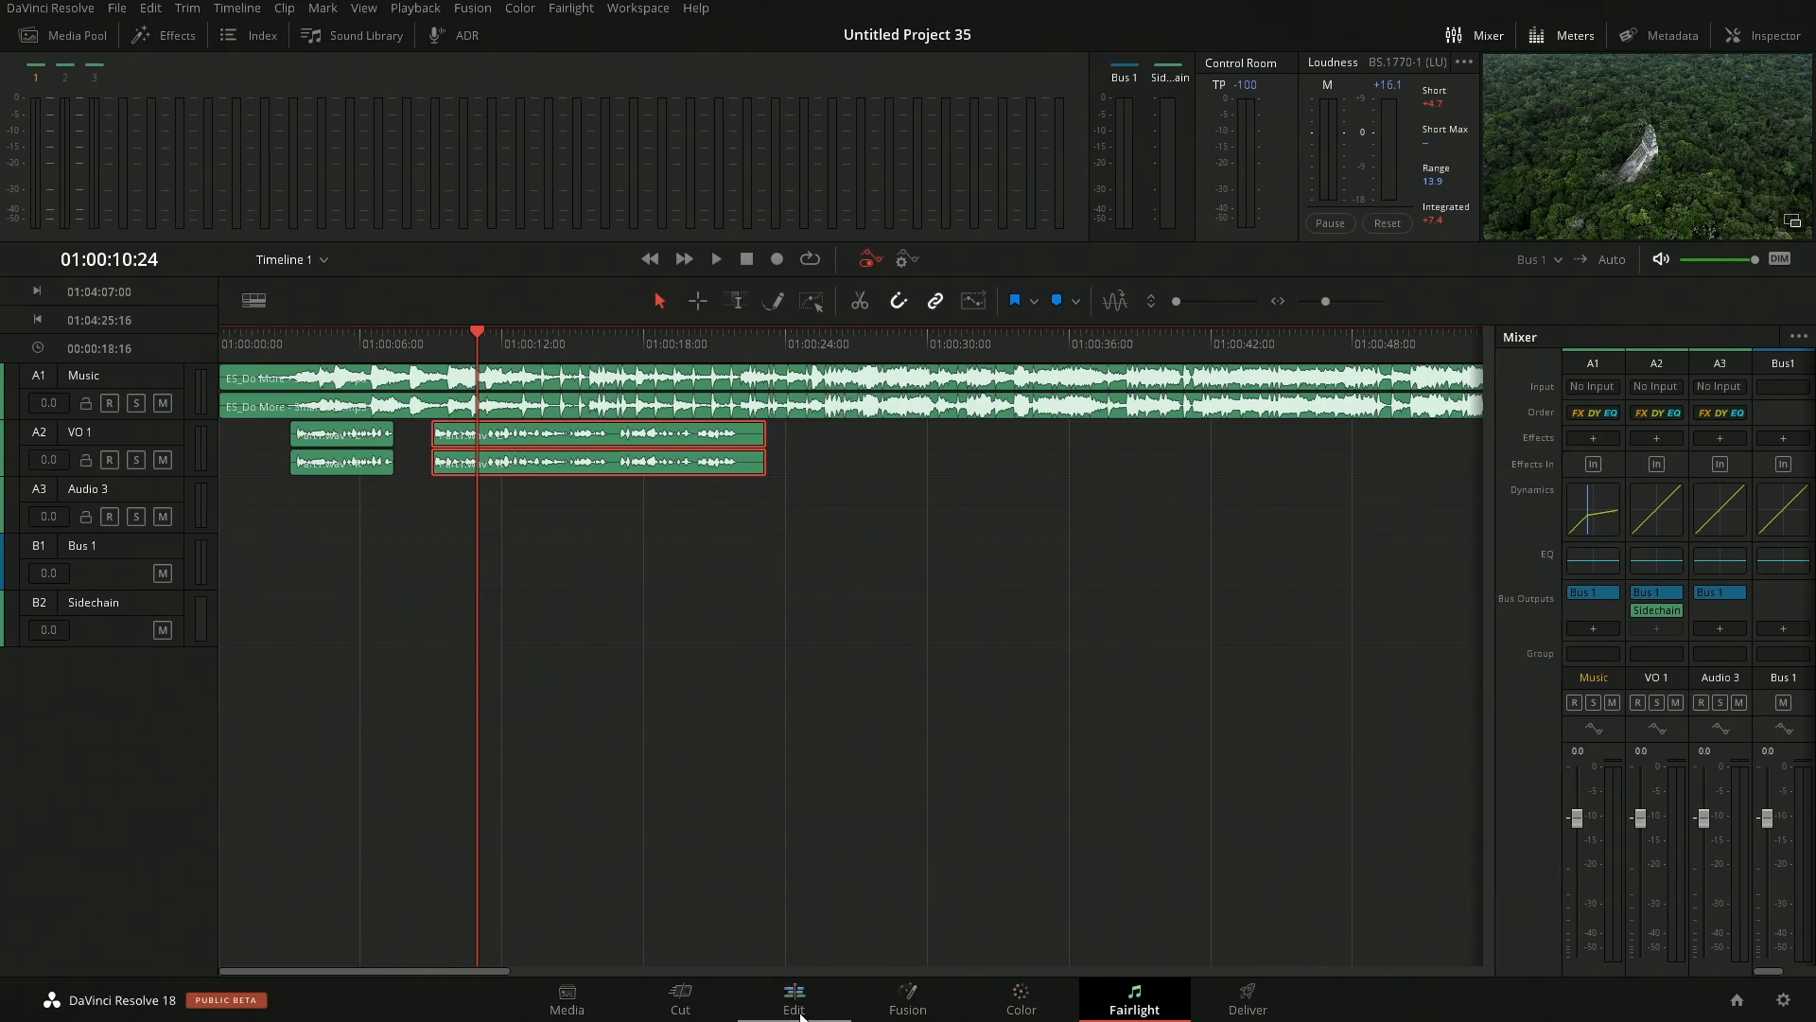
- Rename Audio 3 to VO 2 and place the second voiceover clip on it later in the timeline
click(793, 999)
text(VO 2)
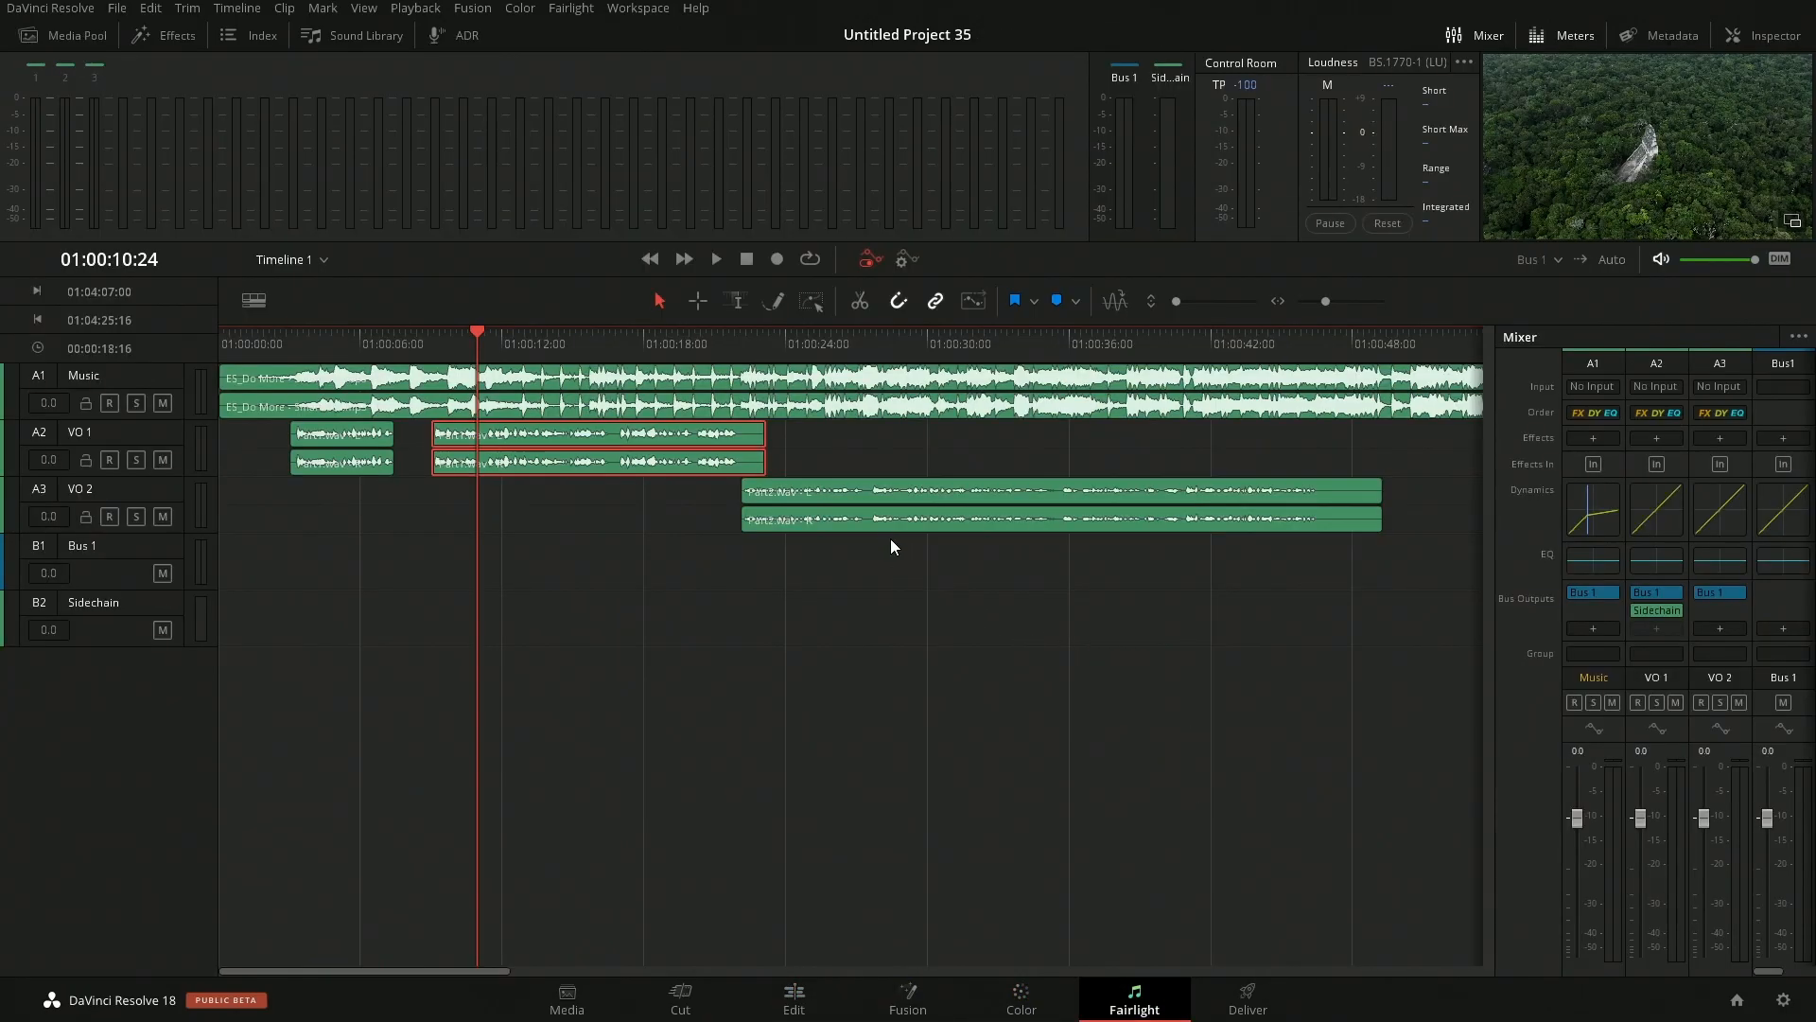
click(1720, 513)
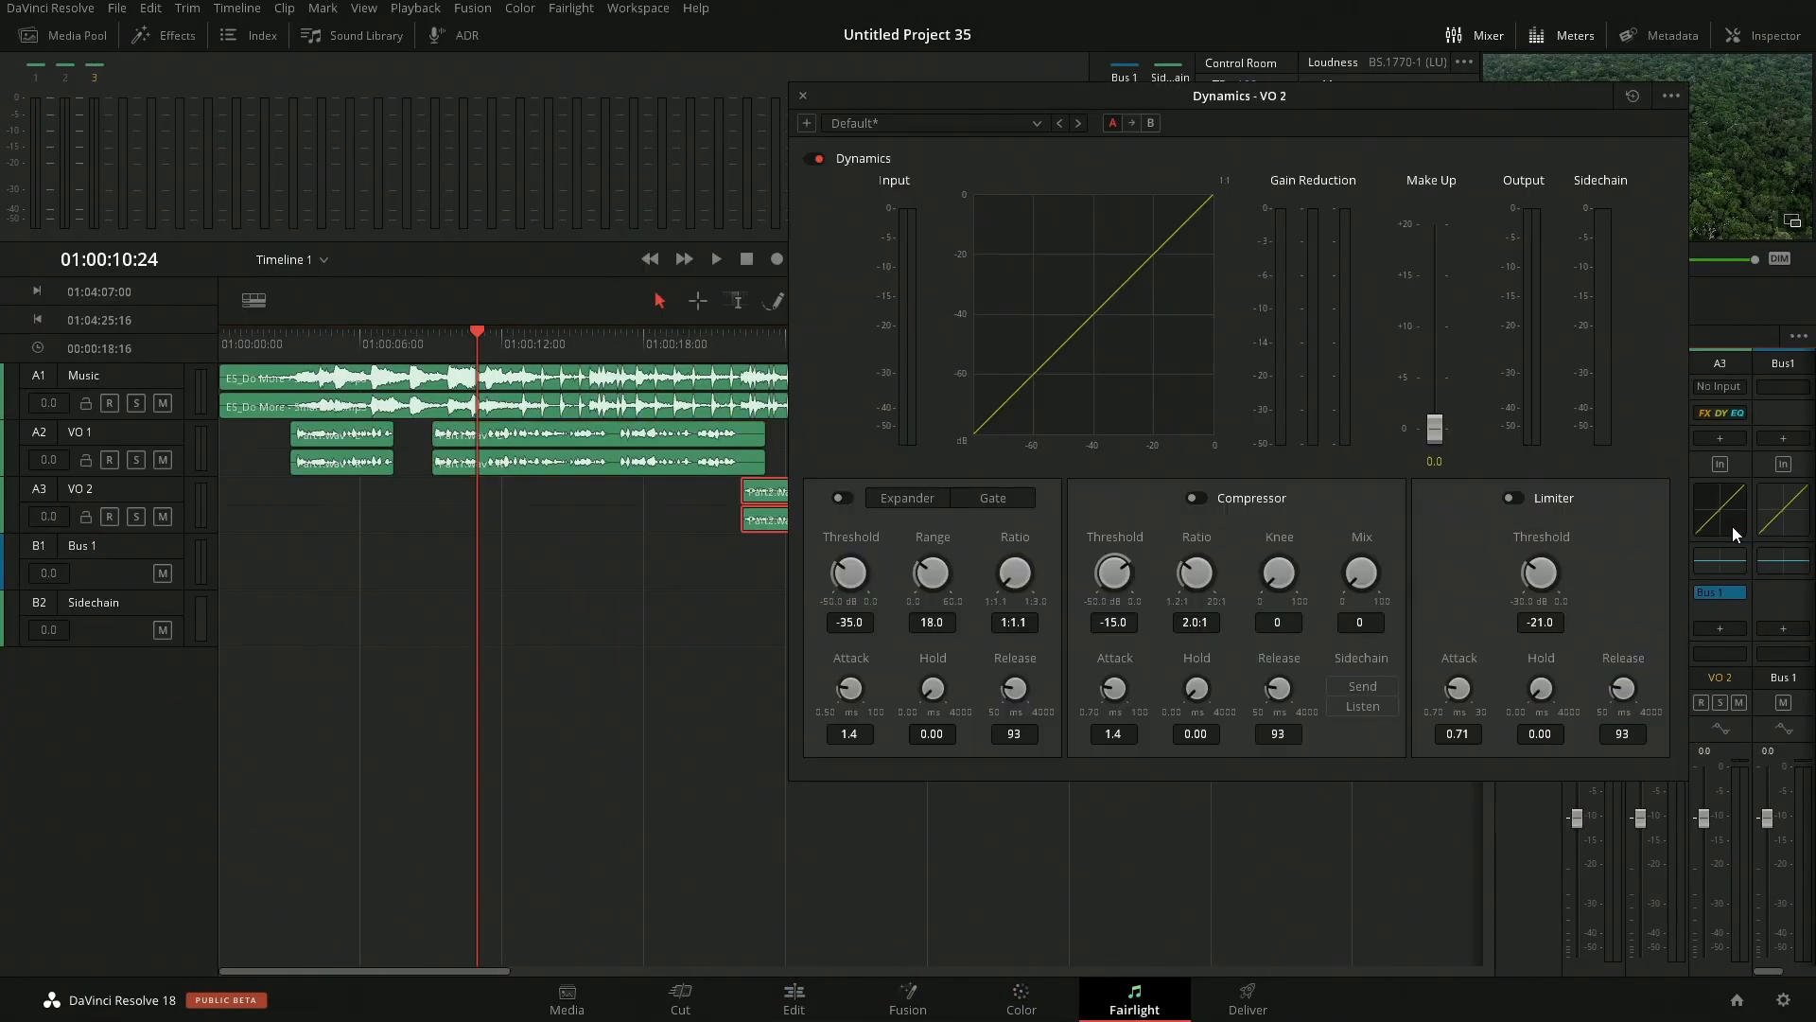
- Enable the Sidechain Send on VO 2's Dynamics so it feeds the sidechain bus
click(1360, 685)
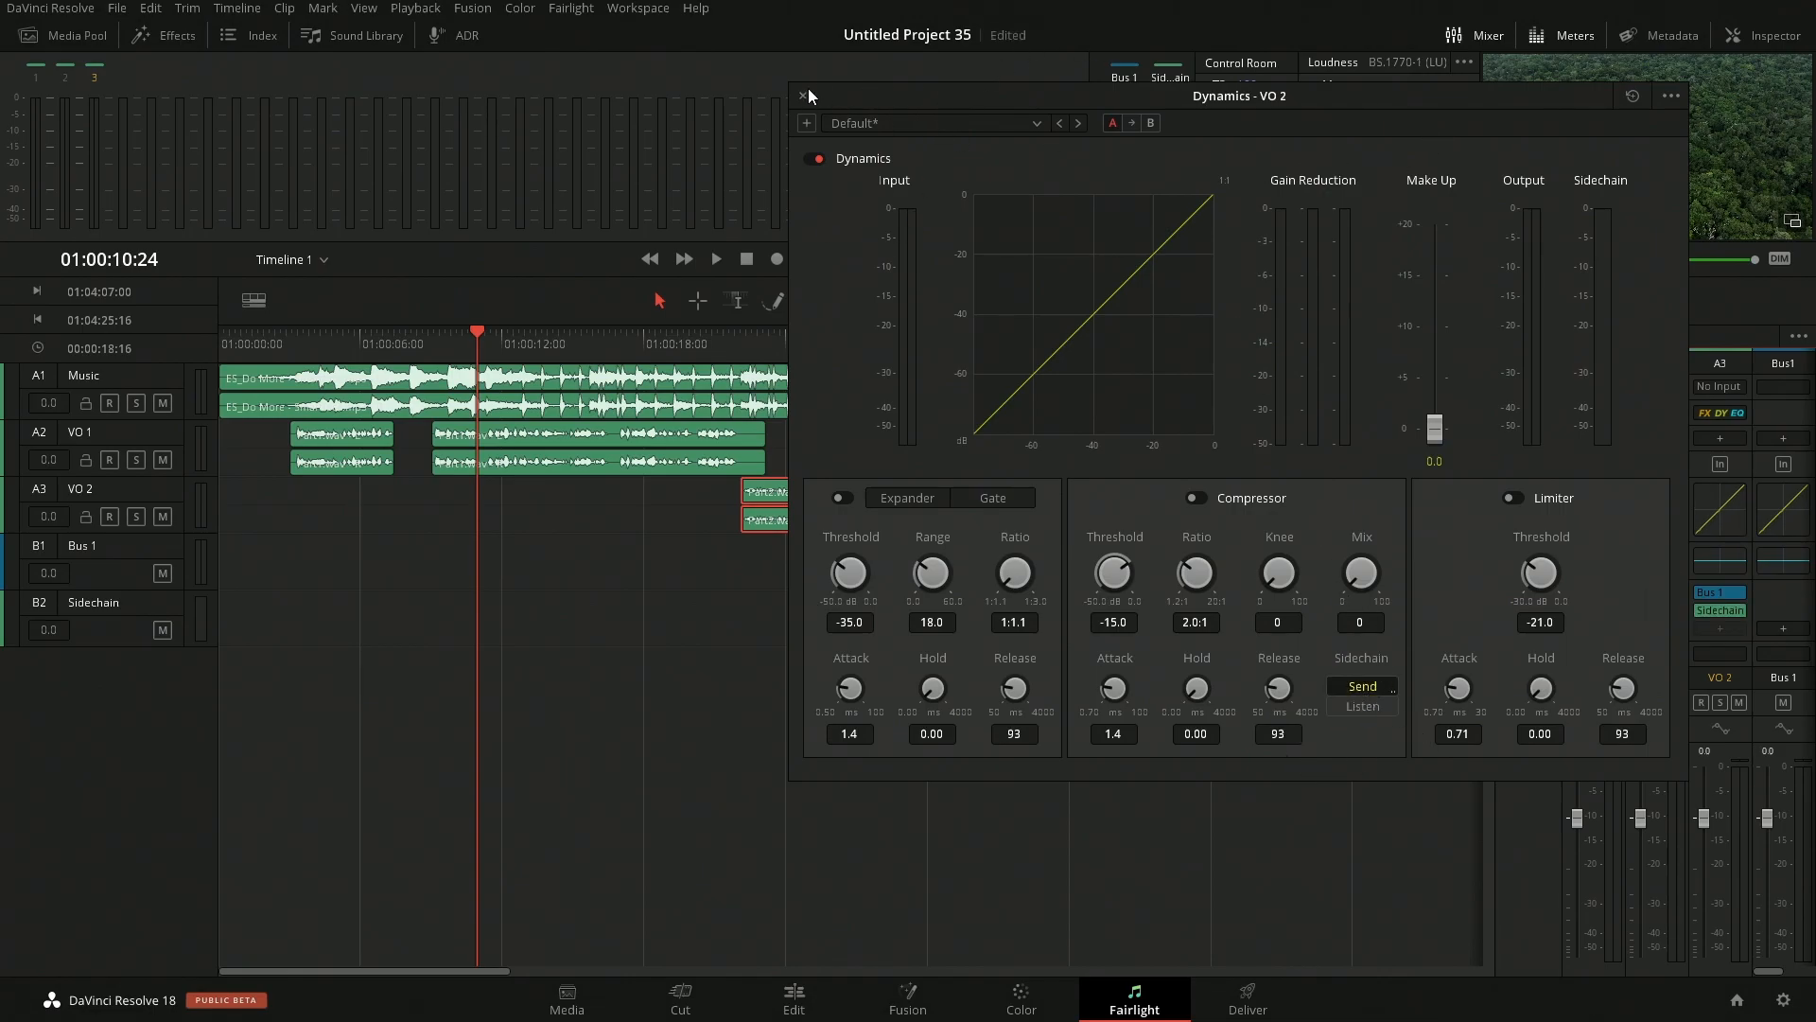
click(800, 95)
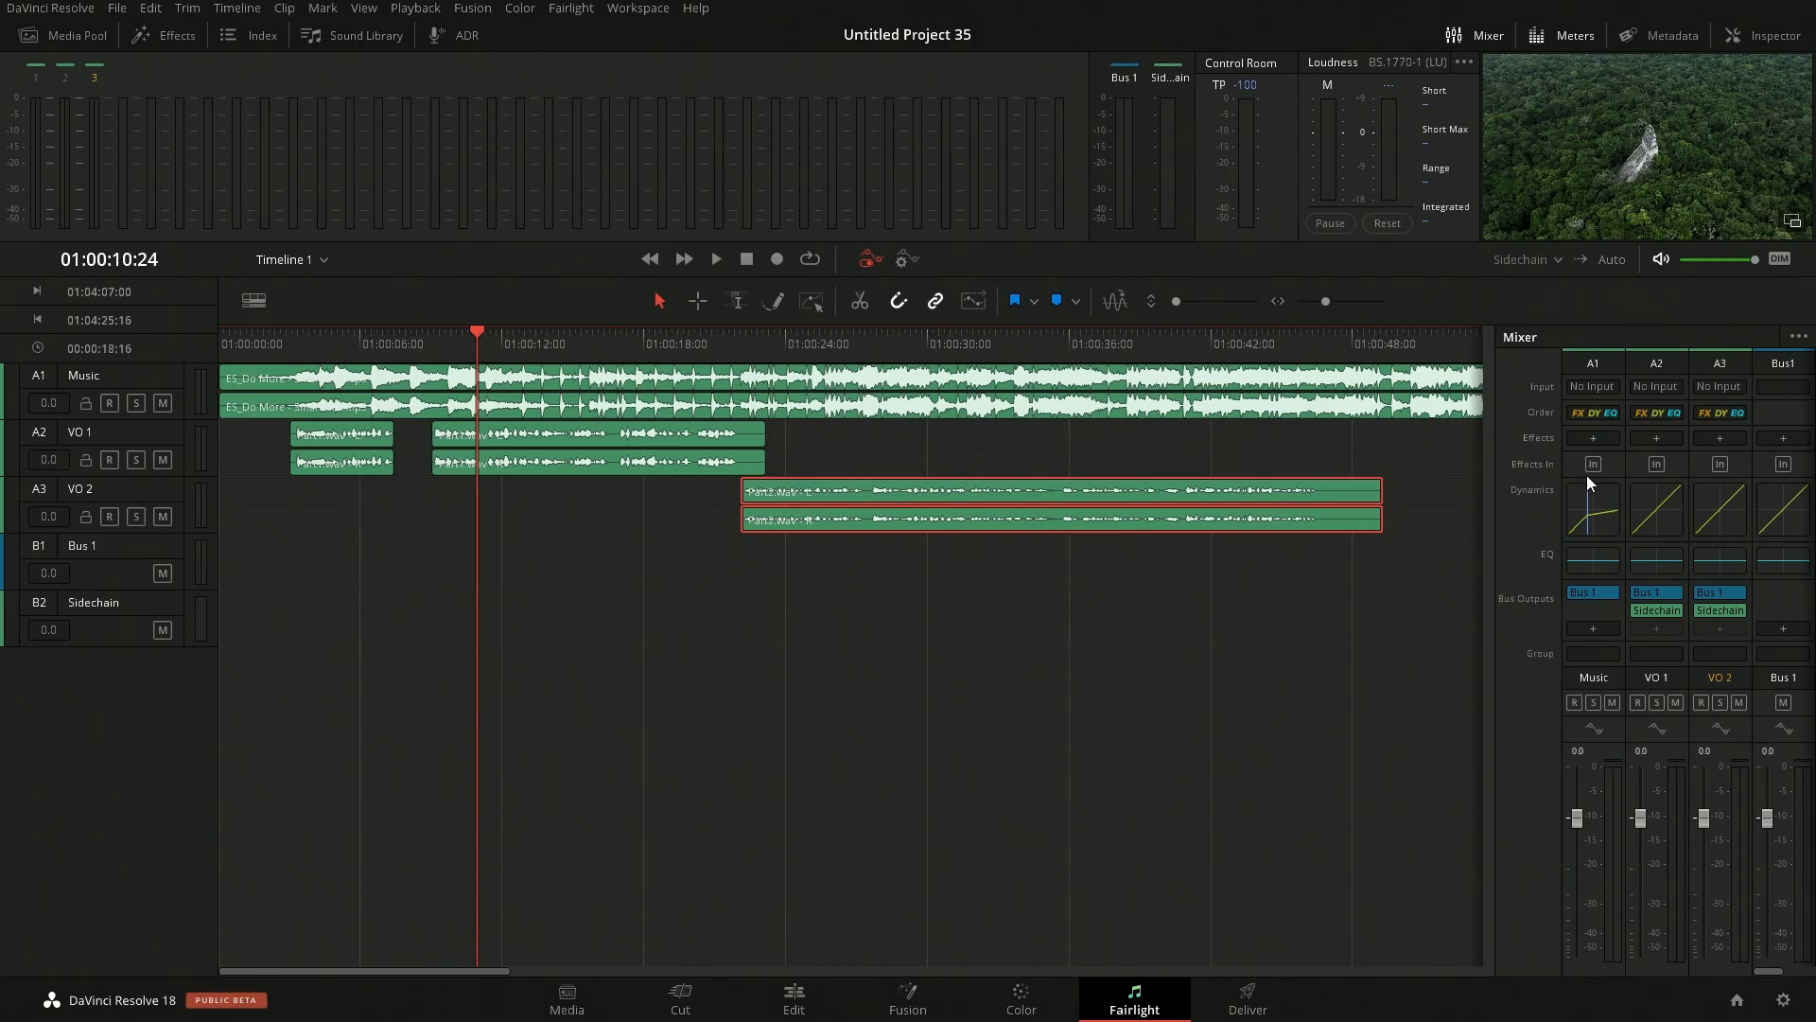
click(715, 259)
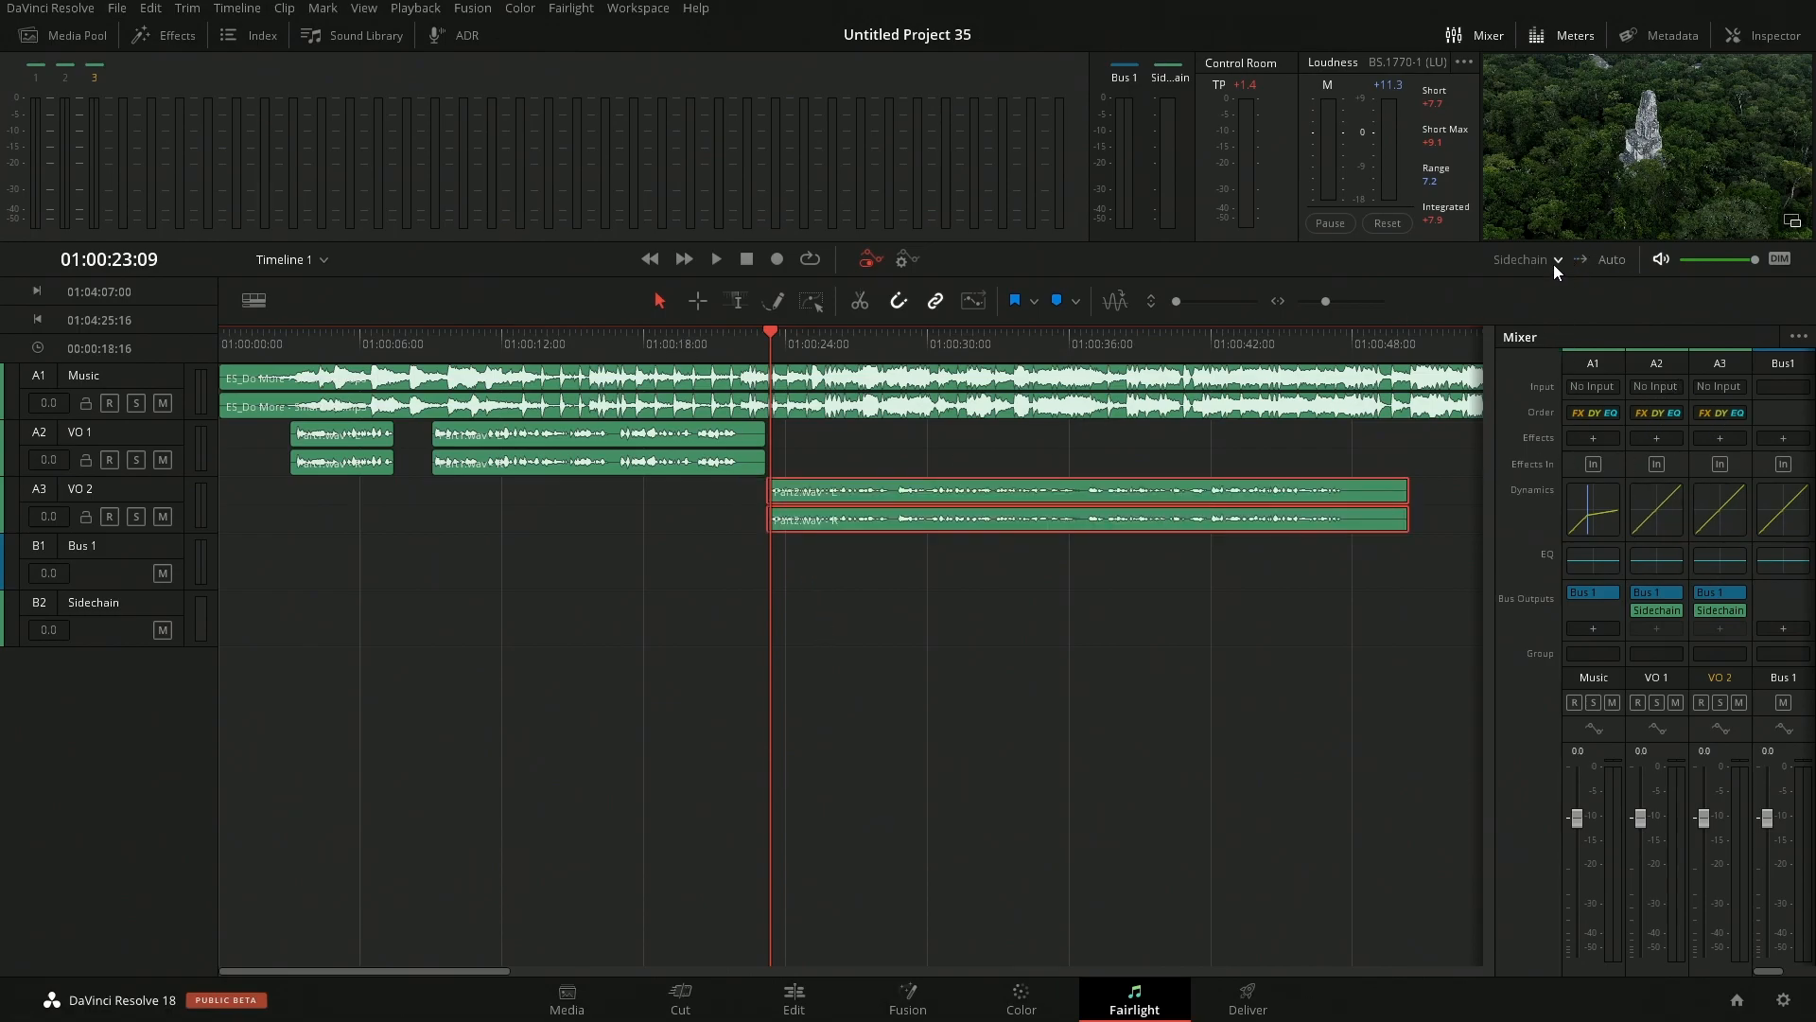
- Switch monitoring to Bus 1 and play through the second voiceover
click(688, 344)
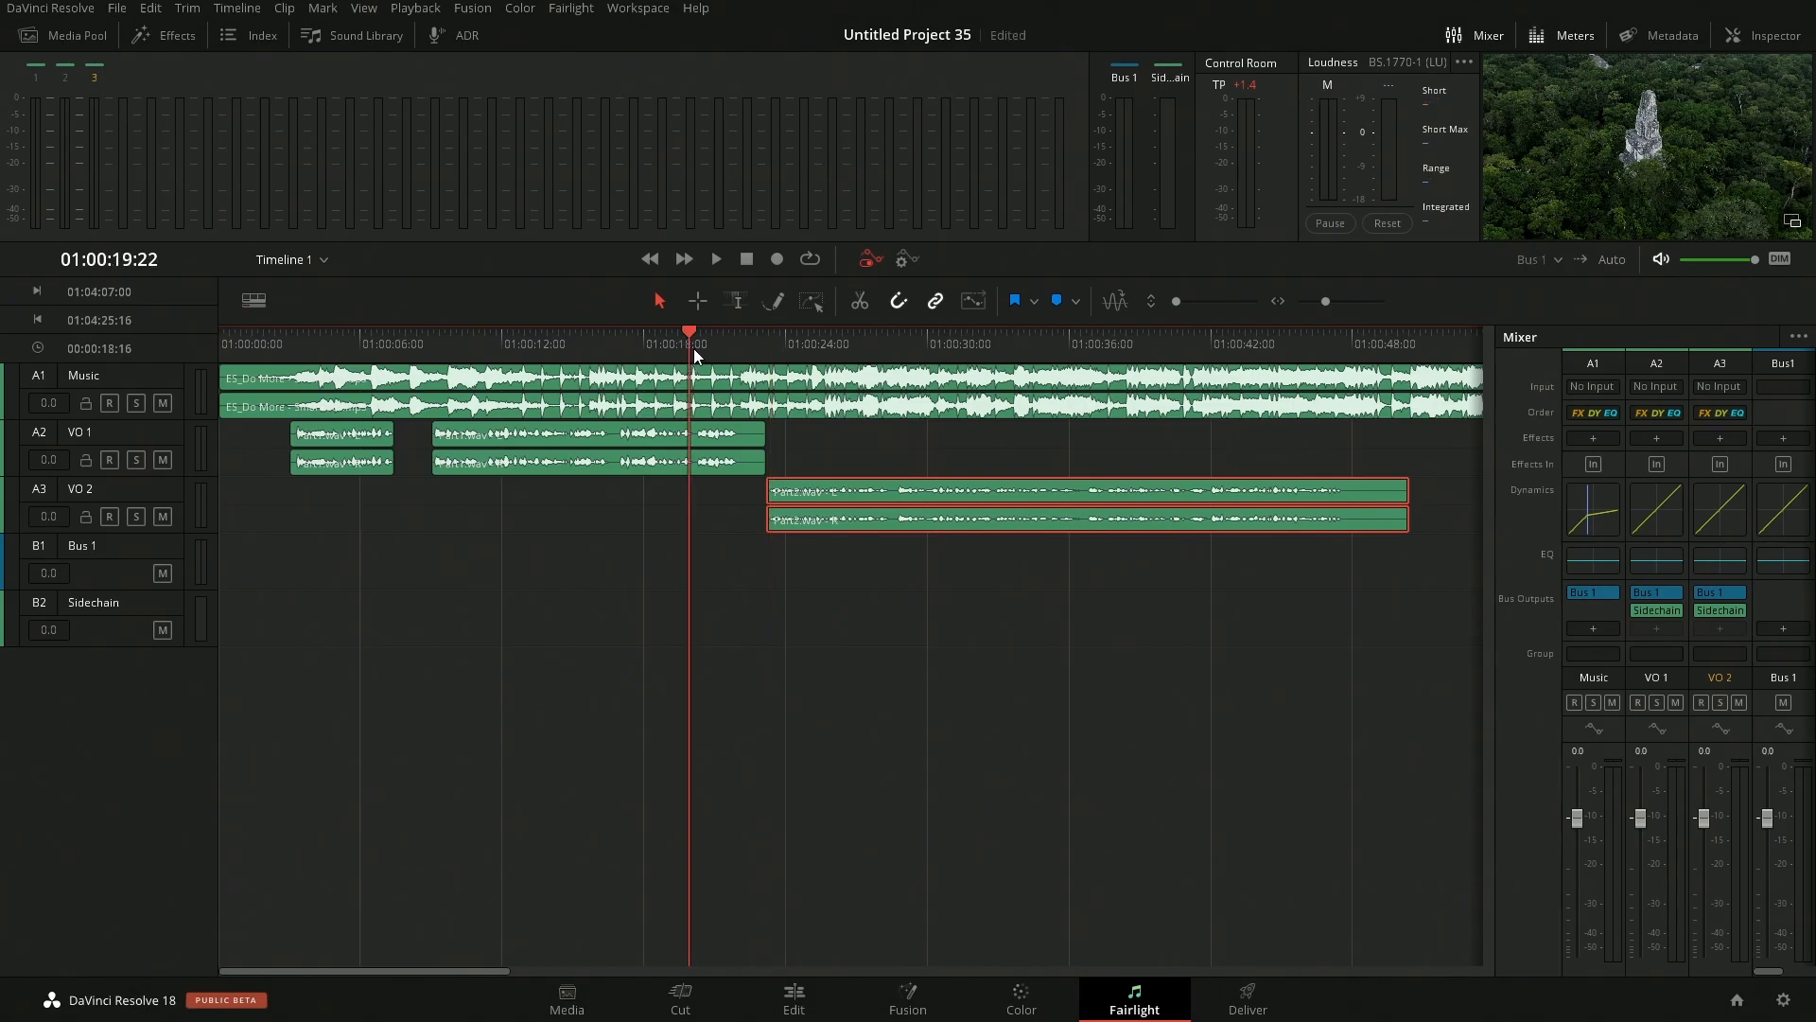
click(715, 259)
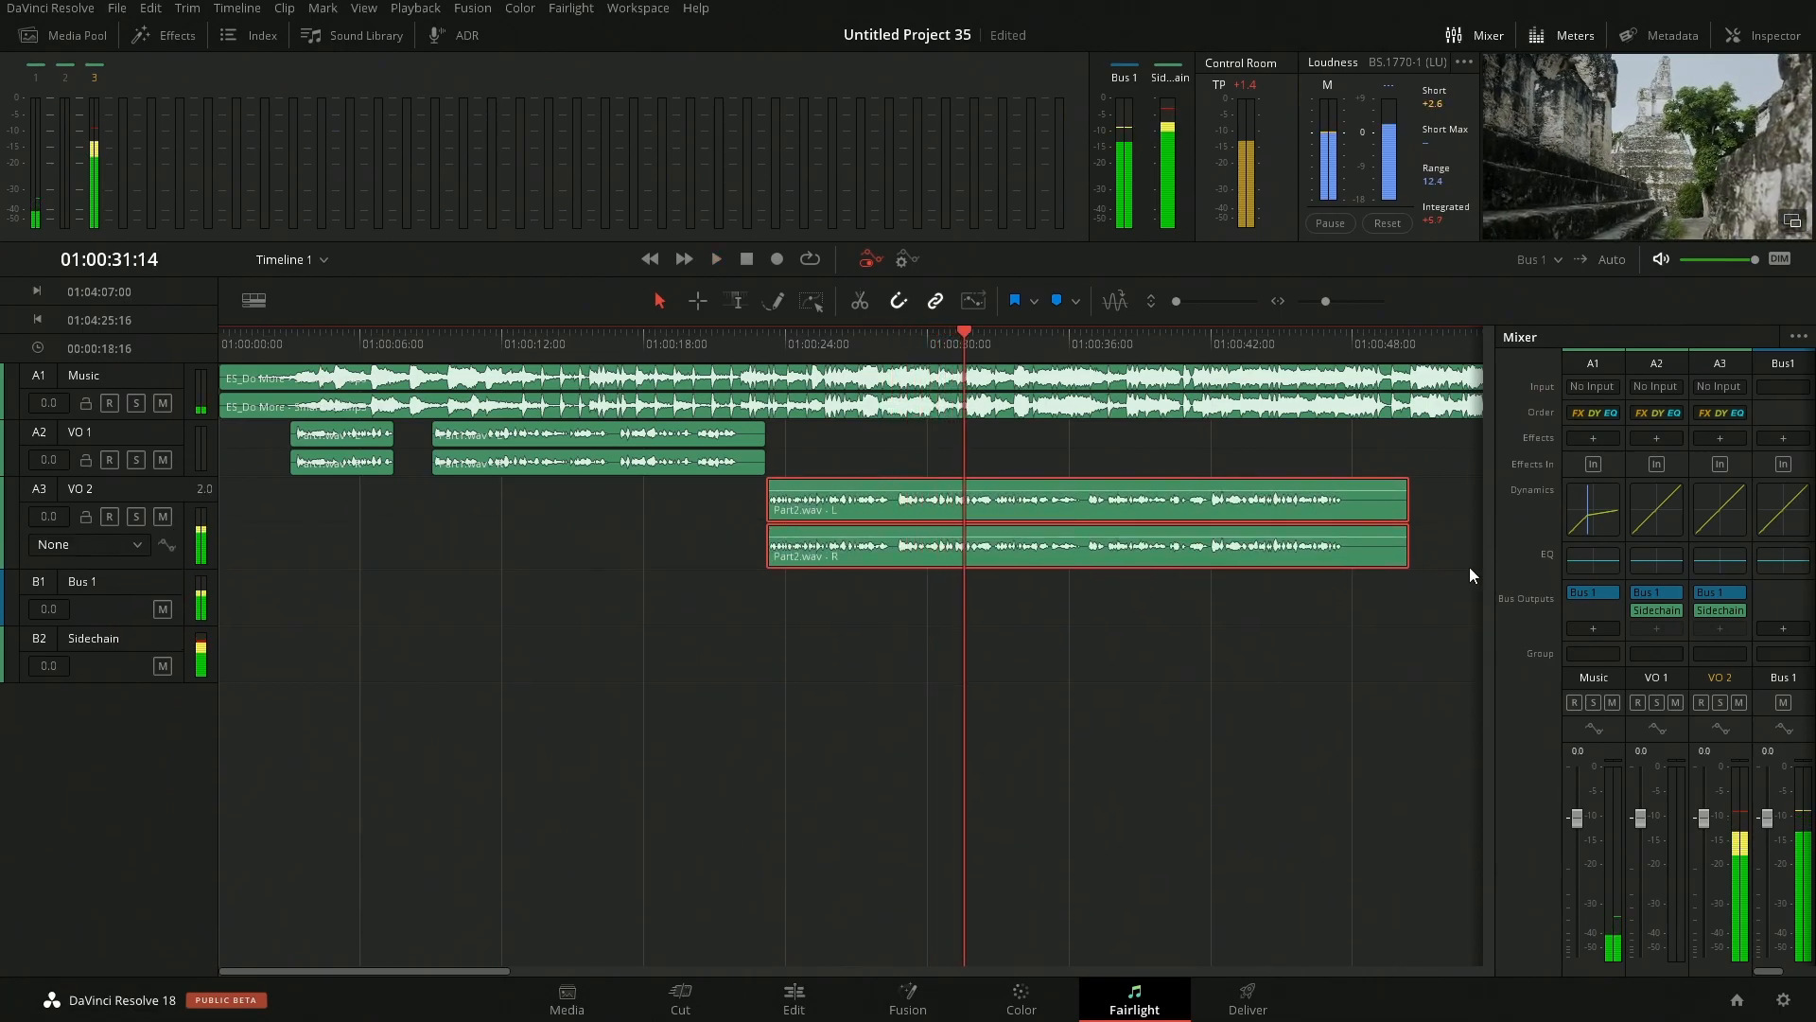
- Lower the Music compressor ratio from 6.0:1 to 2.7:1, keeping 500 ms hold and 2179 ms release
click(1591, 509)
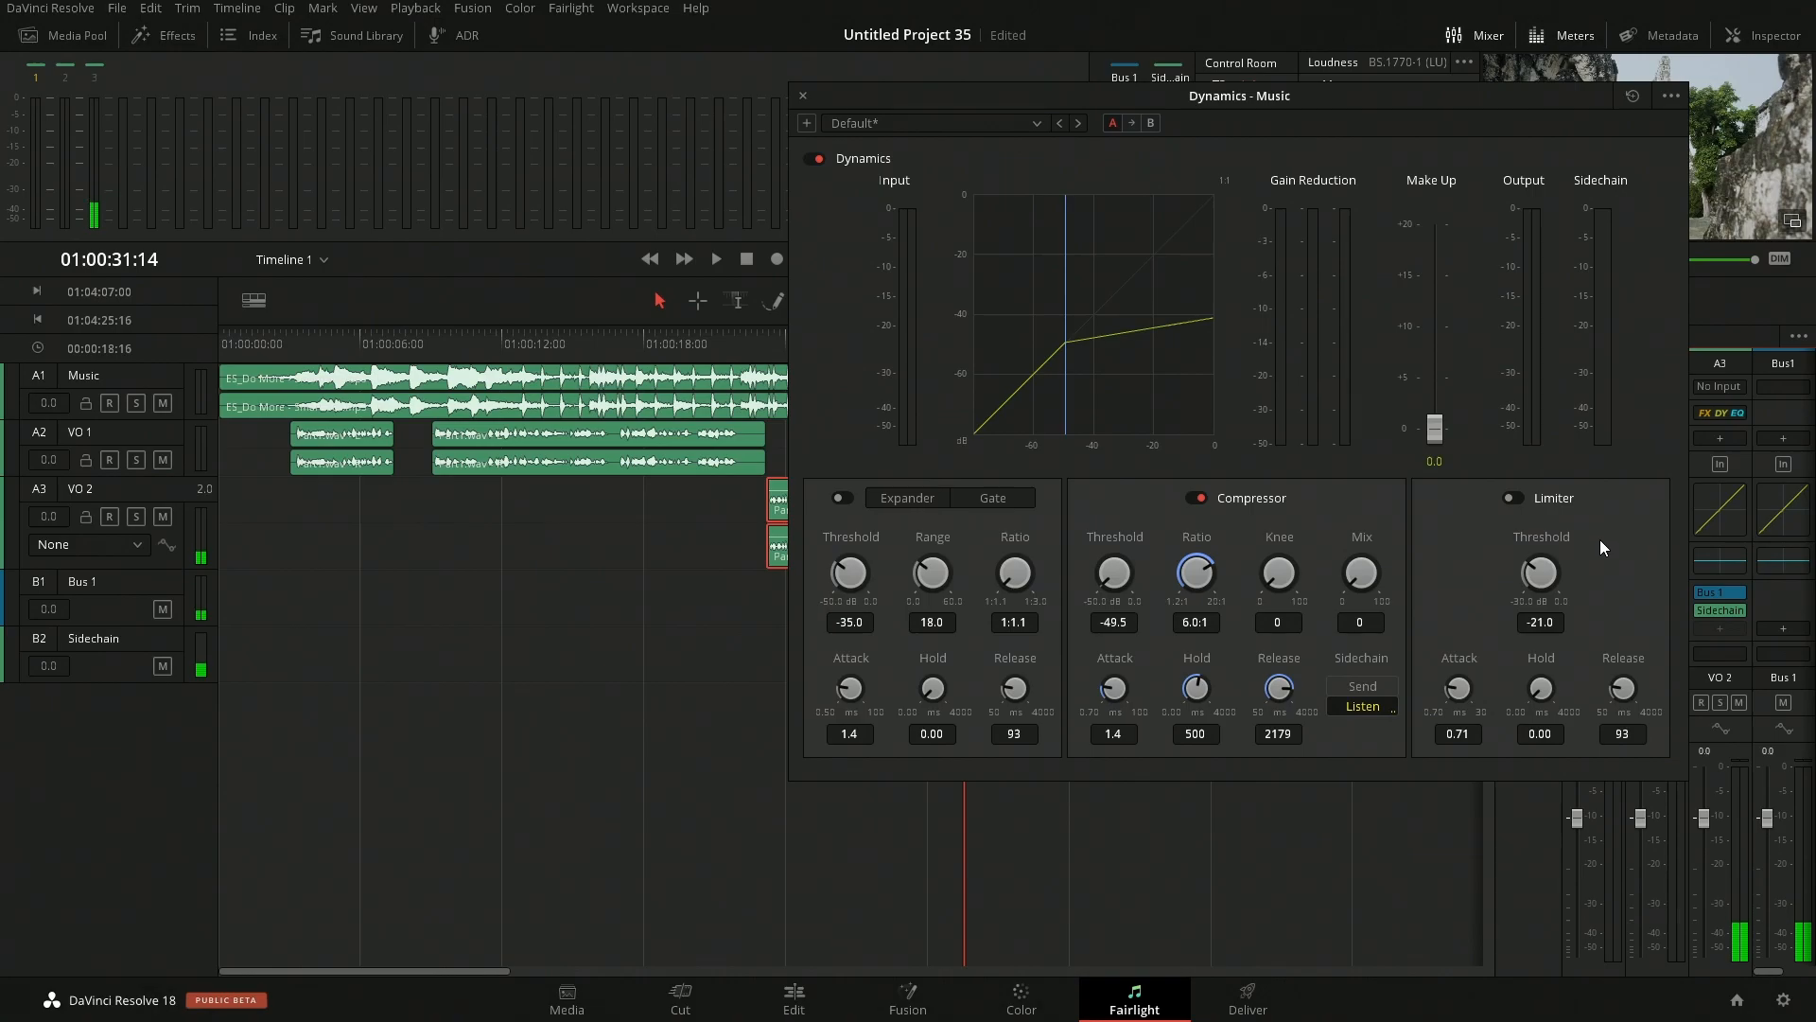
mouse_move(1237, 541)
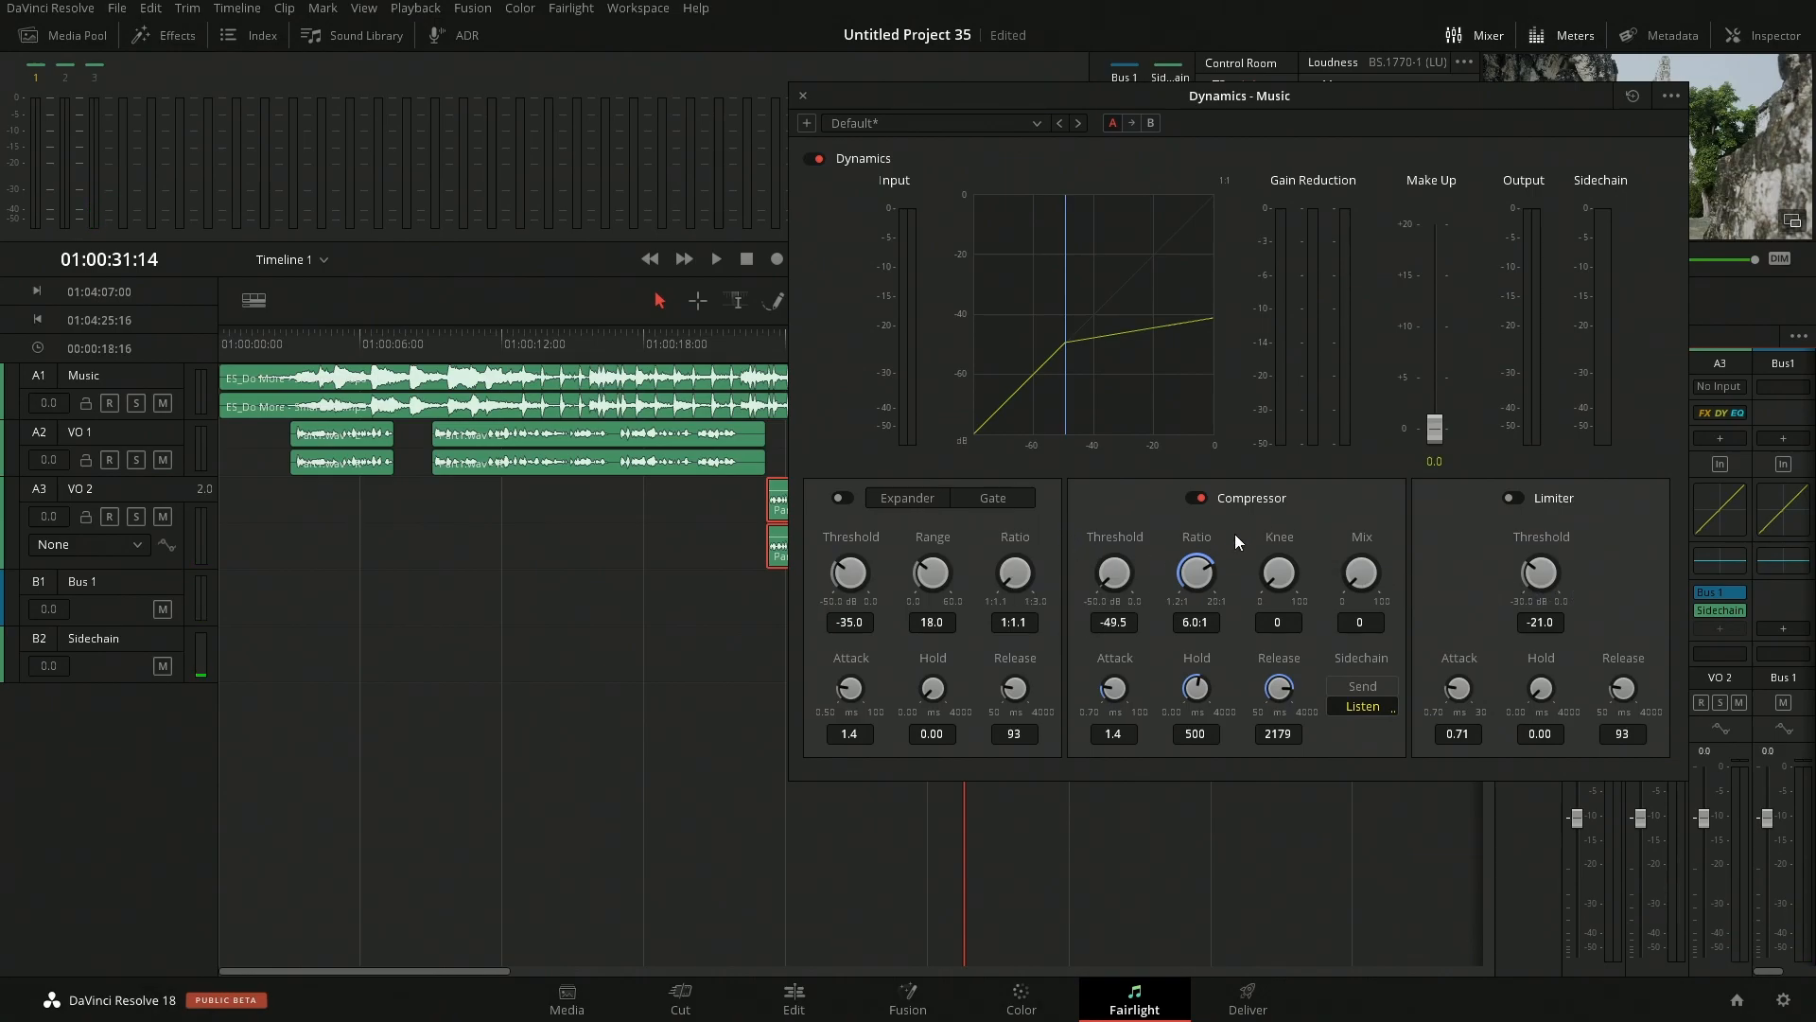
mouse_move(1194, 575)
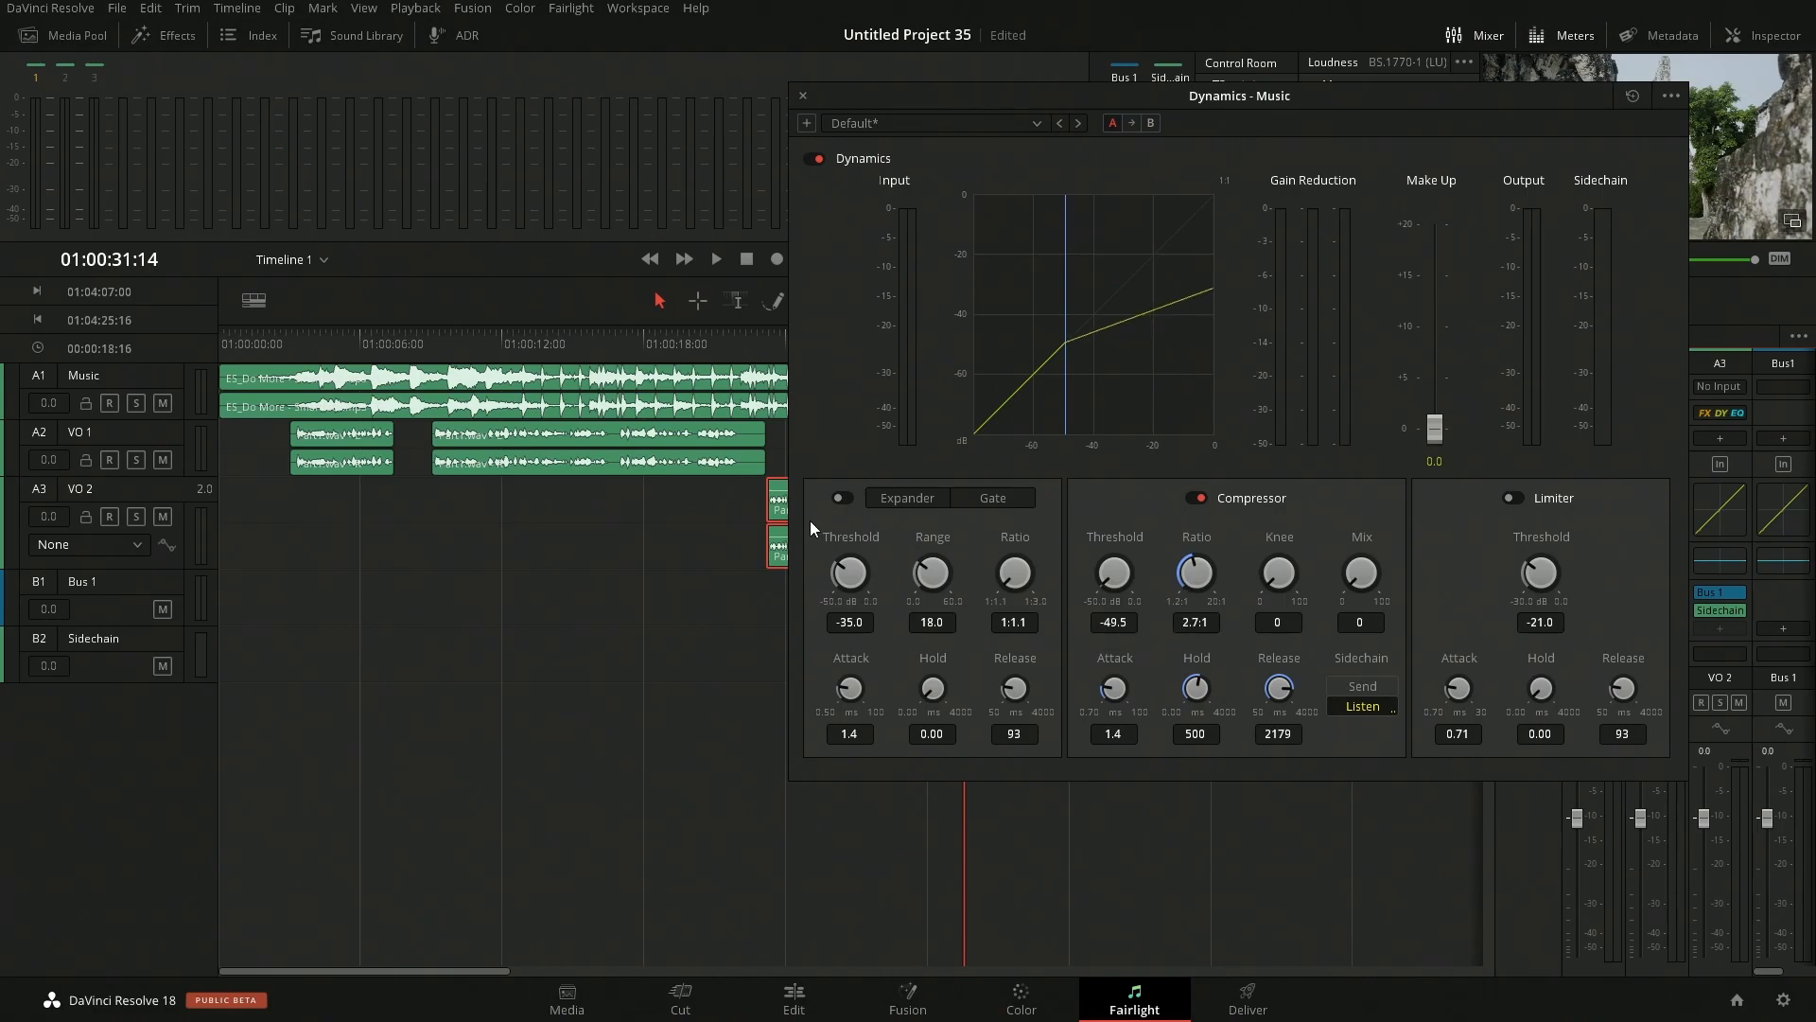
click(715, 259)
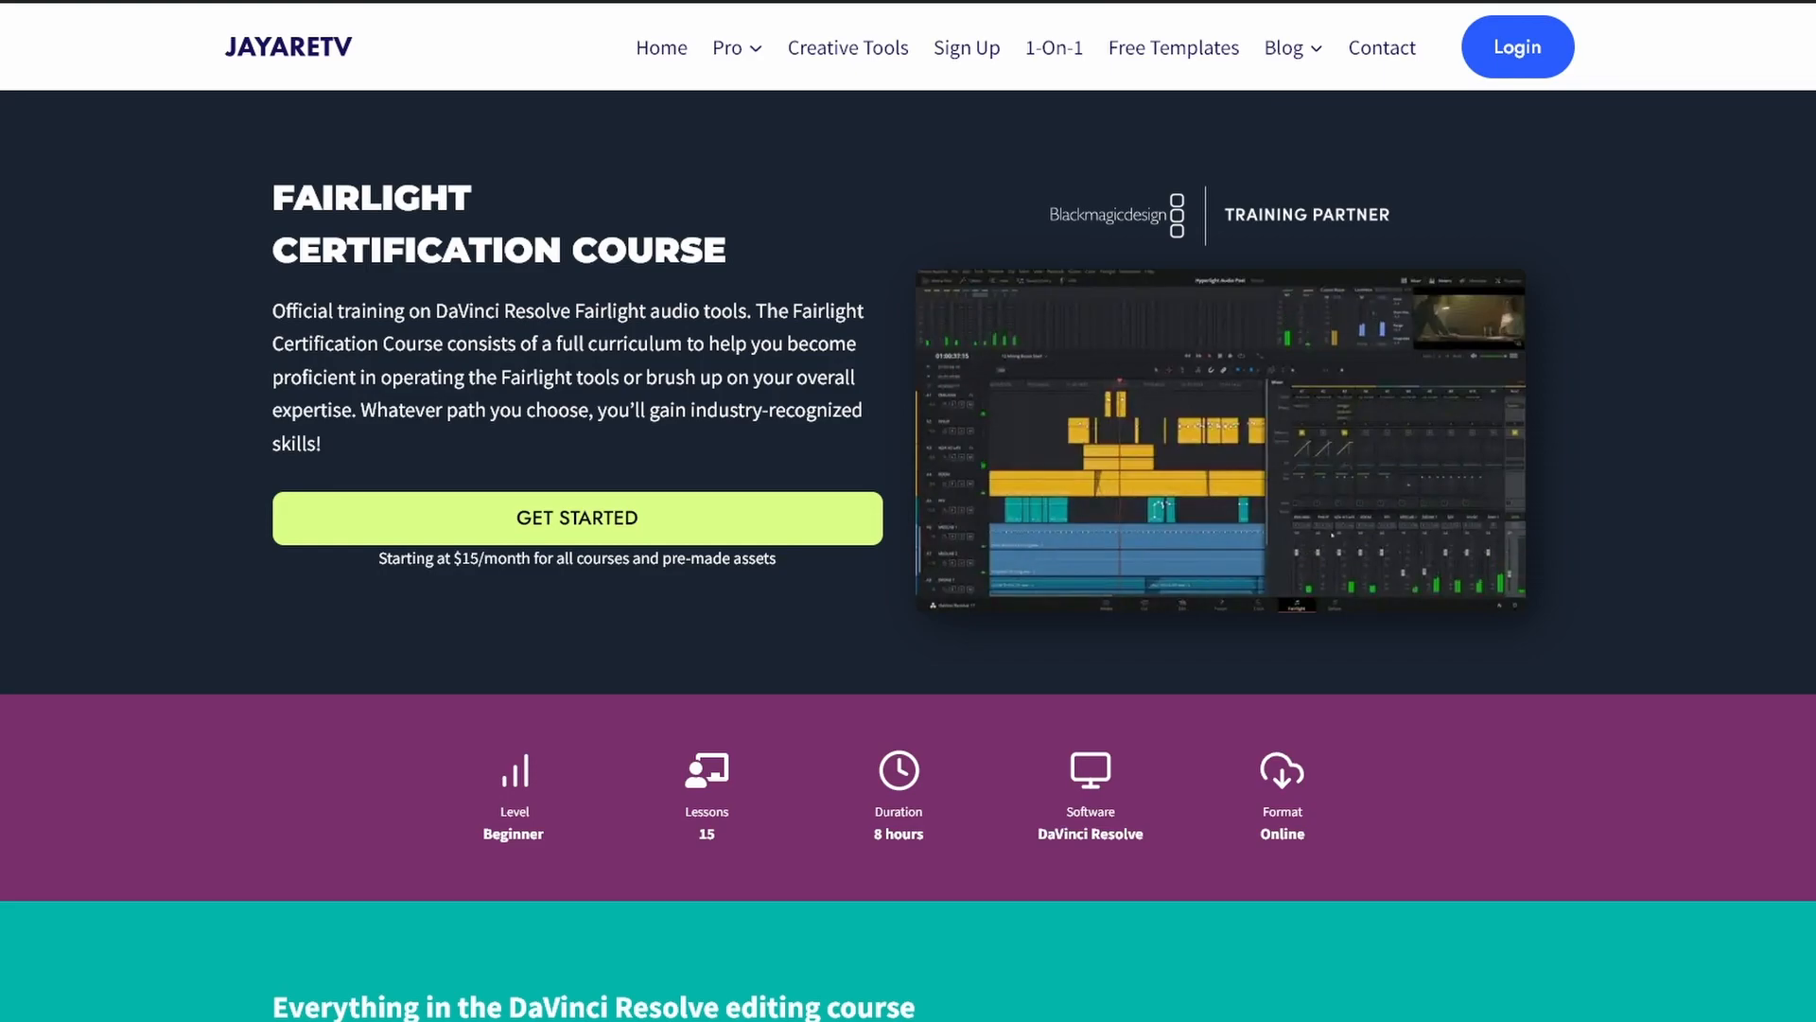
- Scroll the Fairlight Certification Course page through Lesson 01 to Lesson 02, Recording Voiceover and ADR
scroll(down, 3)
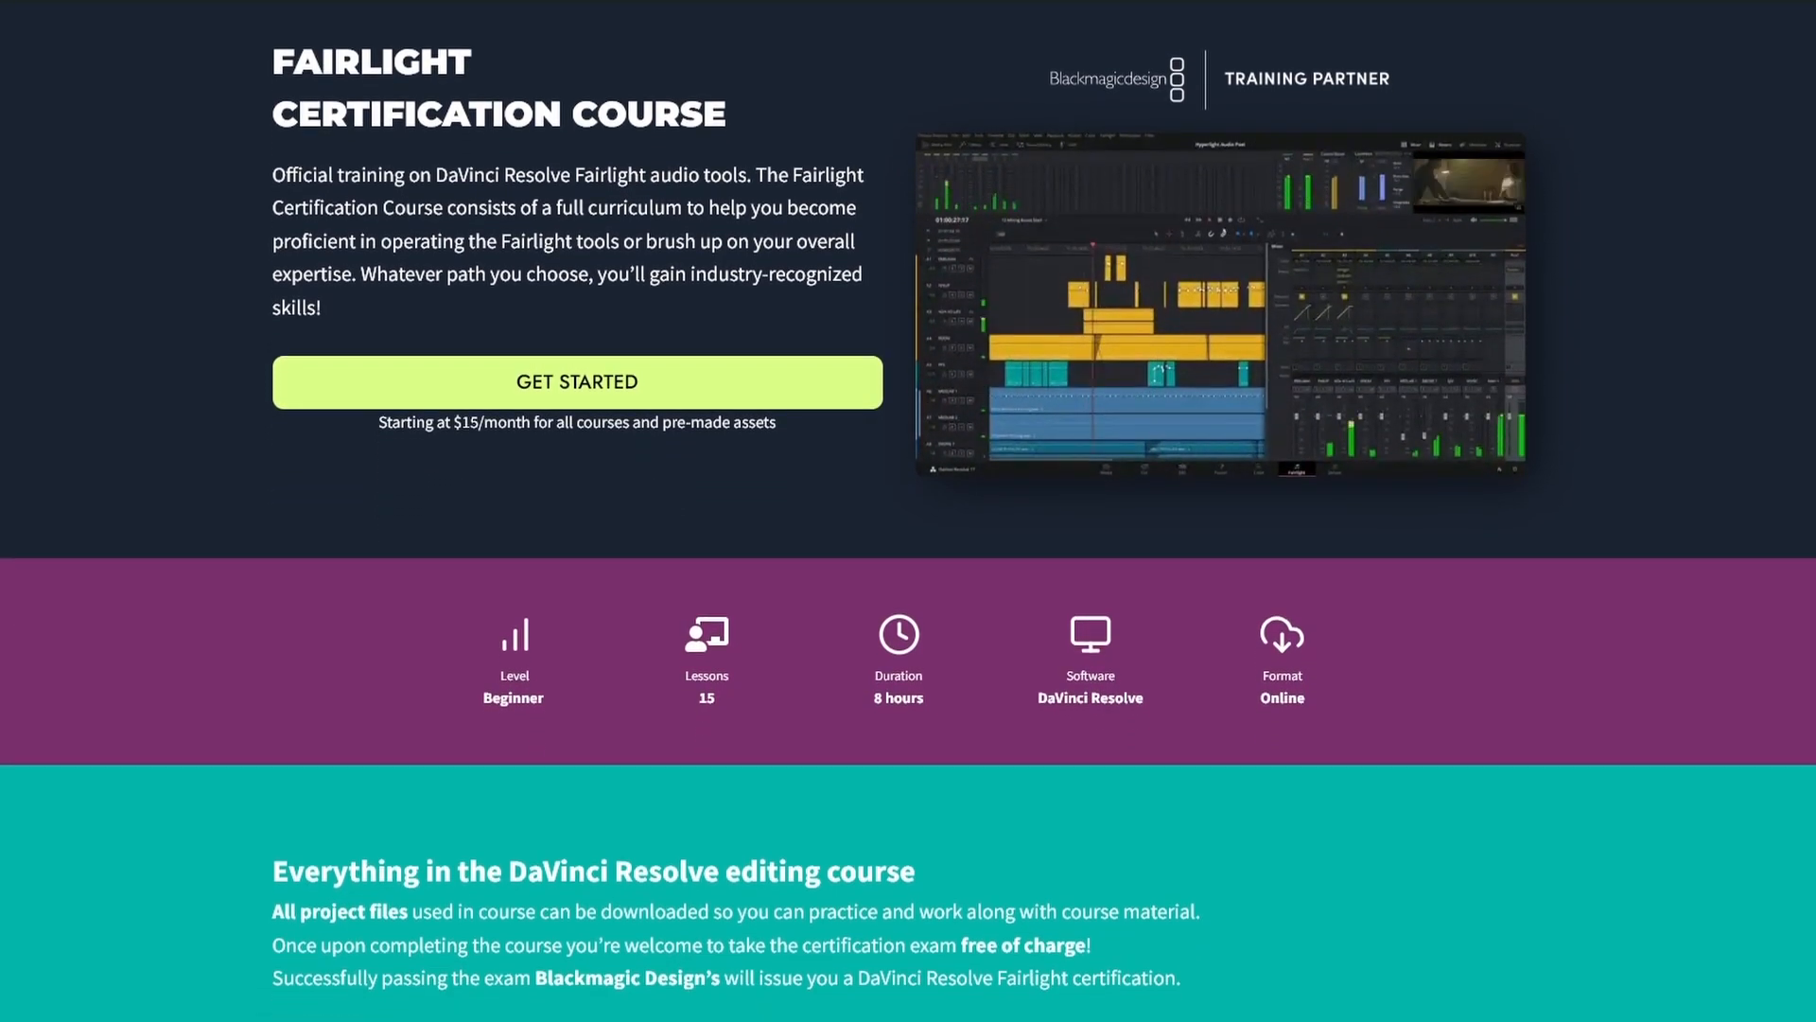
scroll(down, 3)
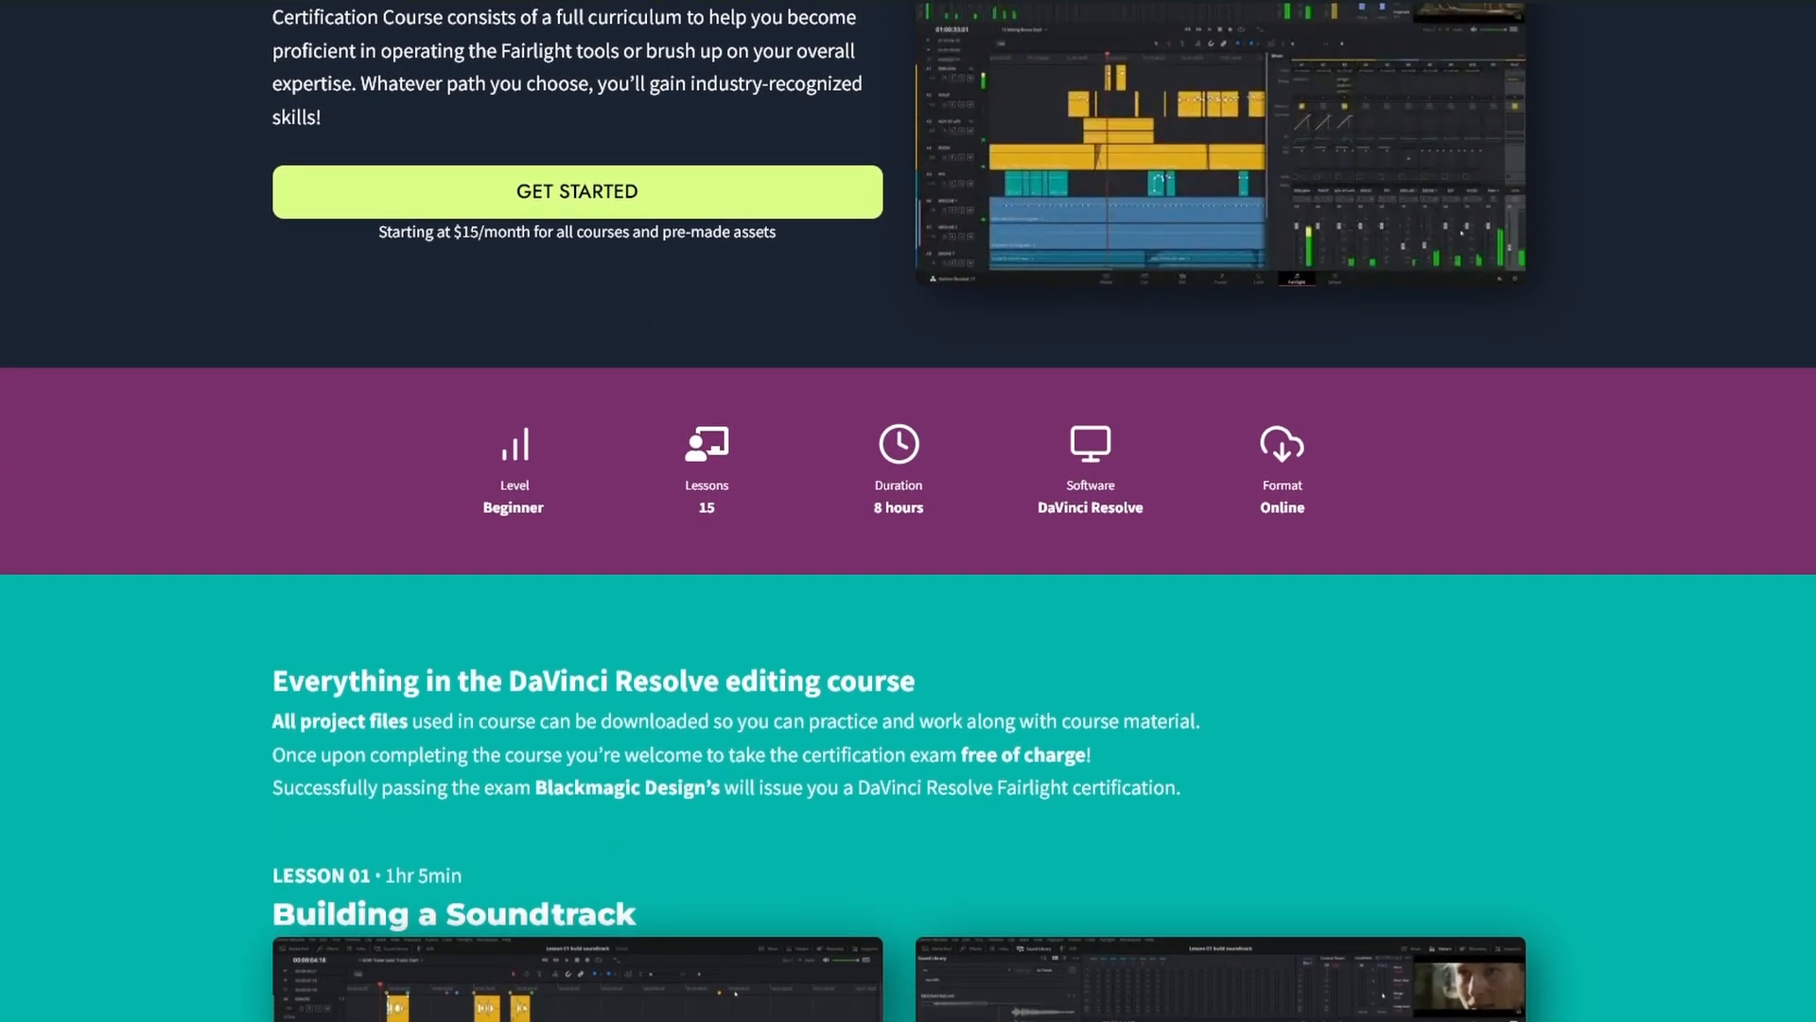
scroll(down, 3)
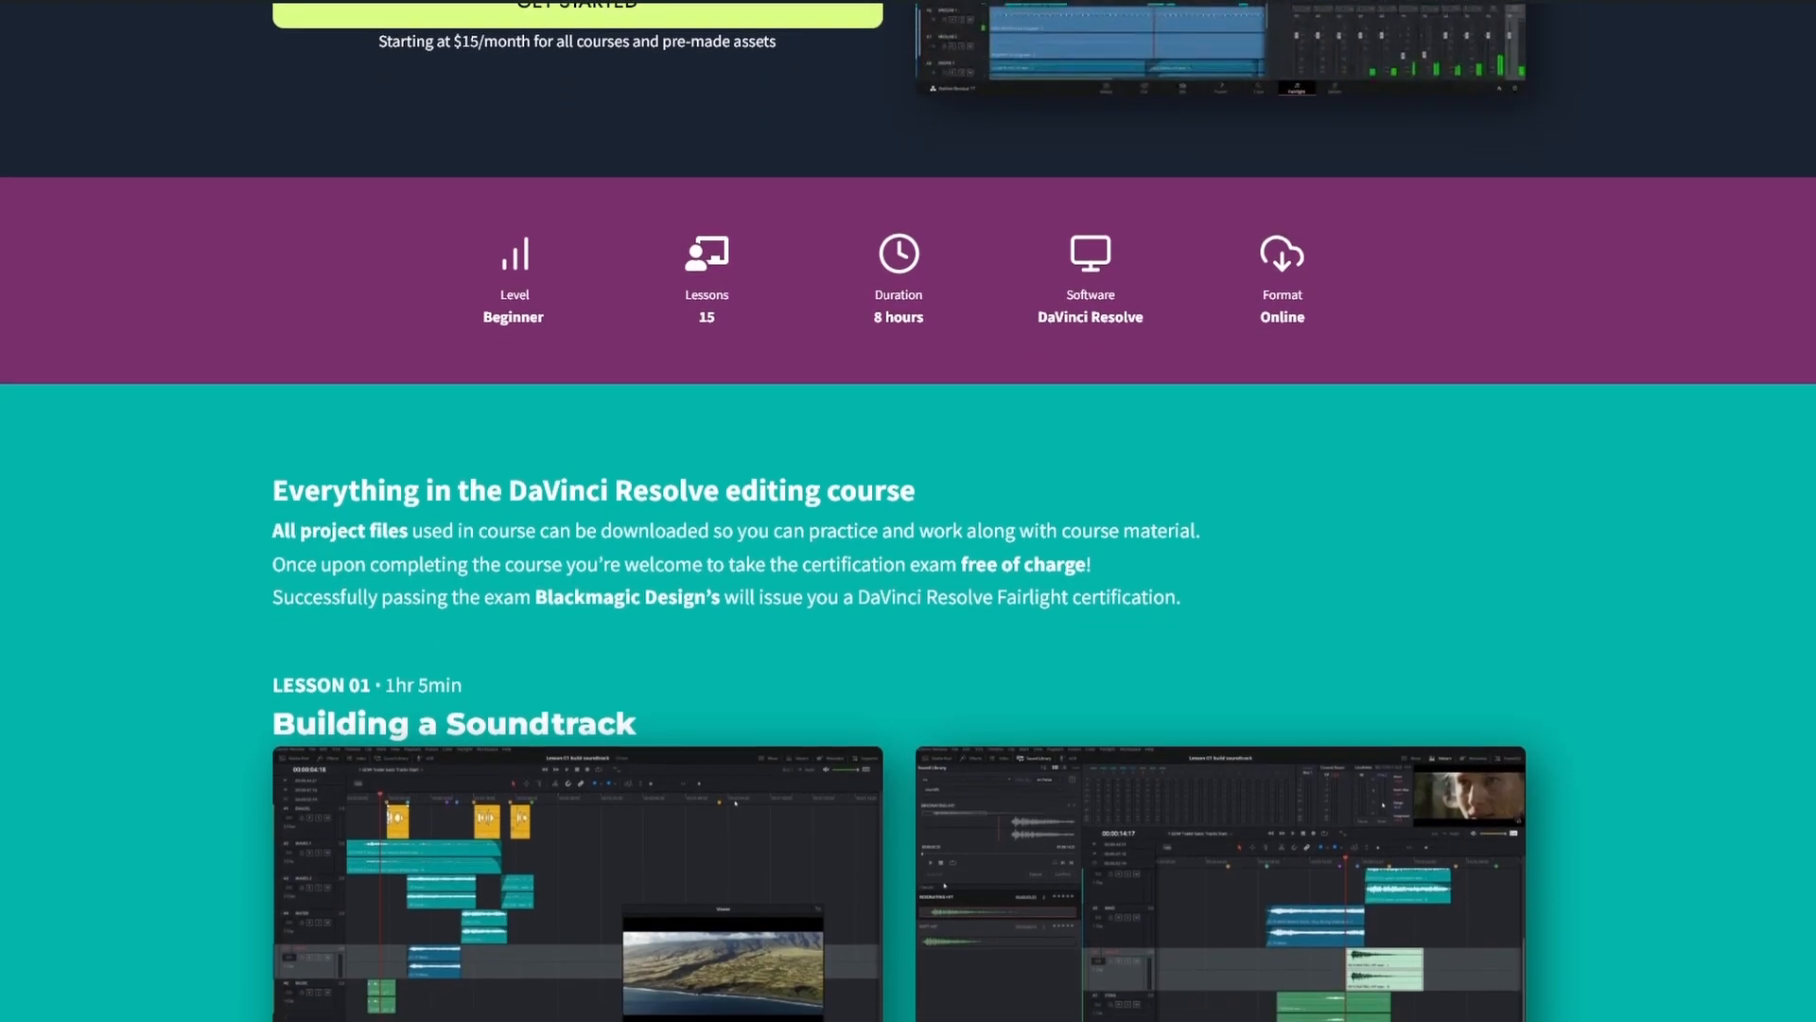
scroll(down, 3)
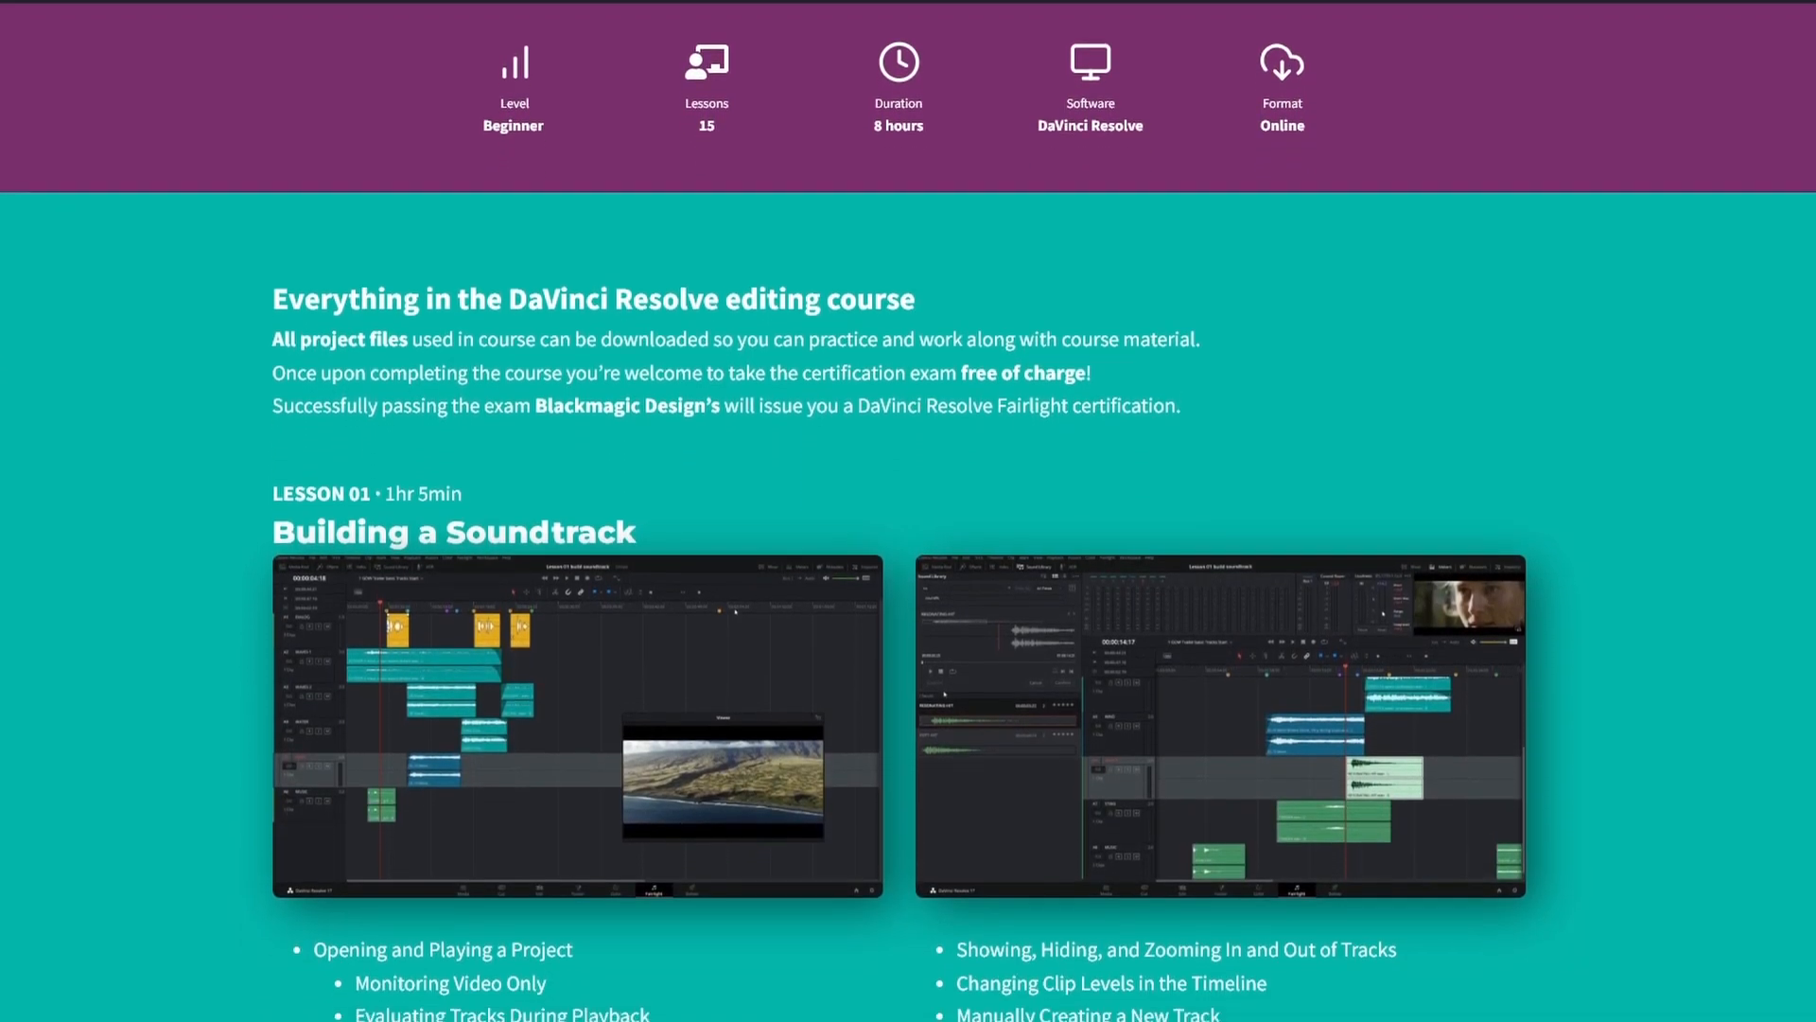
scroll(down, 3)
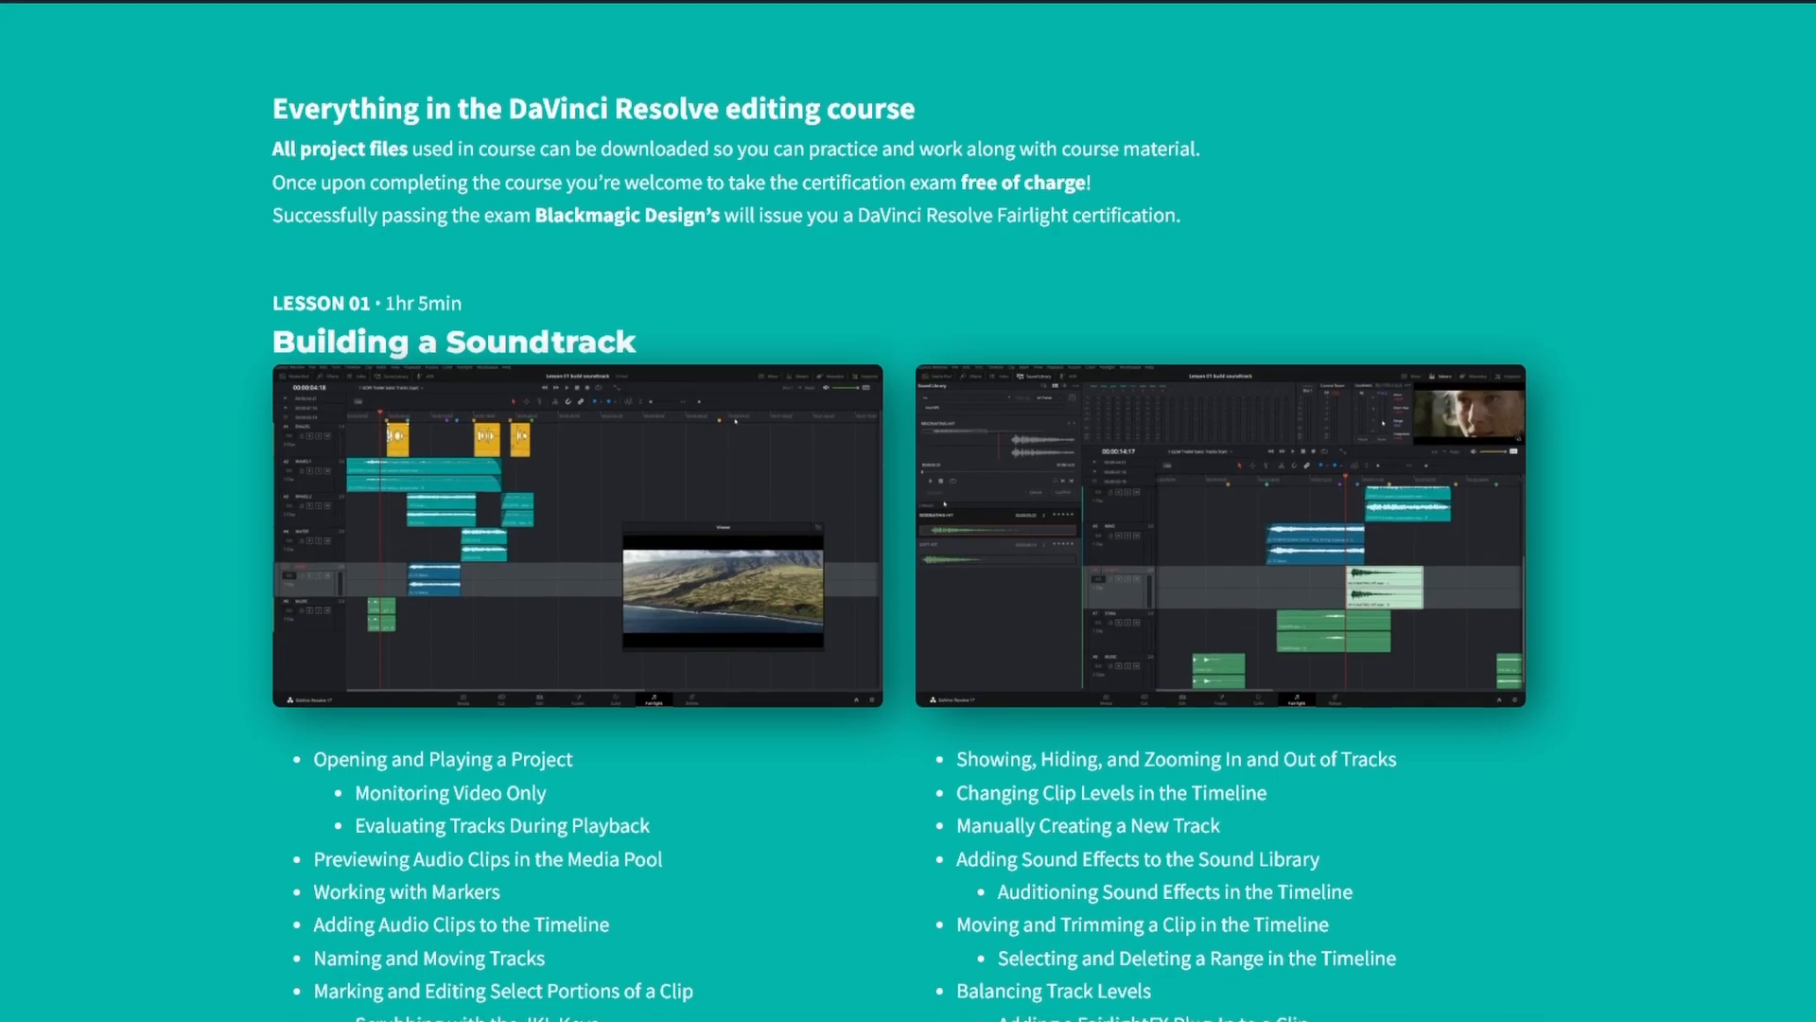
scroll(down, 3)
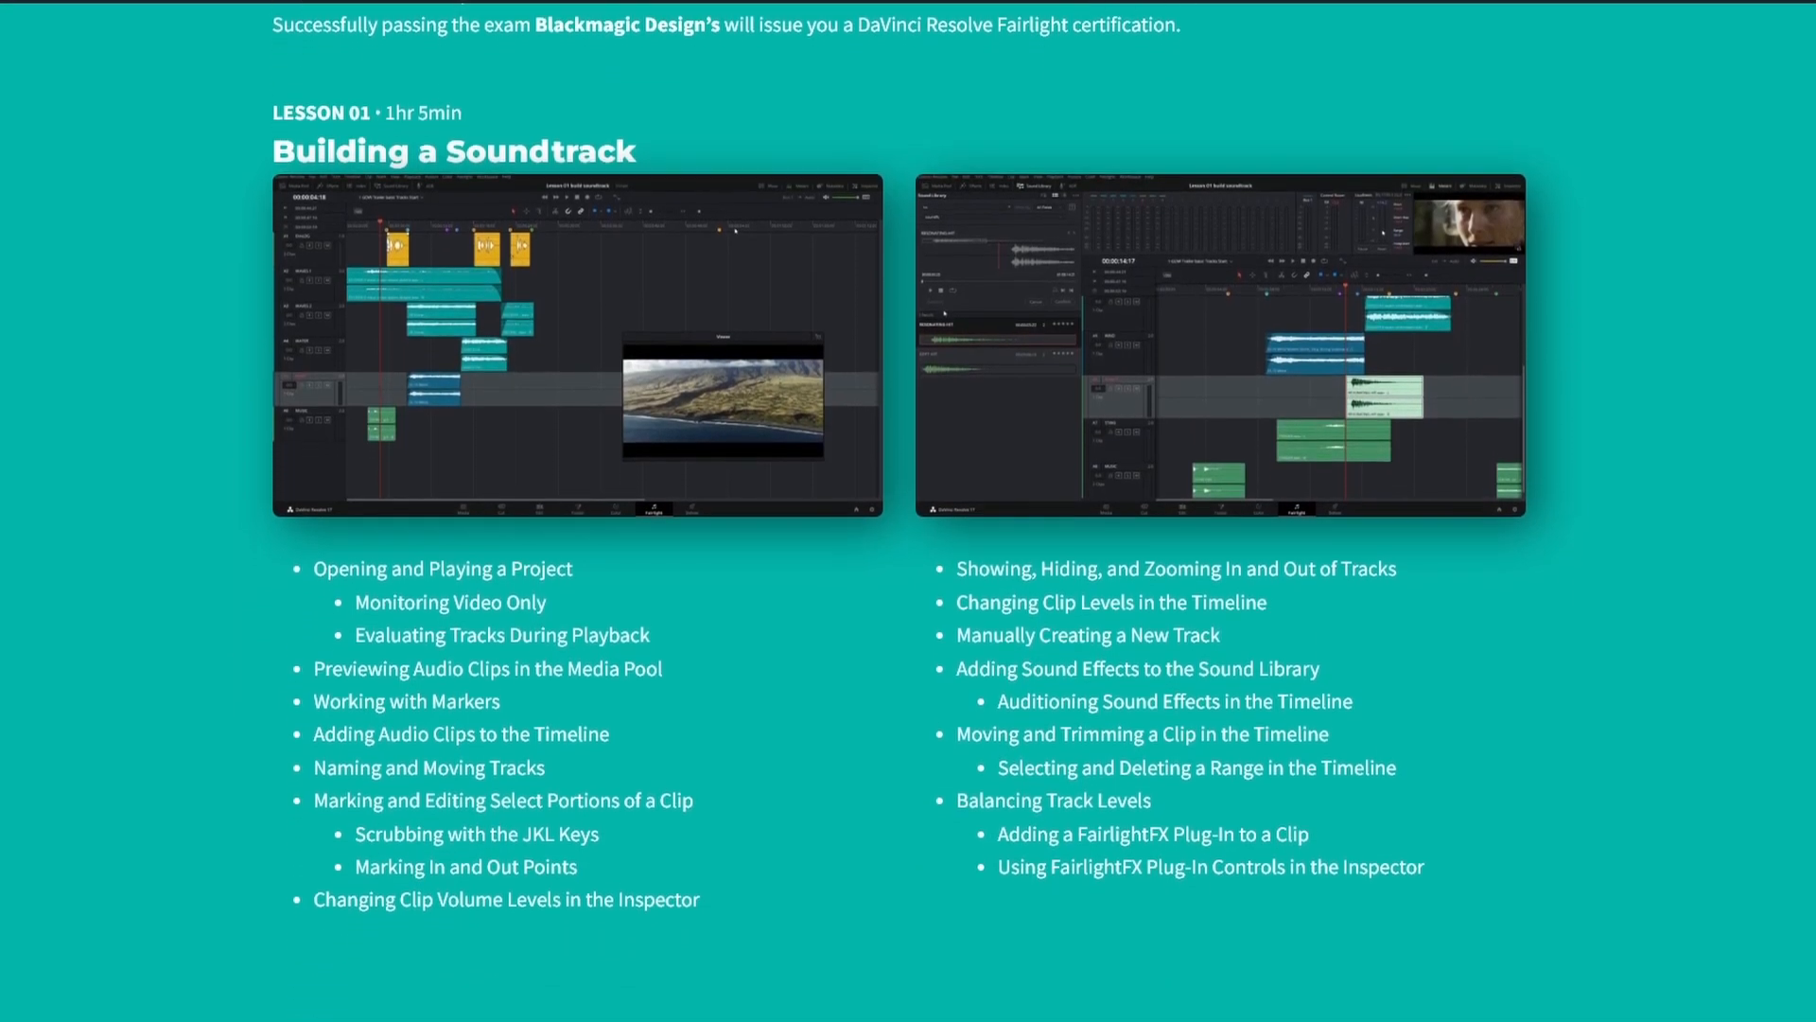
scroll(down, 3)
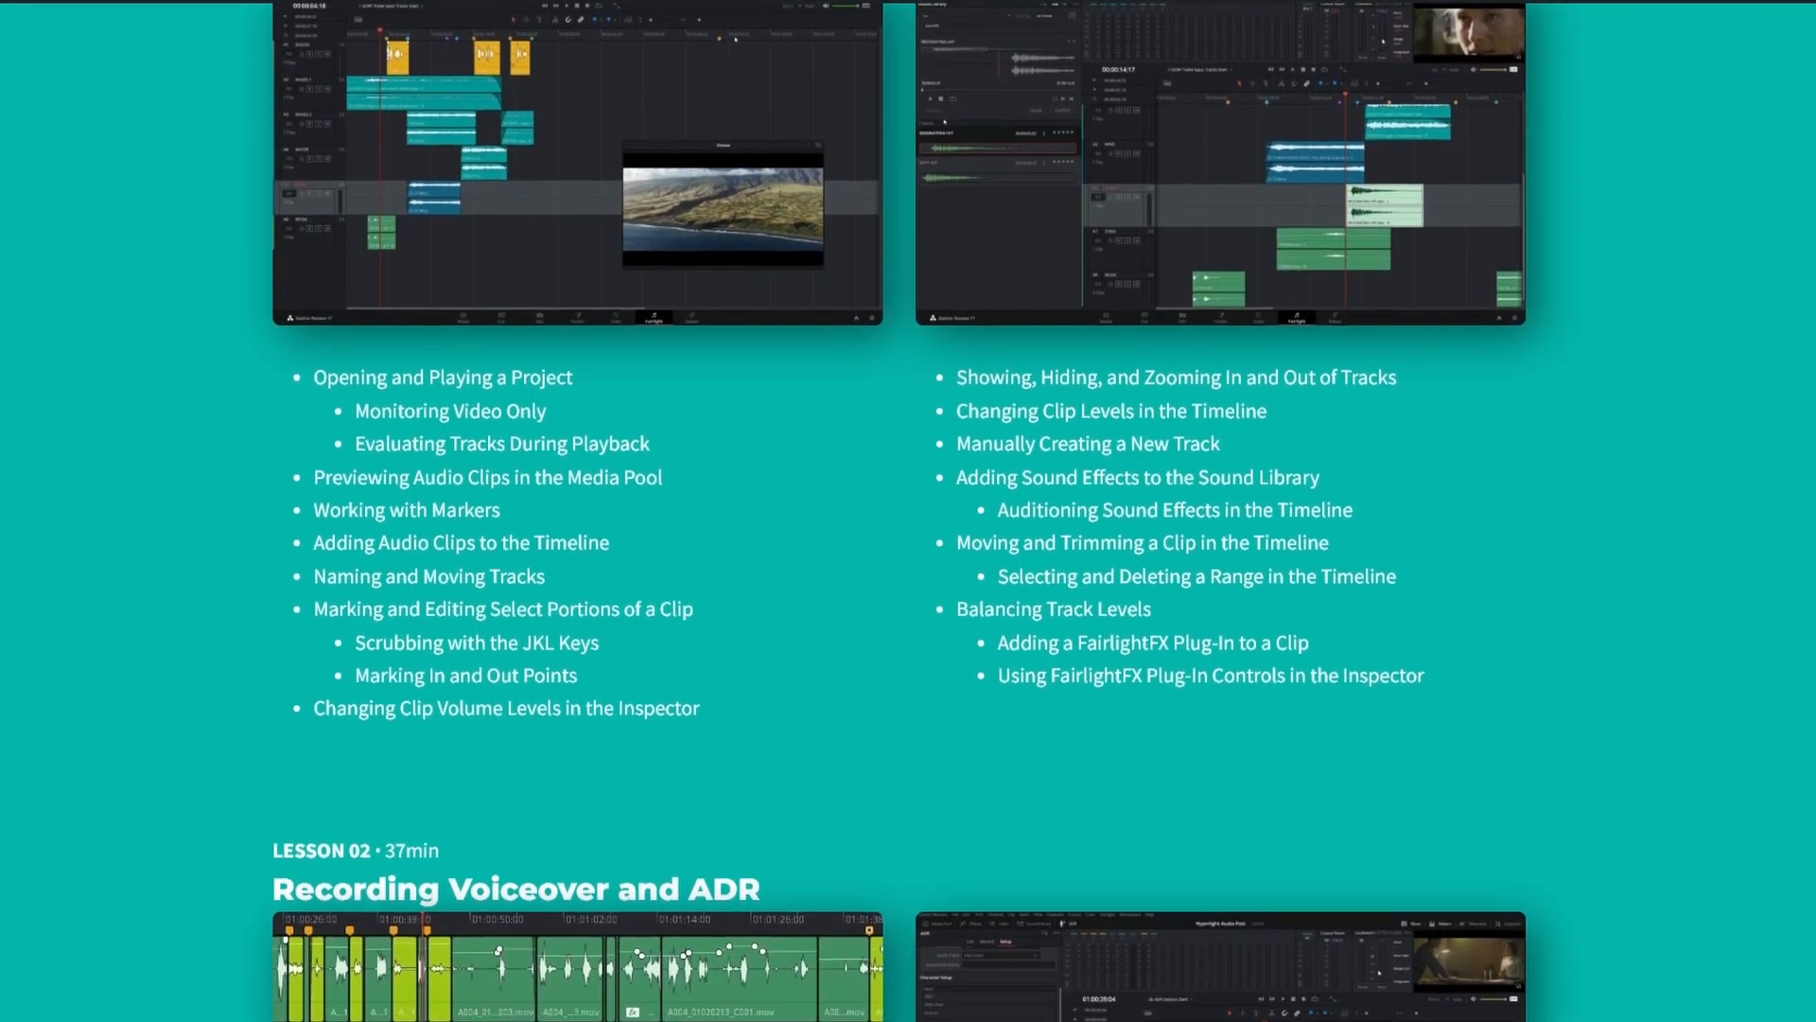
scroll(down, 3)
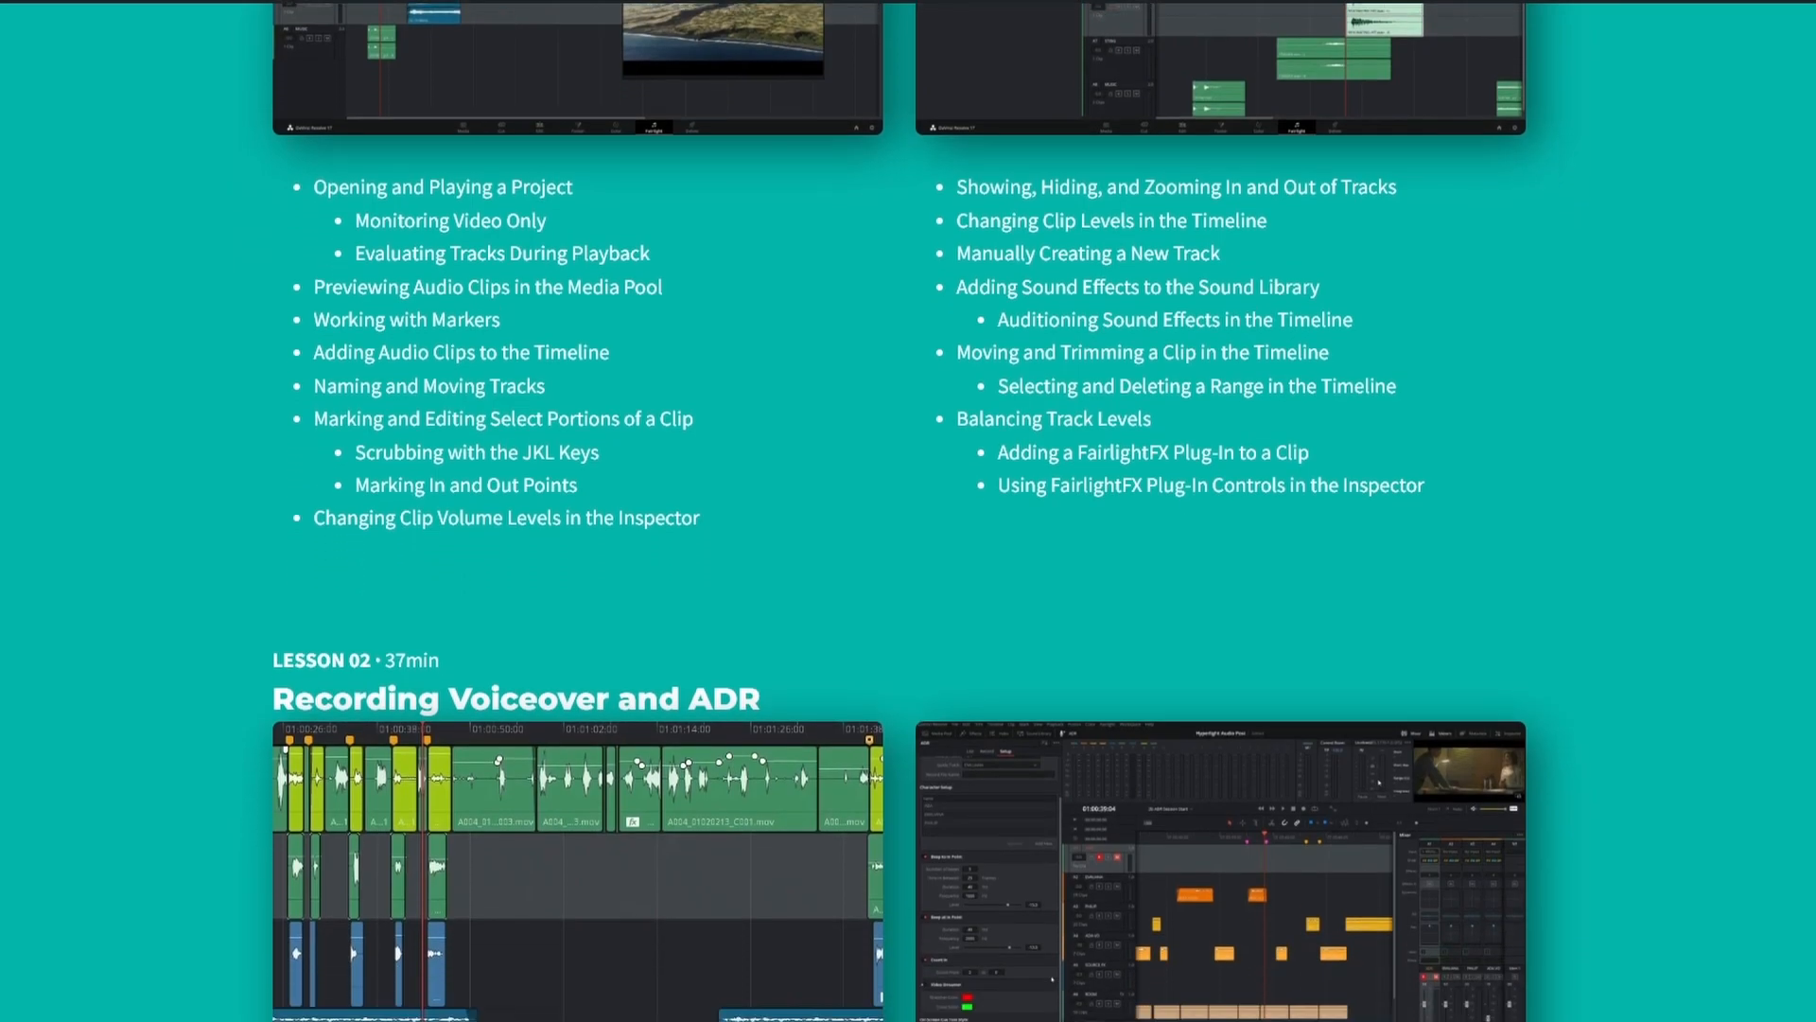